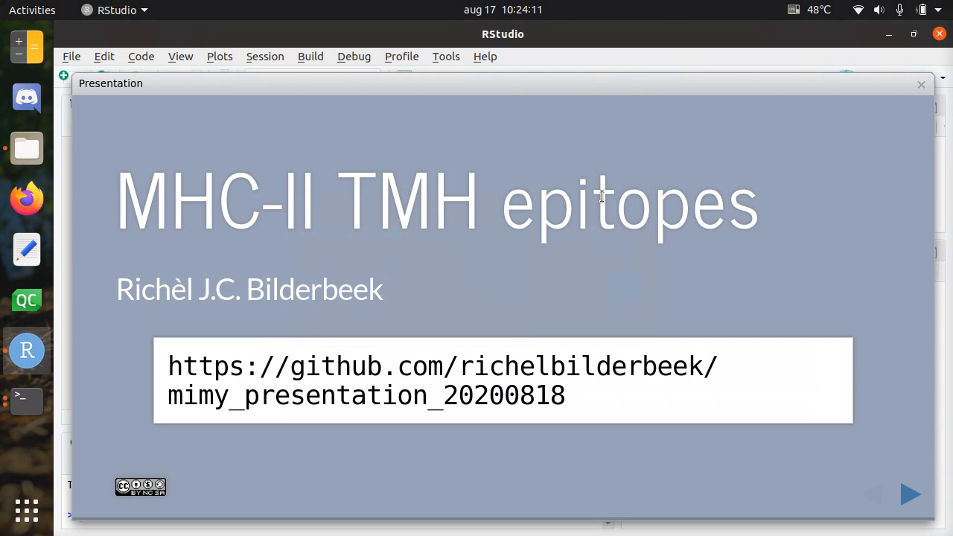
pyautogui.moveTo(252, 238)
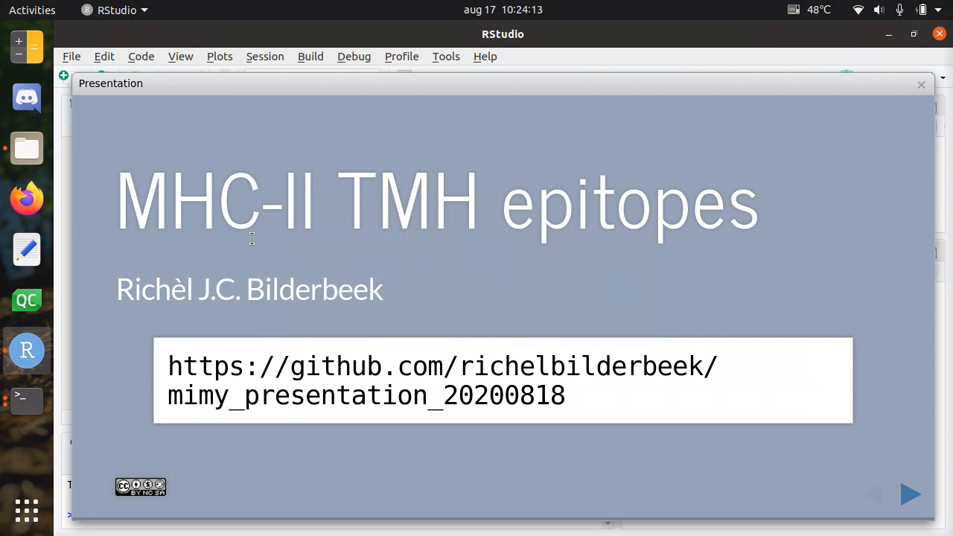
pyautogui.moveTo(706, 201)
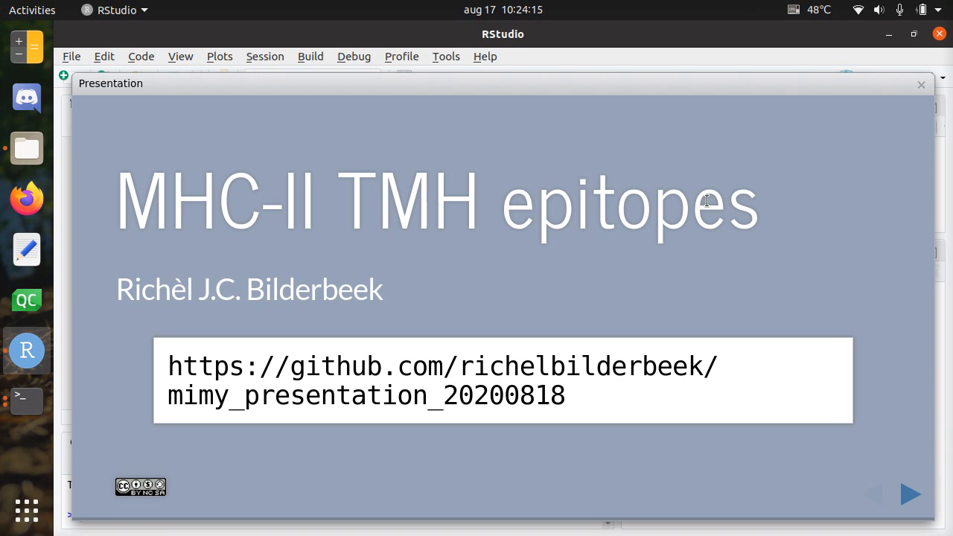
pyautogui.moveTo(750, 161)
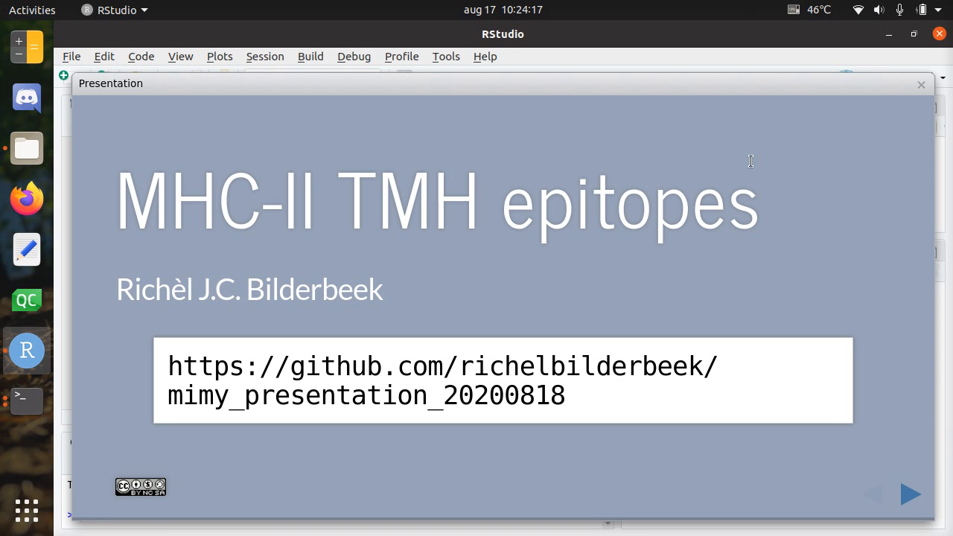
pyautogui.moveTo(615, 209)
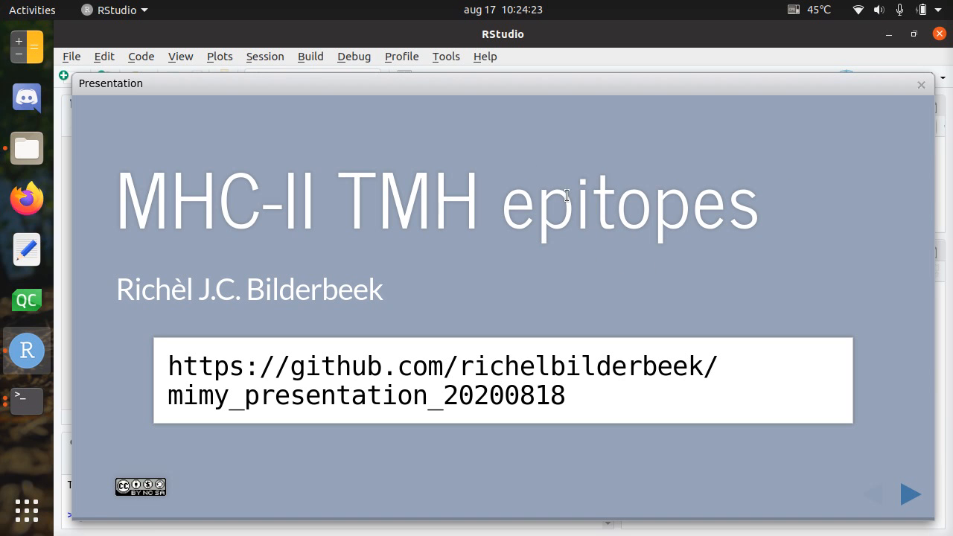
pyautogui.moveTo(595, 177)
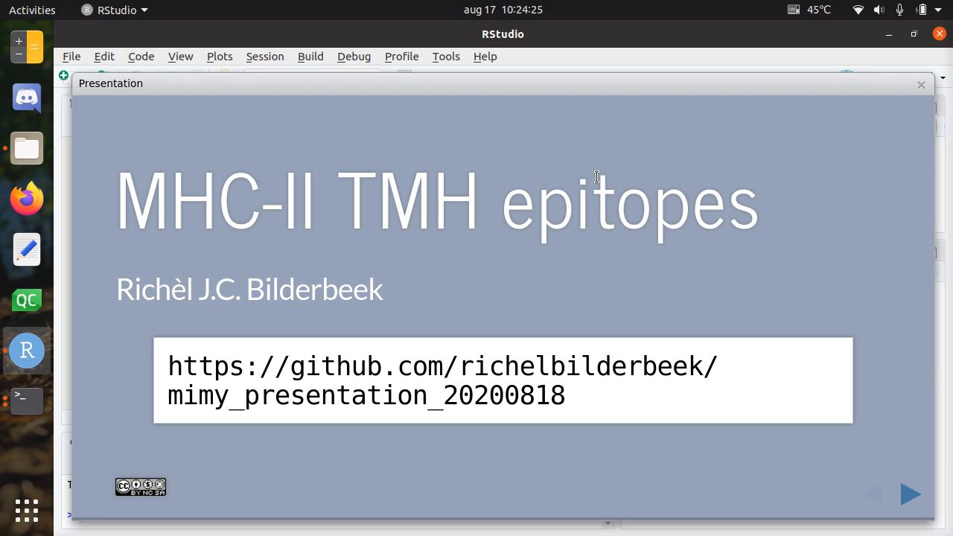
pyautogui.moveTo(657, 172)
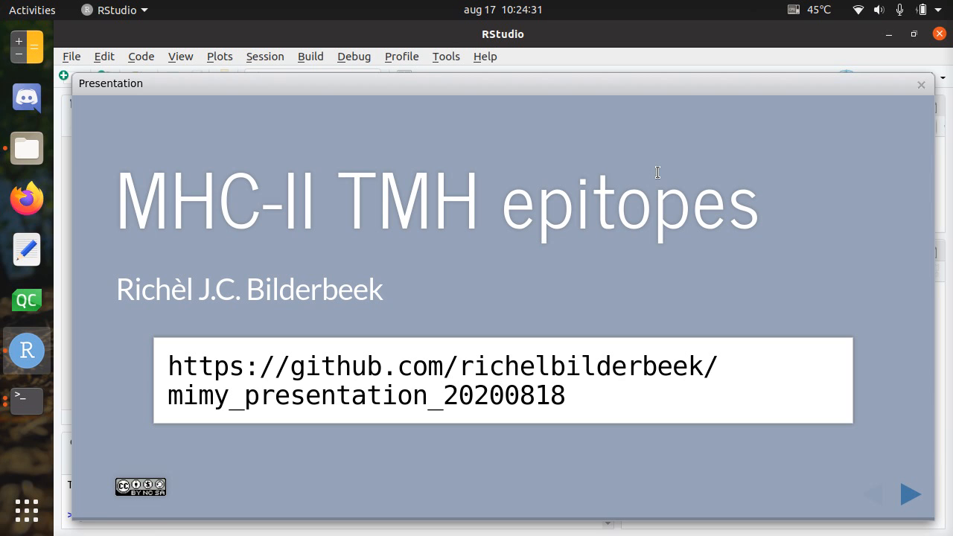
pyautogui.moveTo(571, 147)
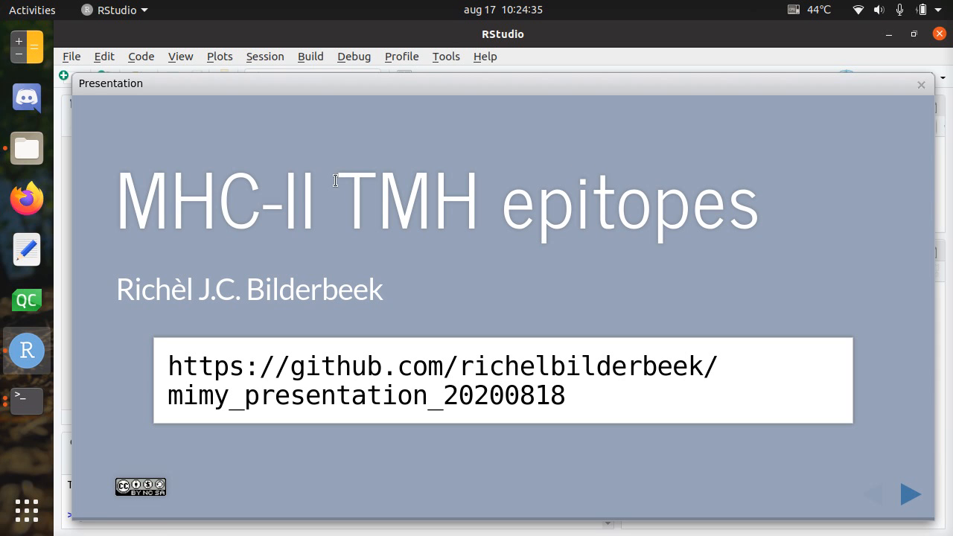
pyautogui.moveTo(603, 192)
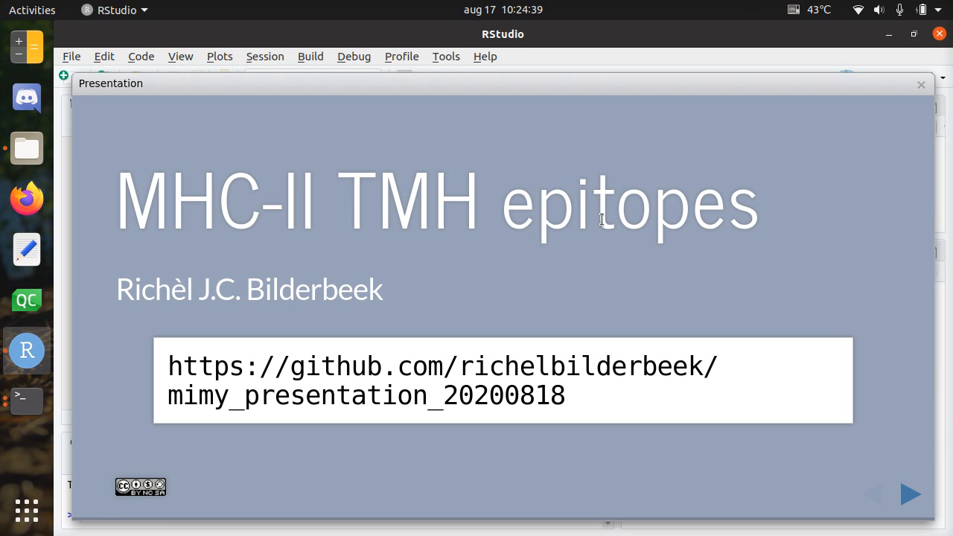
pyautogui.moveTo(375, 201)
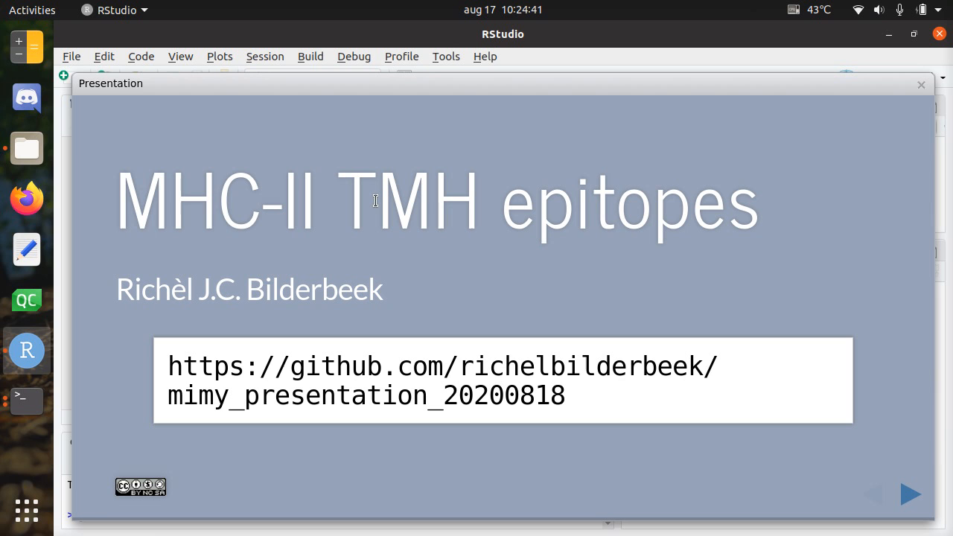
pyautogui.moveTo(277, 277)
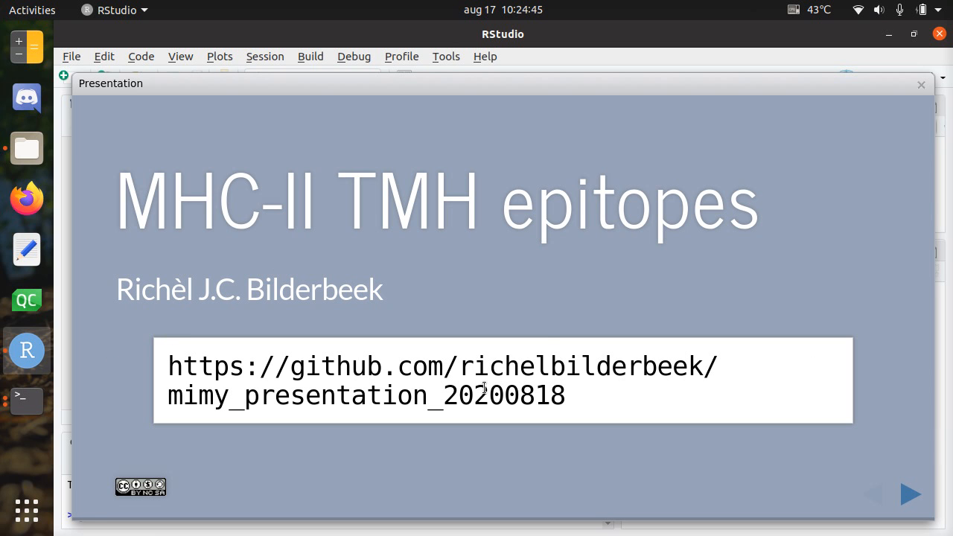
pyautogui.moveTo(136, 495)
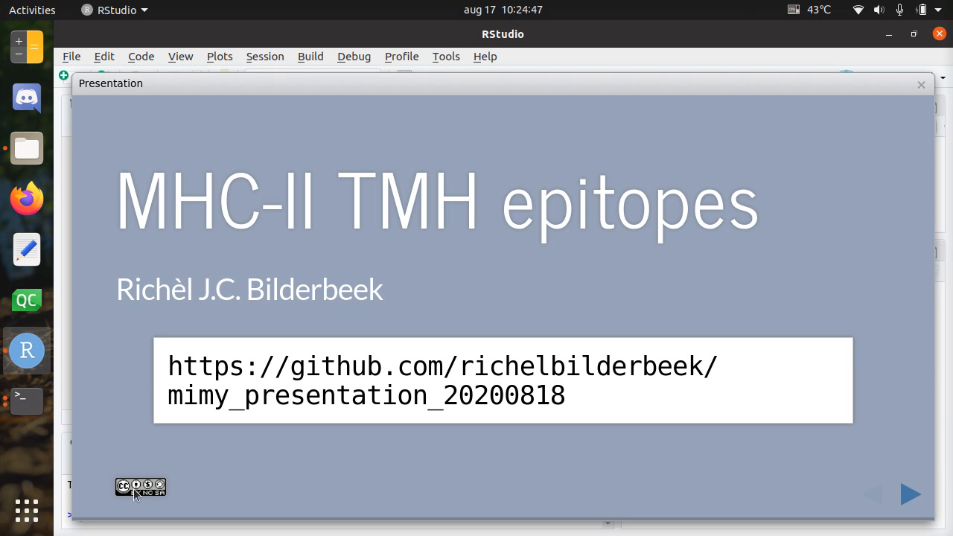
pyautogui.moveTo(457, 323)
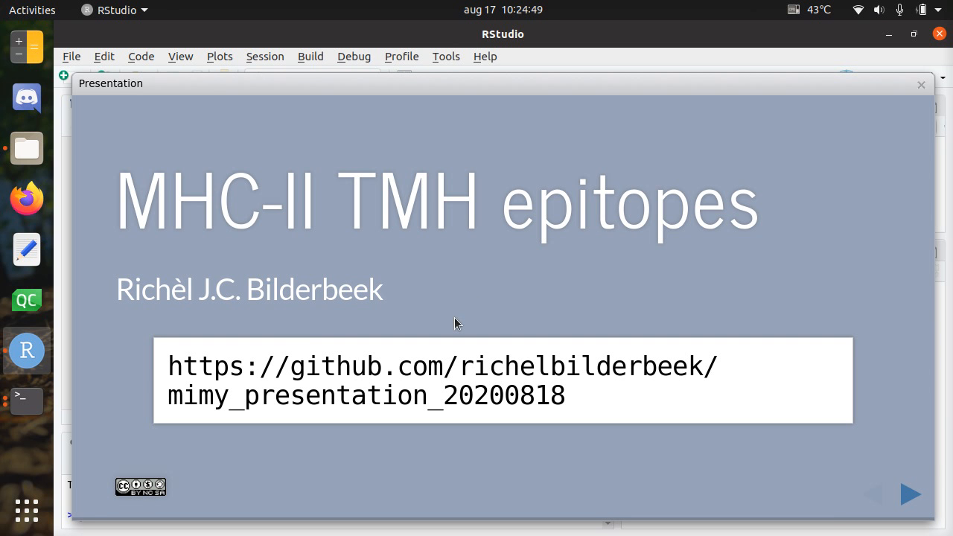
# Advance the slideshow to the 'Epitope presentation' slide with the 2017 Frontiers citation.
pyautogui.click(910, 493)
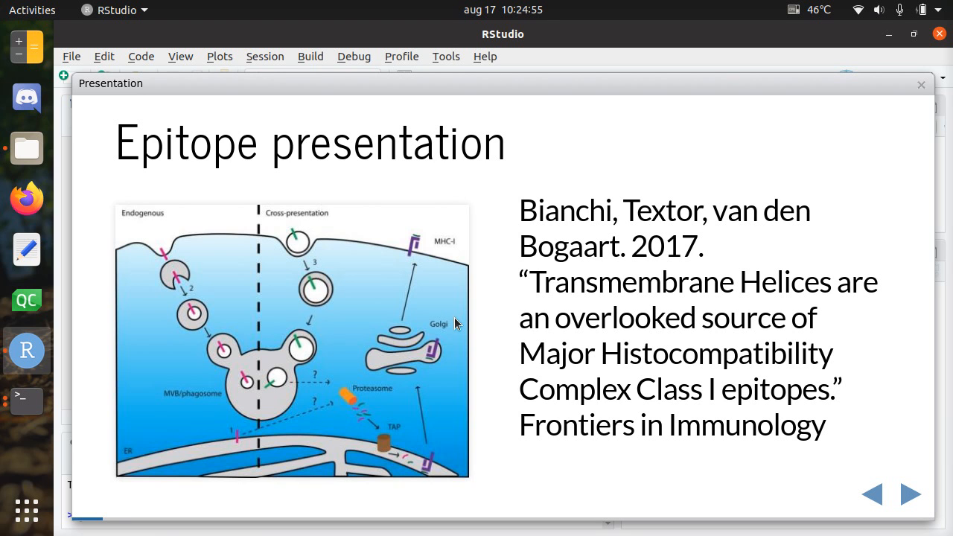
pyautogui.moveTo(452, 253)
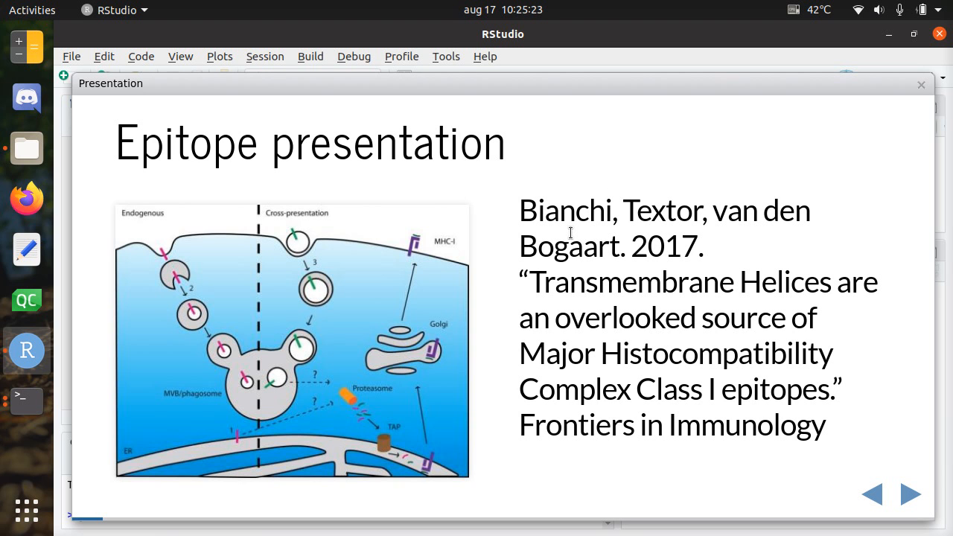
pyautogui.moveTo(675, 381)
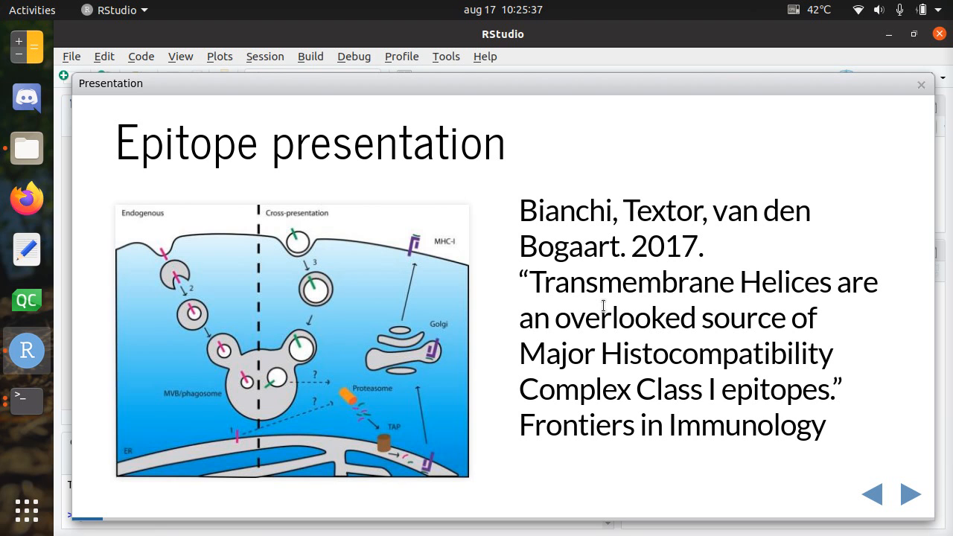
pyautogui.moveTo(321, 407)
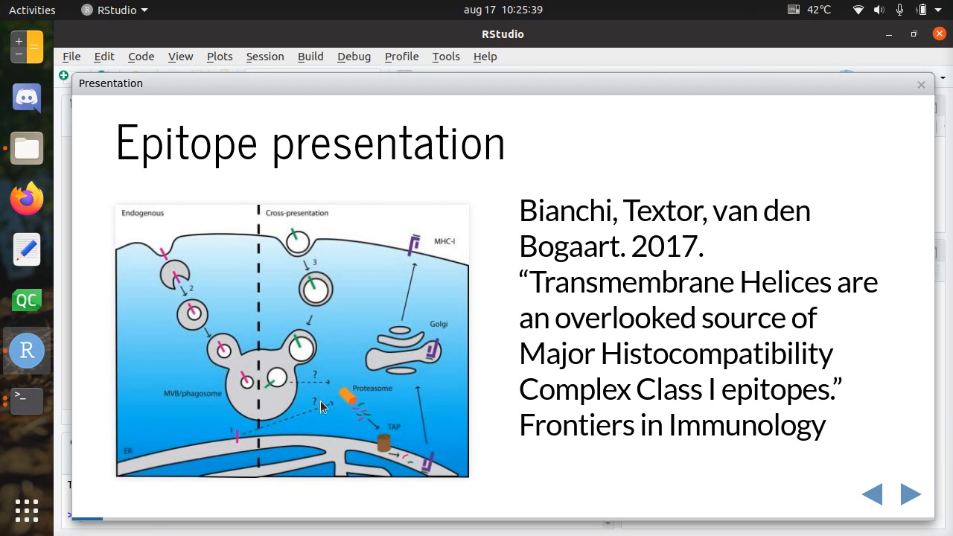
pyautogui.moveTo(356, 396)
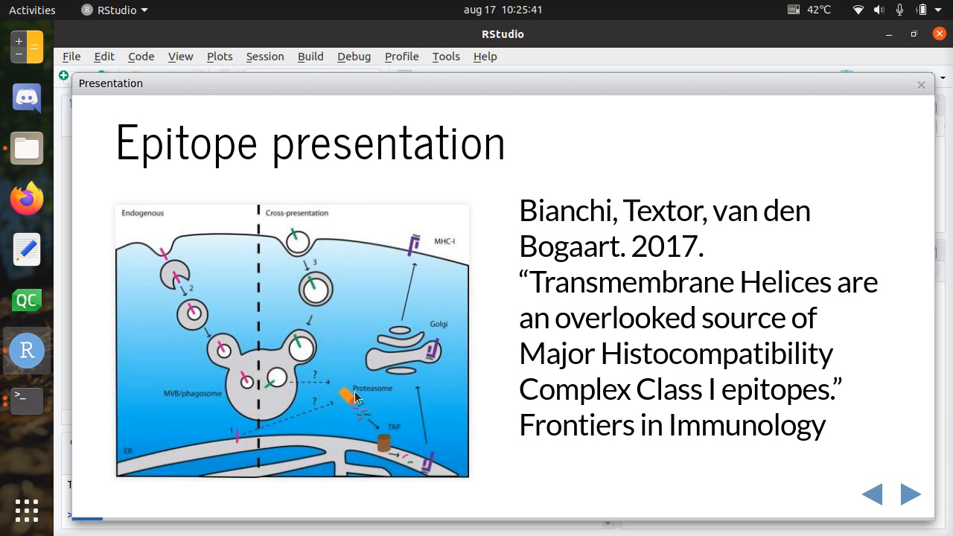
pyautogui.moveTo(365, 394)
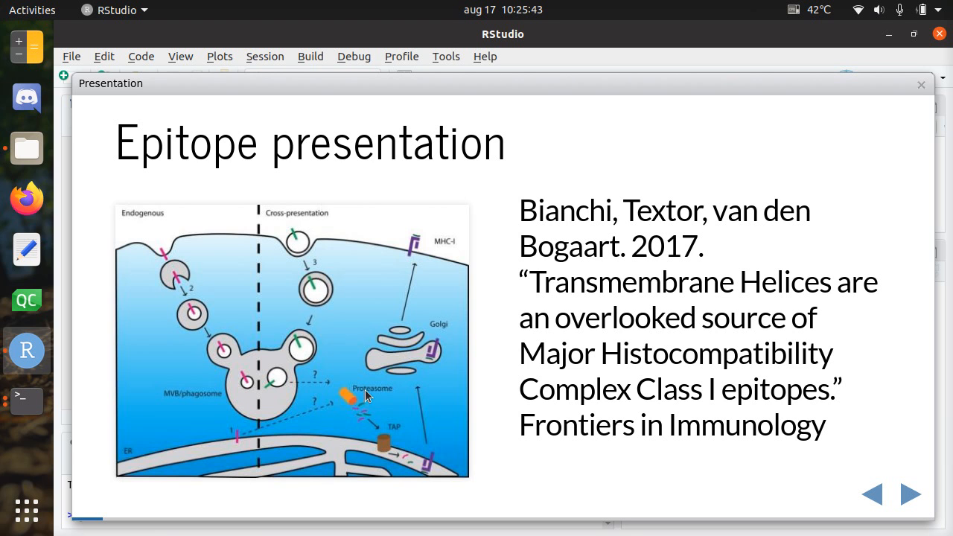
pyautogui.moveTo(316, 371)
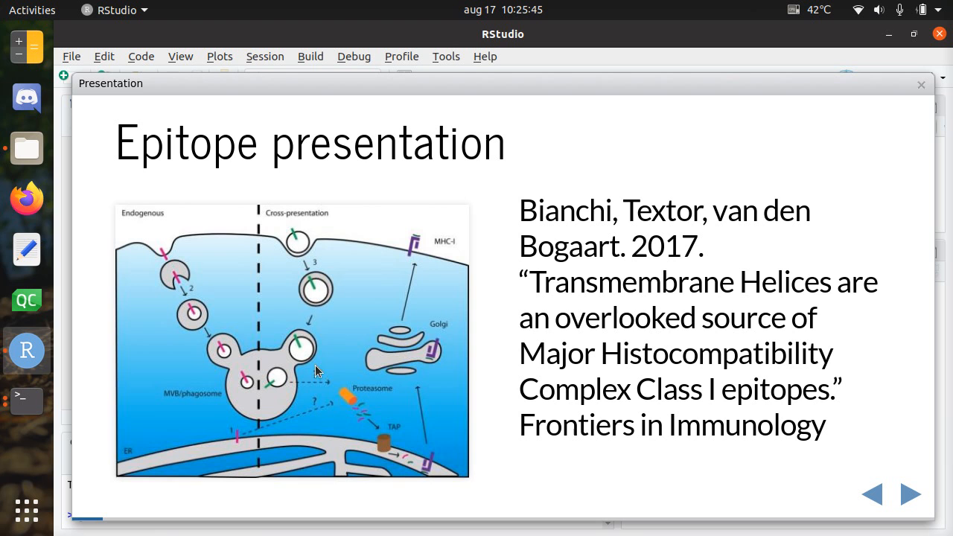
pyautogui.moveTo(482, 430)
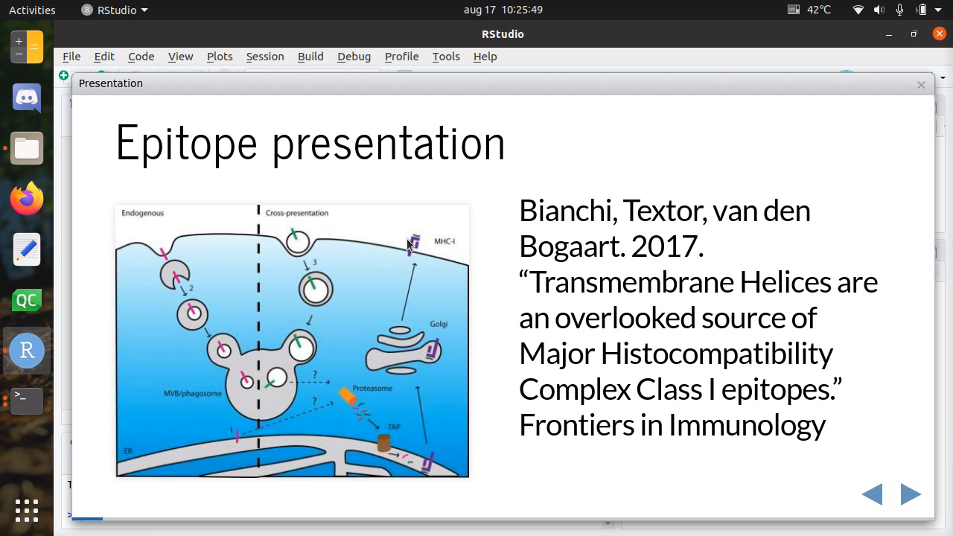
pyautogui.moveTo(356, 398)
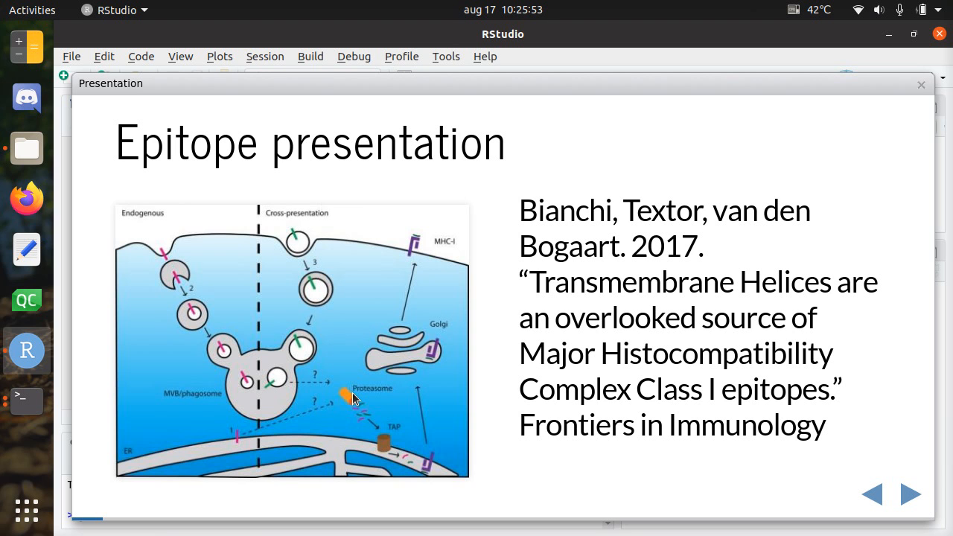
pyautogui.moveTo(347, 397)
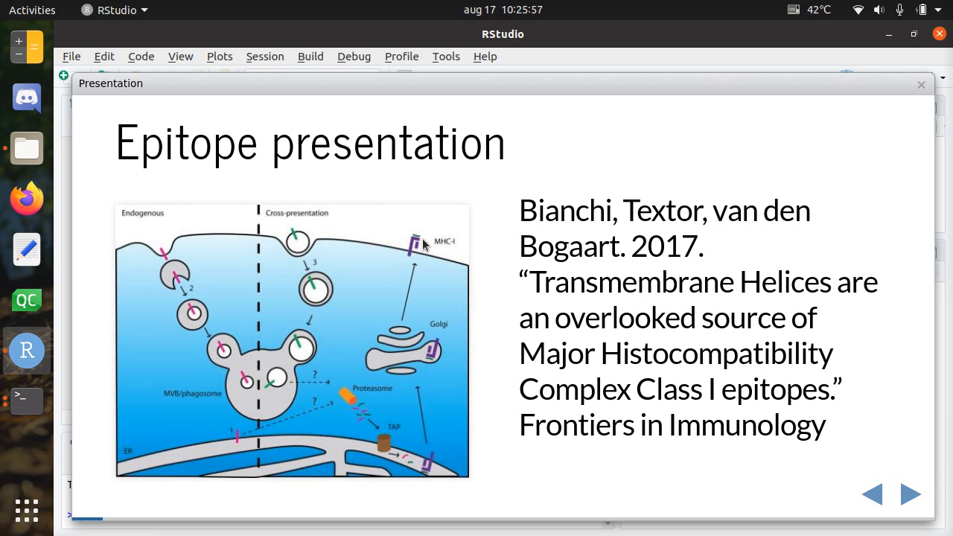
pyautogui.moveTo(728, 250)
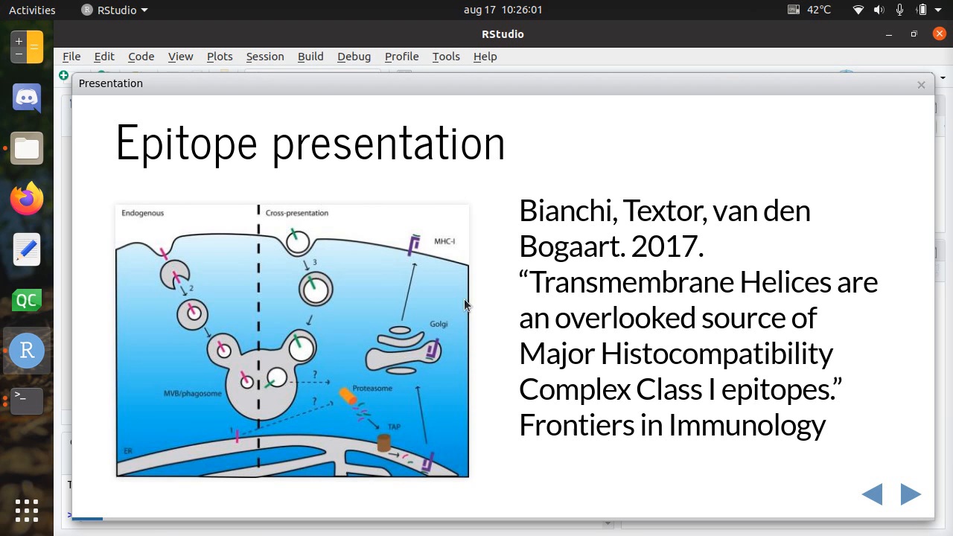
pyautogui.moveTo(415, 227)
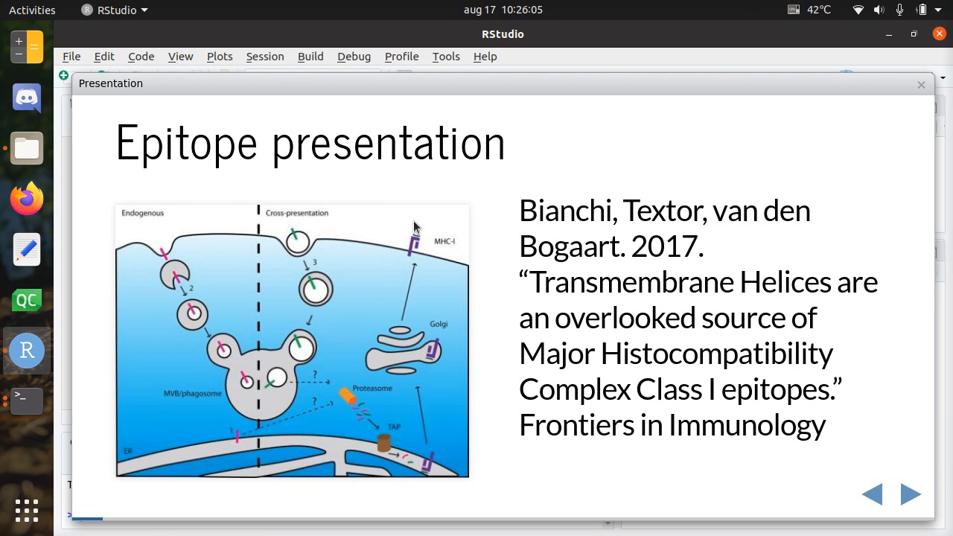
pyautogui.moveTo(311, 382)
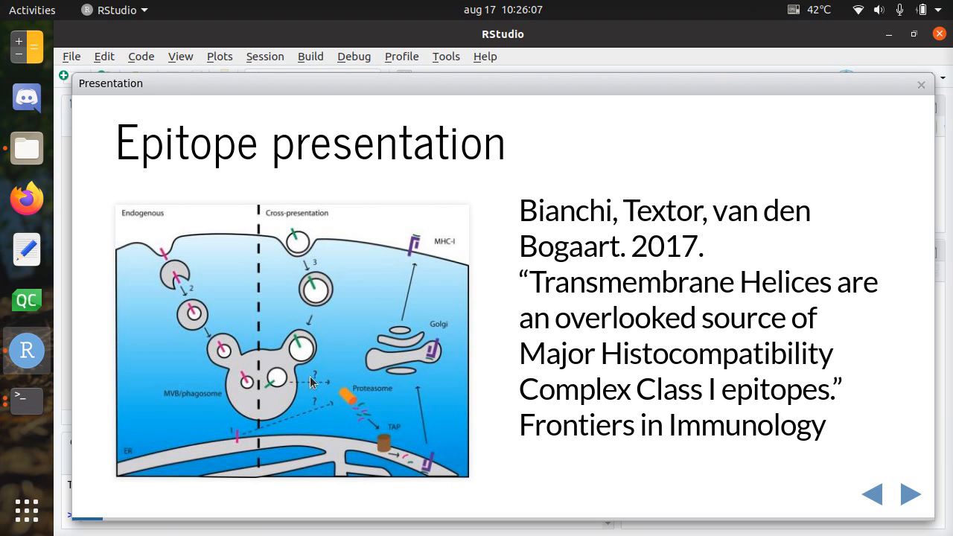
pyautogui.moveTo(130, 242)
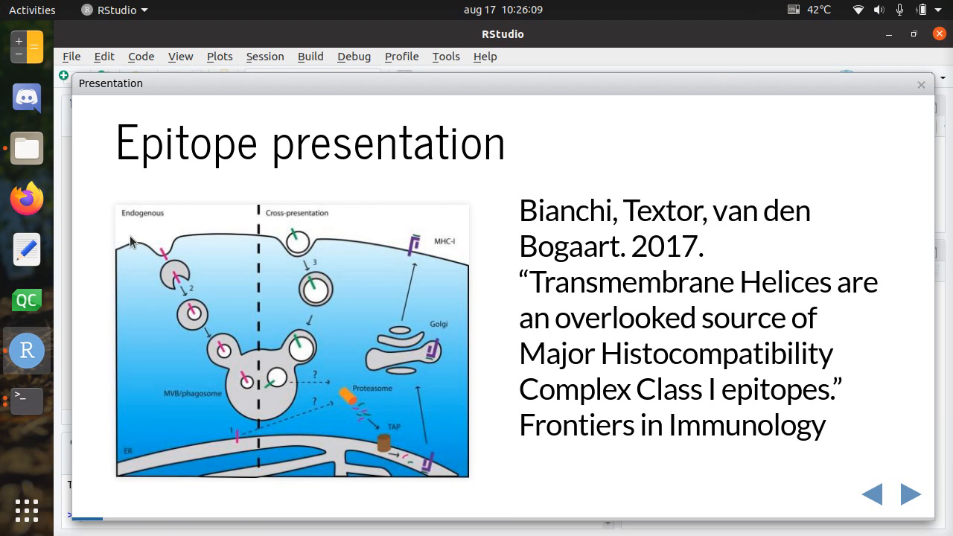
pyautogui.moveTo(273, 437)
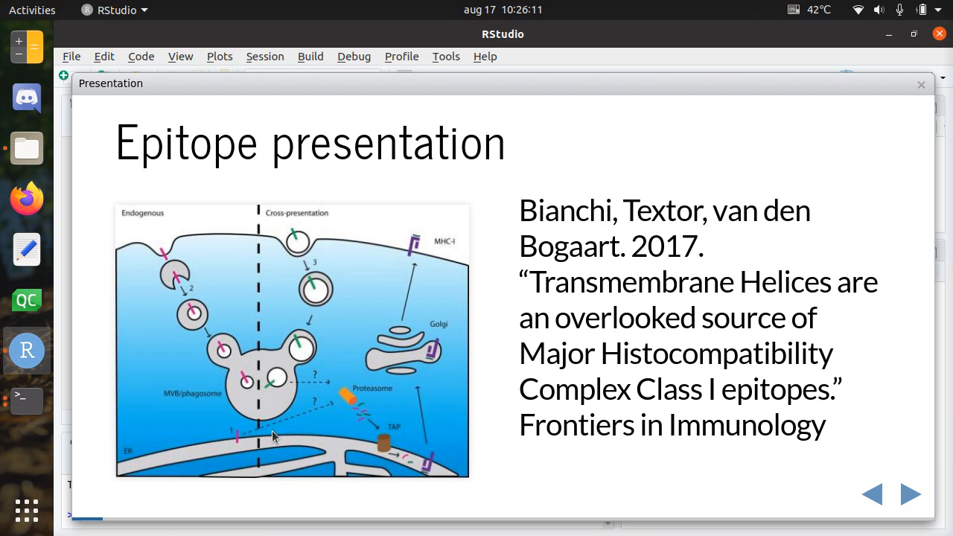
pyautogui.moveTo(231, 440)
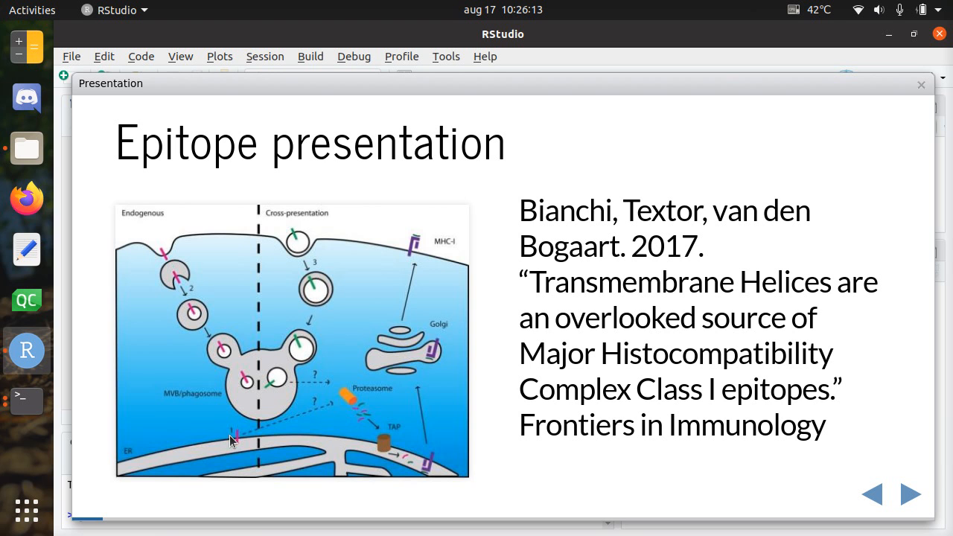
pyautogui.moveTo(237, 372)
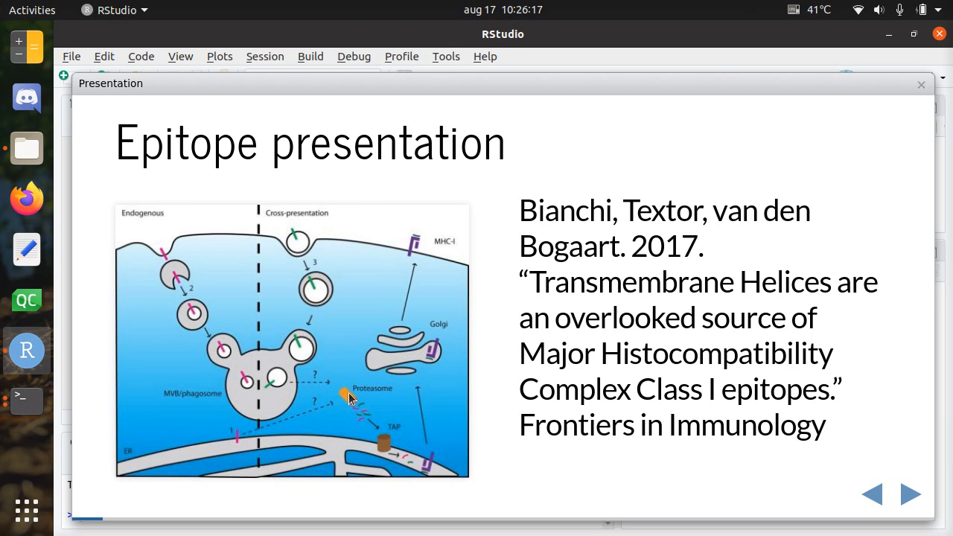
pyautogui.moveTo(283, 318)
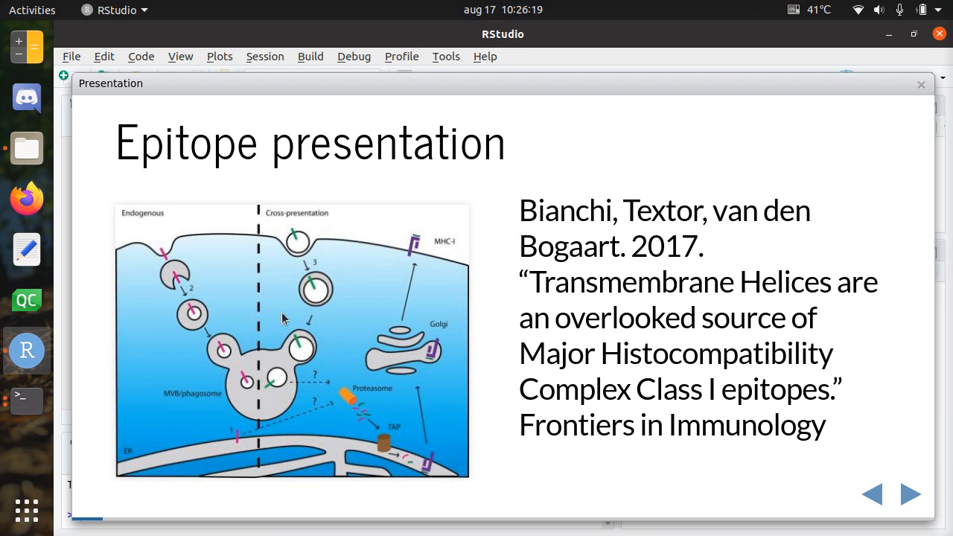
pyautogui.moveTo(428, 233)
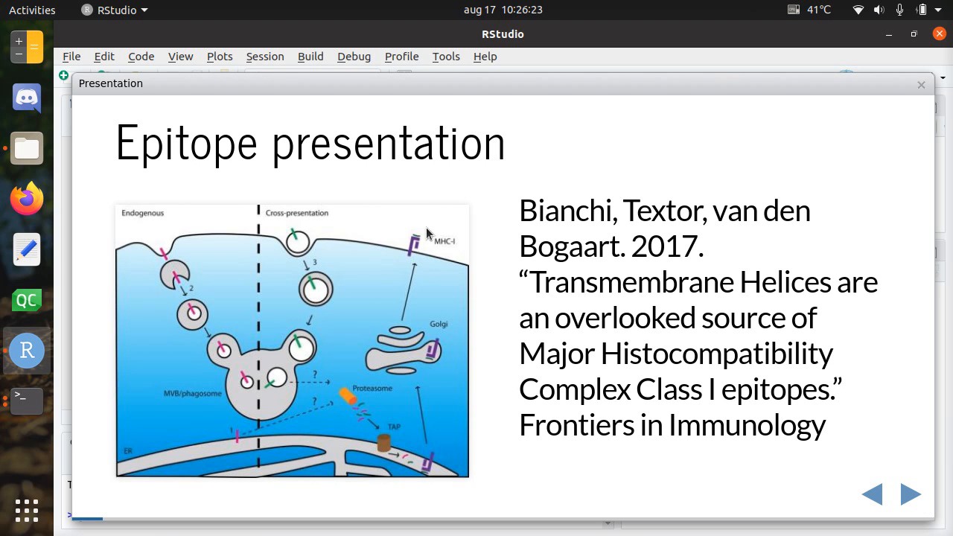
pyautogui.moveTo(418, 151)
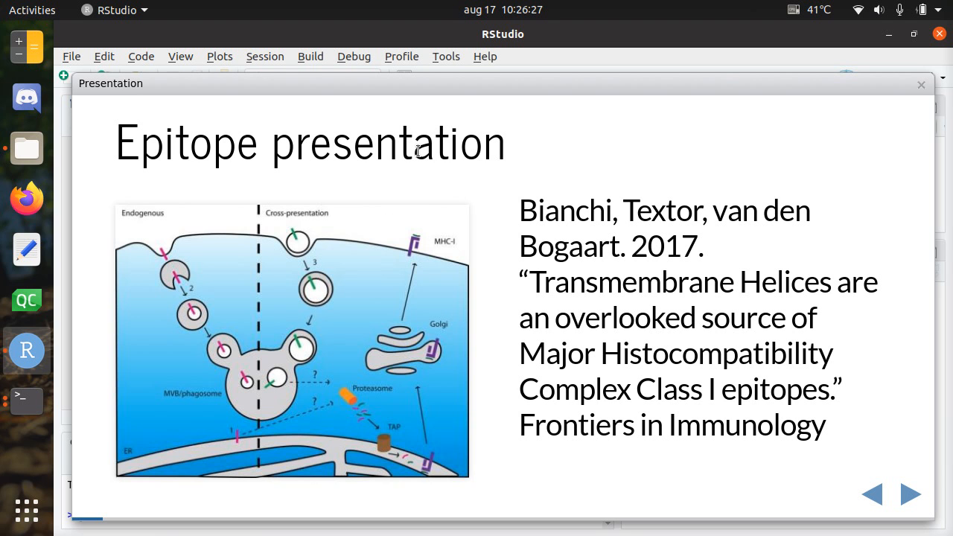
# Advance to the 'TMHs are presentated more often' slide with the HLA haplotype bar chart.
pyautogui.click(908, 493)
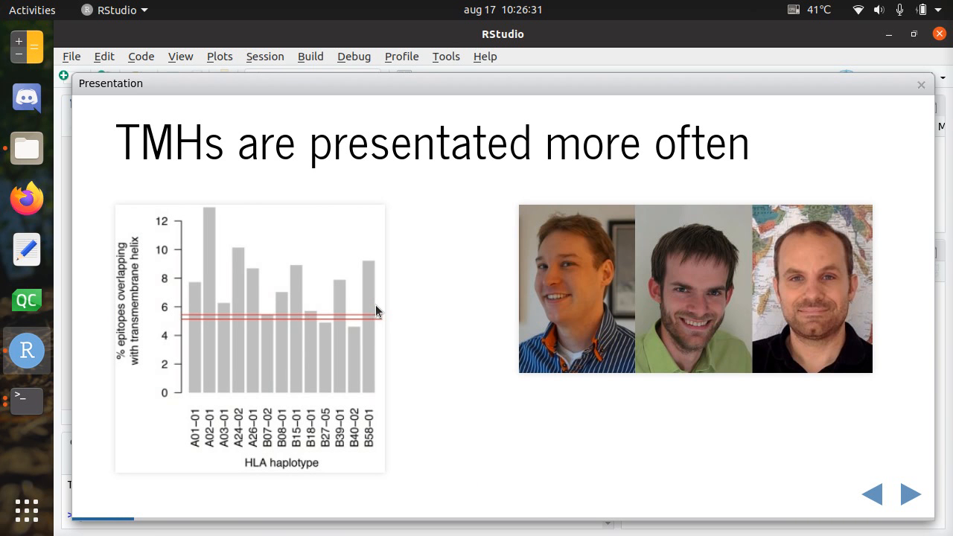
pyautogui.moveTo(230, 453)
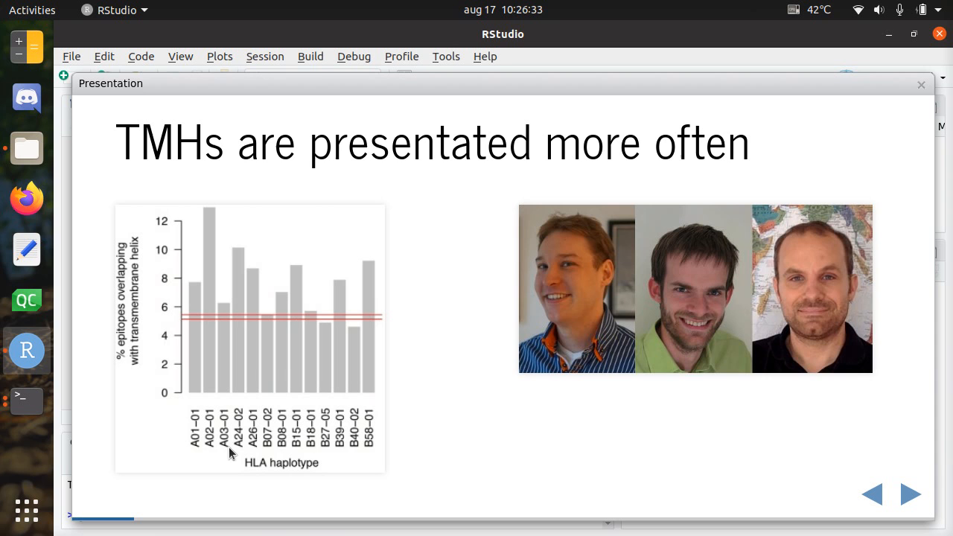
pyautogui.moveTo(406, 437)
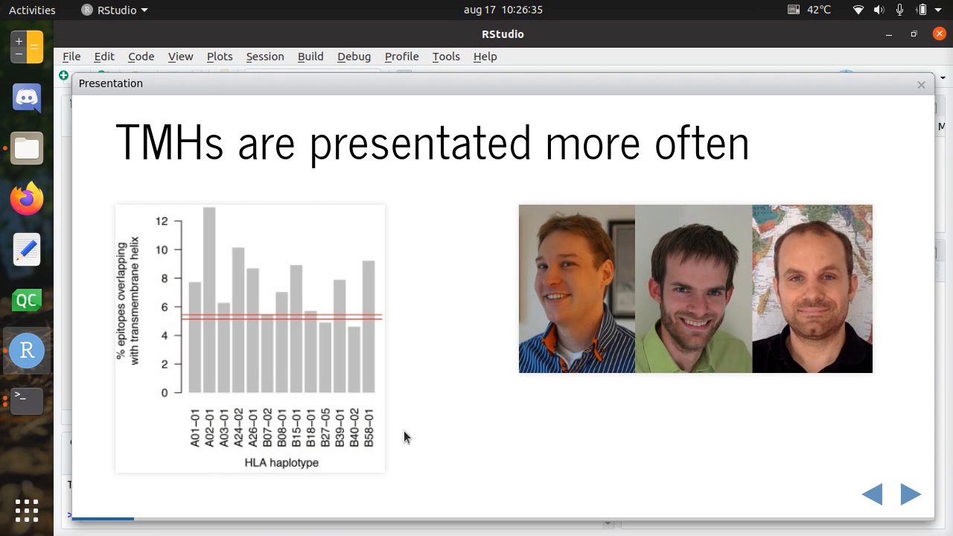
pyautogui.moveTo(333, 438)
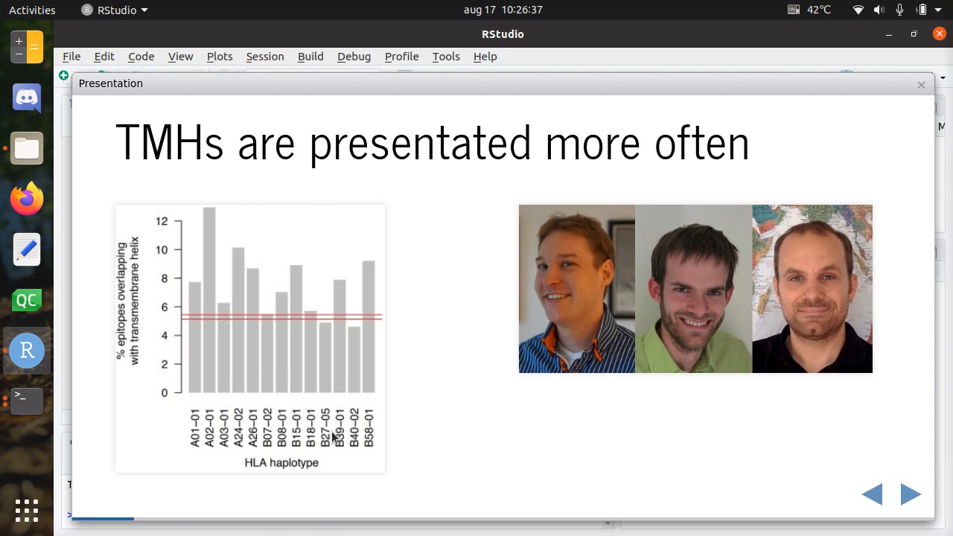
pyautogui.moveTo(207, 448)
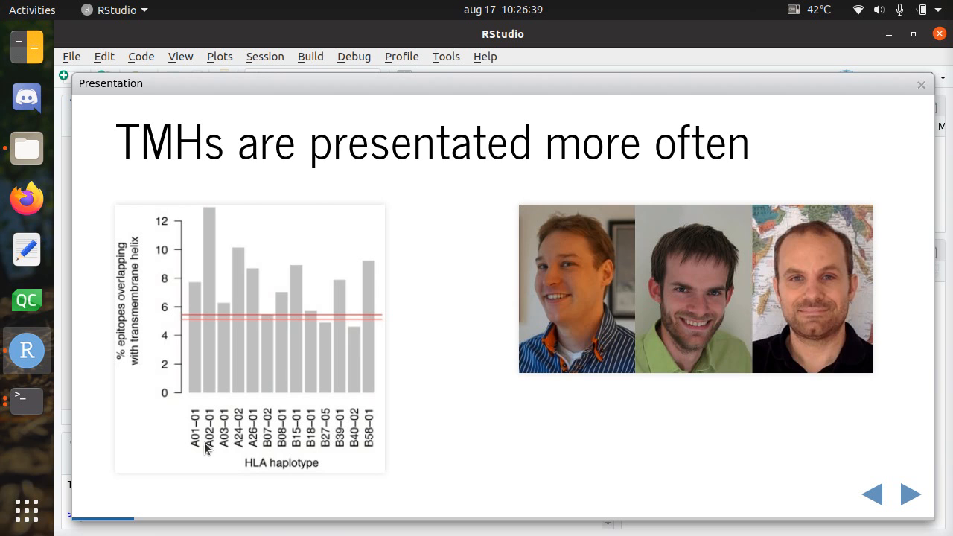
pyautogui.moveTo(143, 343)
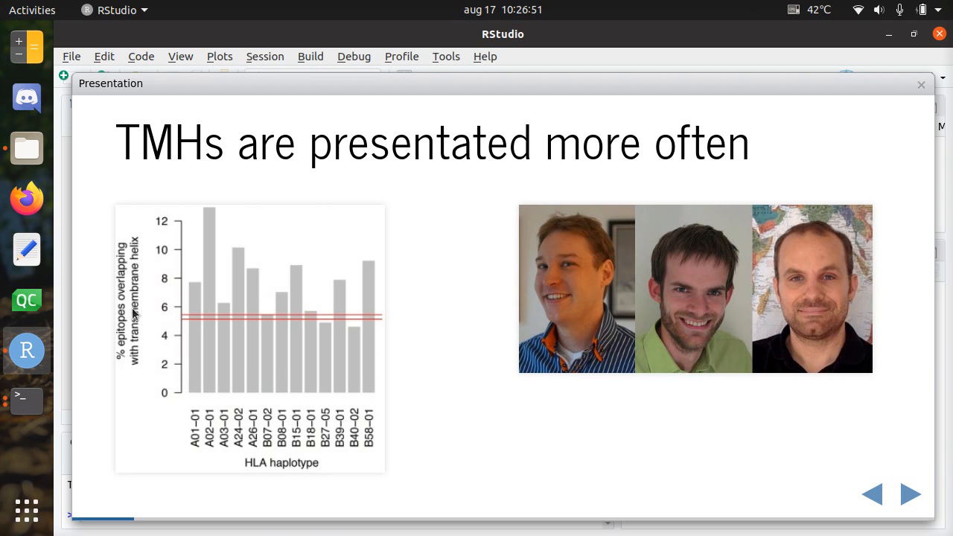
pyautogui.moveTo(246, 294)
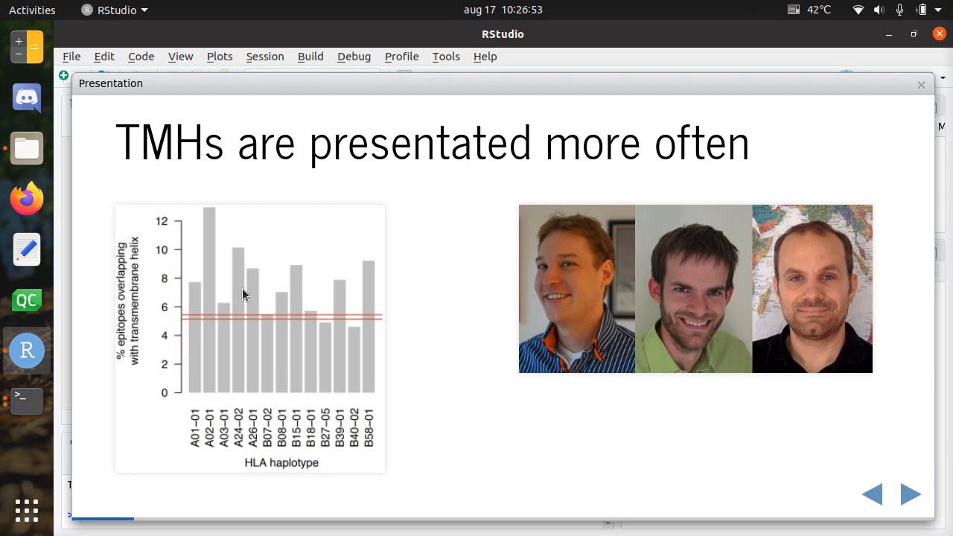
pyautogui.moveTo(189, 320)
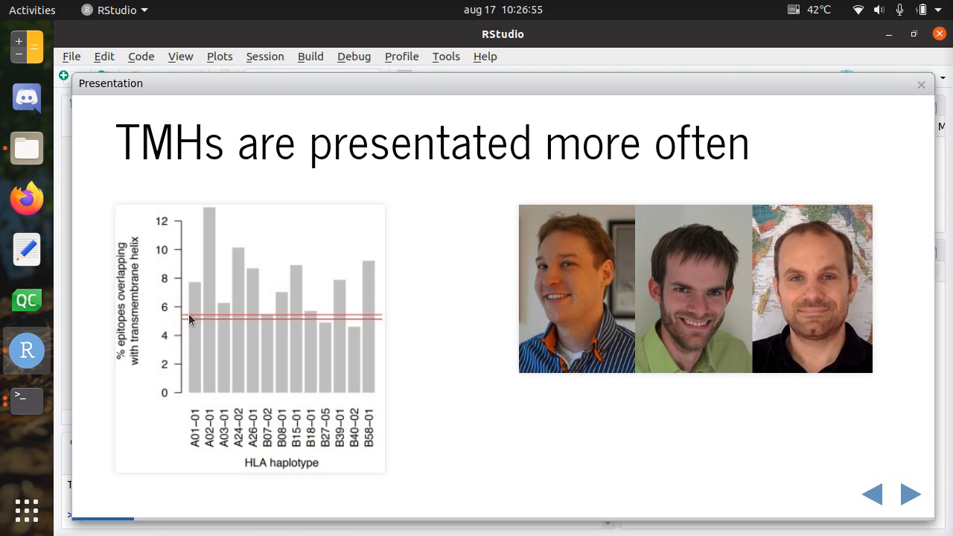
pyautogui.moveTo(380, 326)
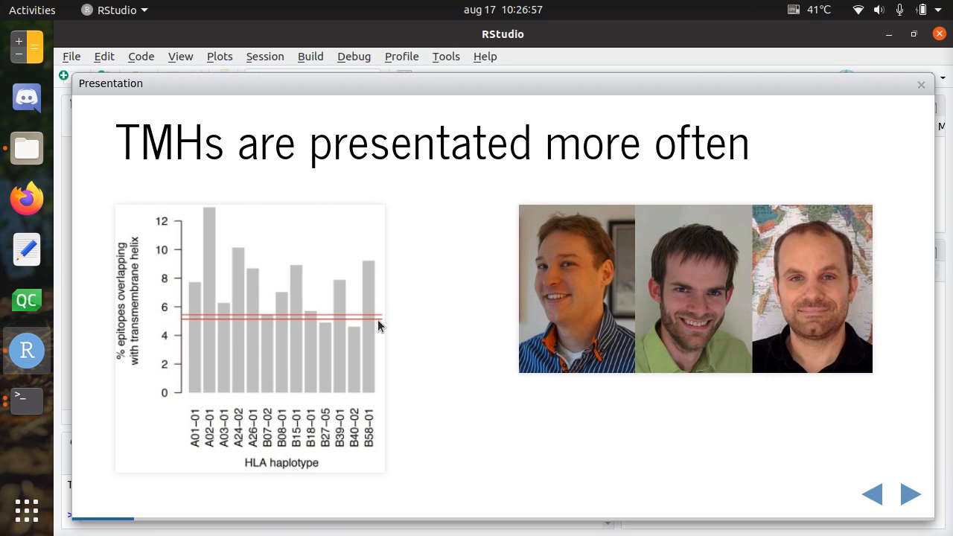
pyautogui.moveTo(226, 313)
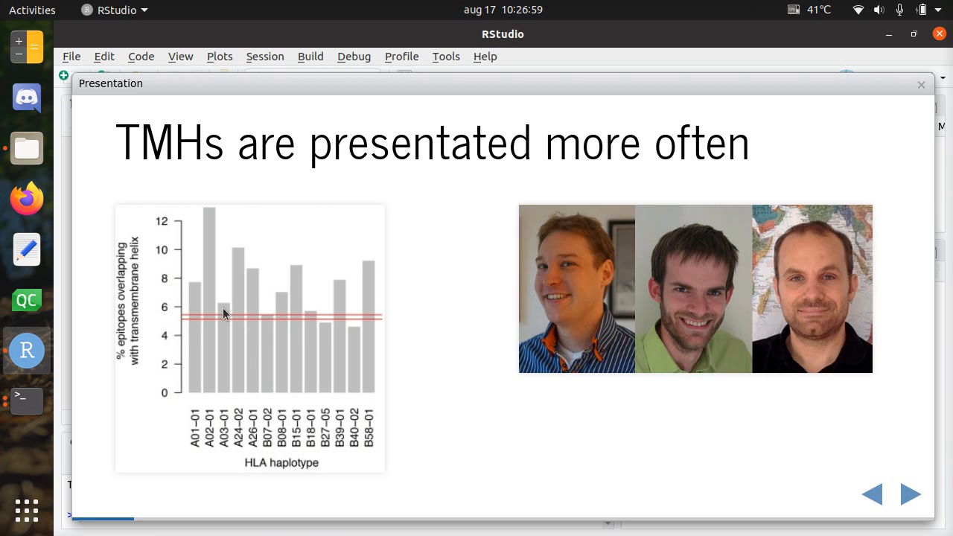
pyautogui.moveTo(185, 318)
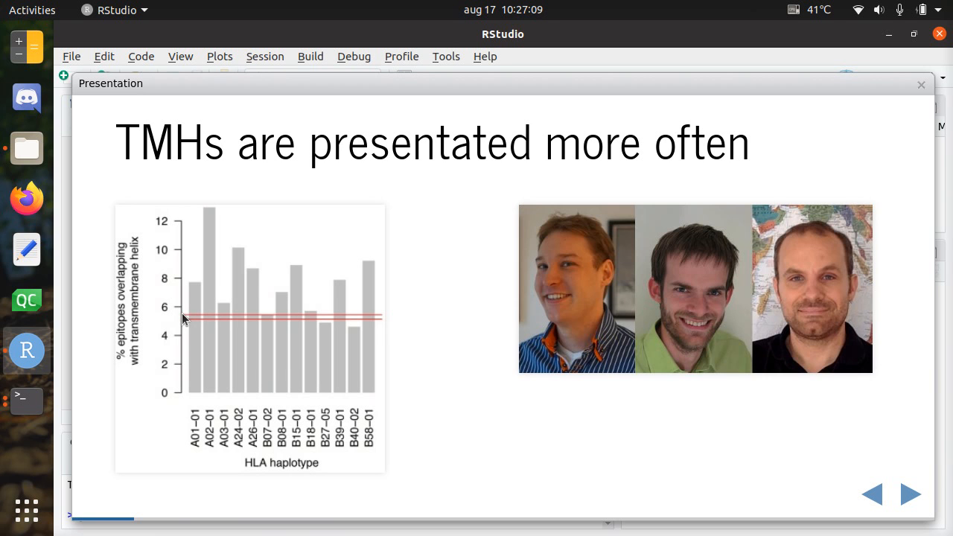
pyautogui.moveTo(216, 317)
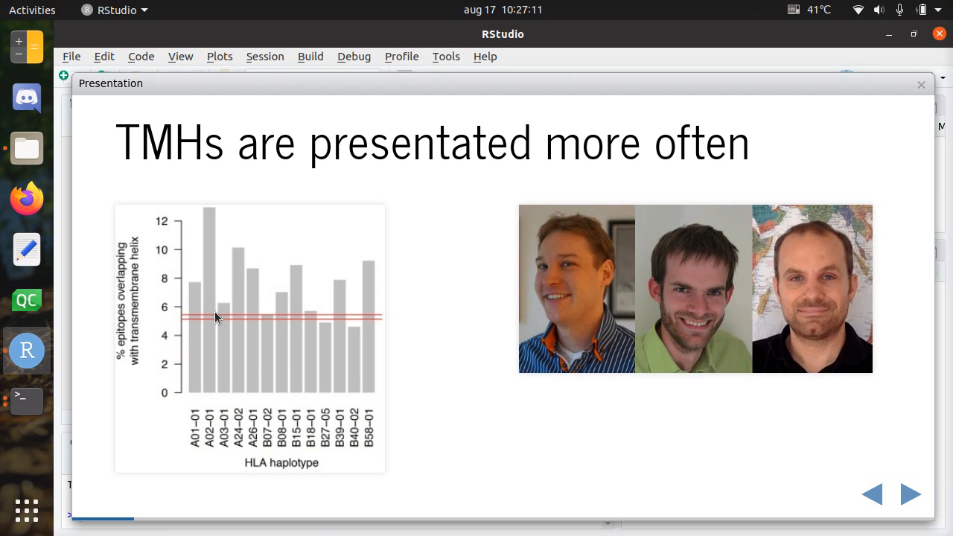
pyautogui.moveTo(309, 311)
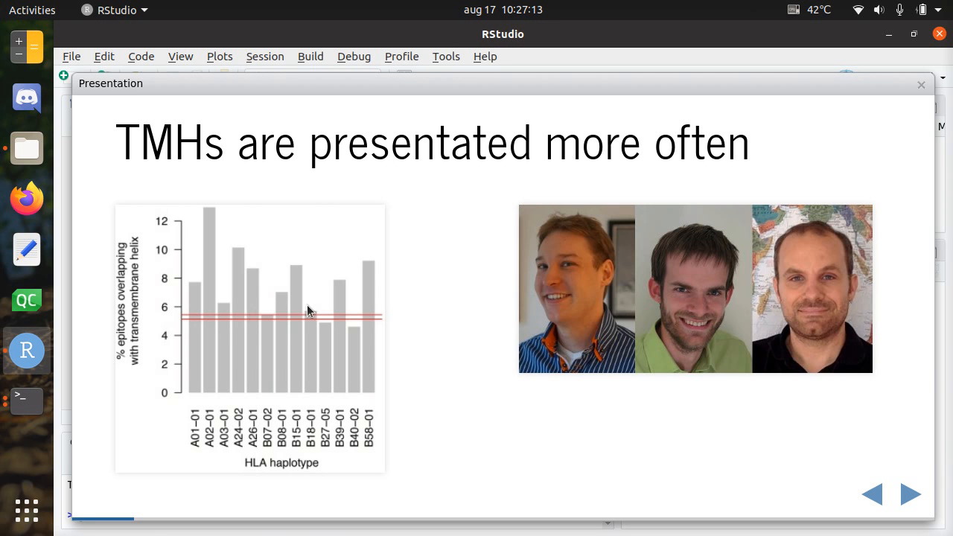
pyautogui.moveTo(355, 322)
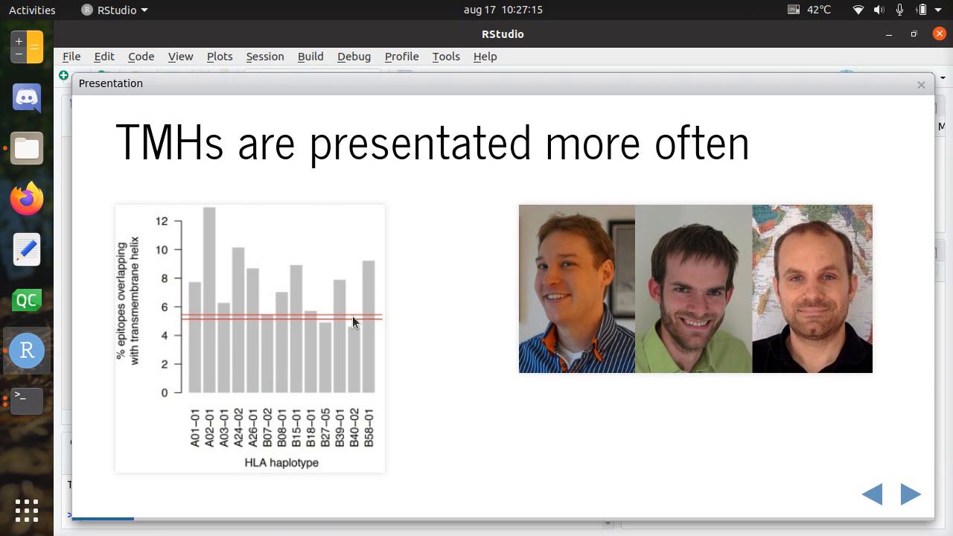
pyautogui.moveTo(364, 326)
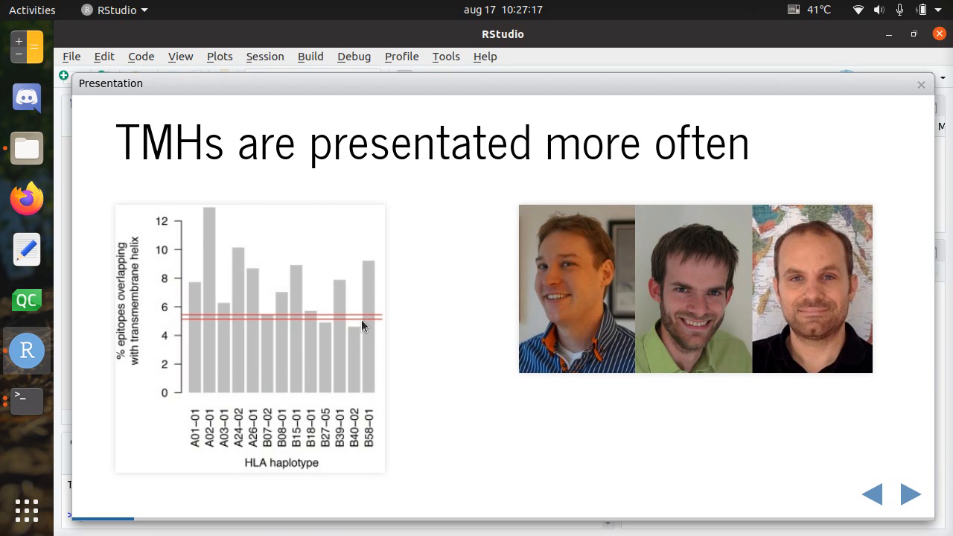
pyautogui.moveTo(257, 257)
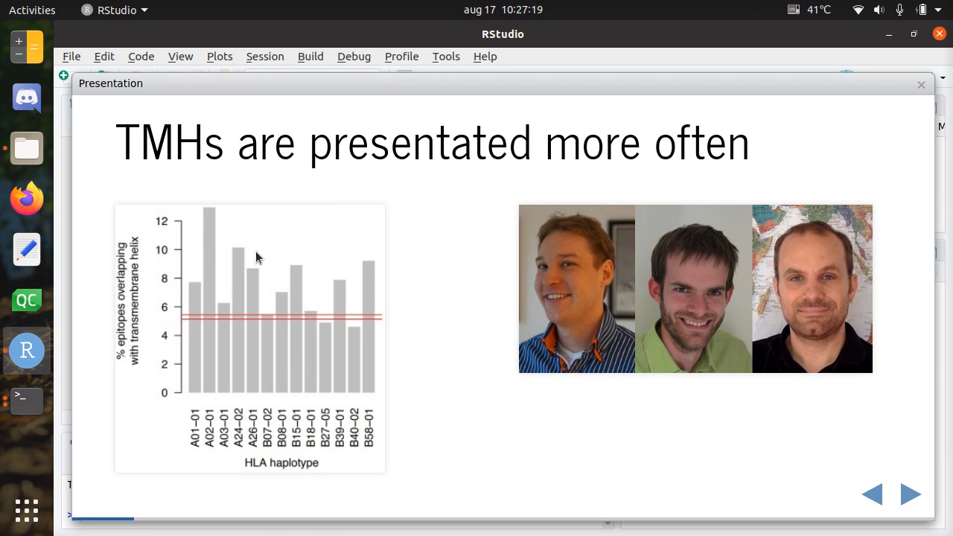
pyautogui.moveTo(212, 212)
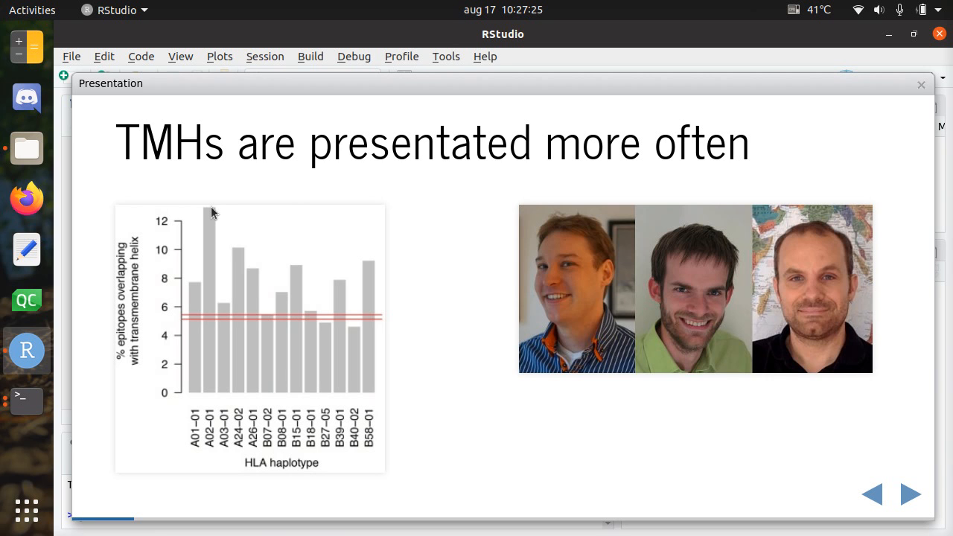
pyautogui.moveTo(321, 282)
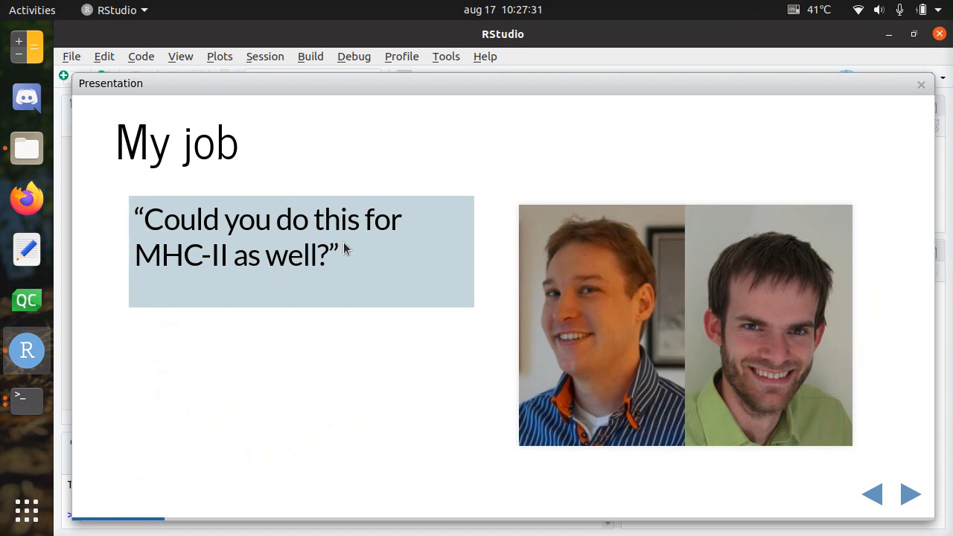
pyautogui.moveTo(512, 267)
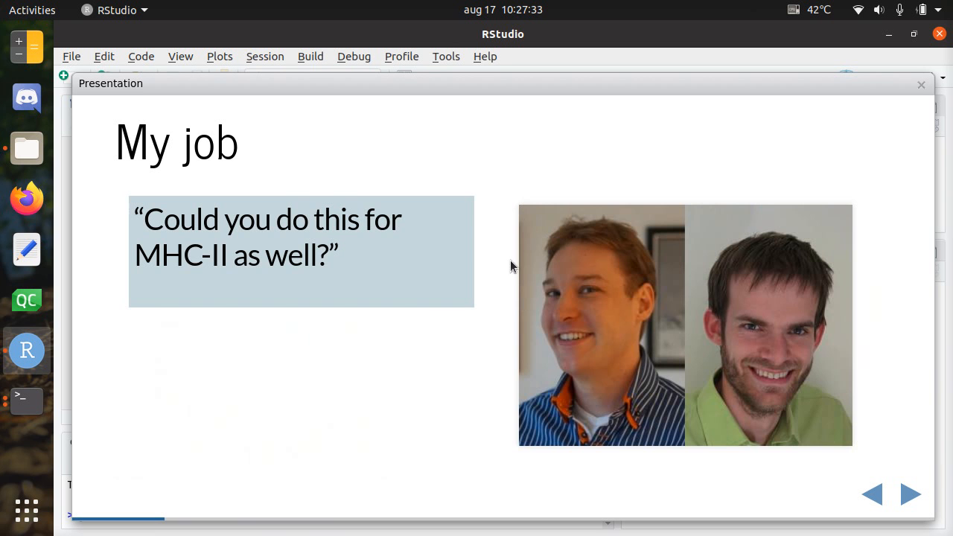
pyautogui.moveTo(269, 311)
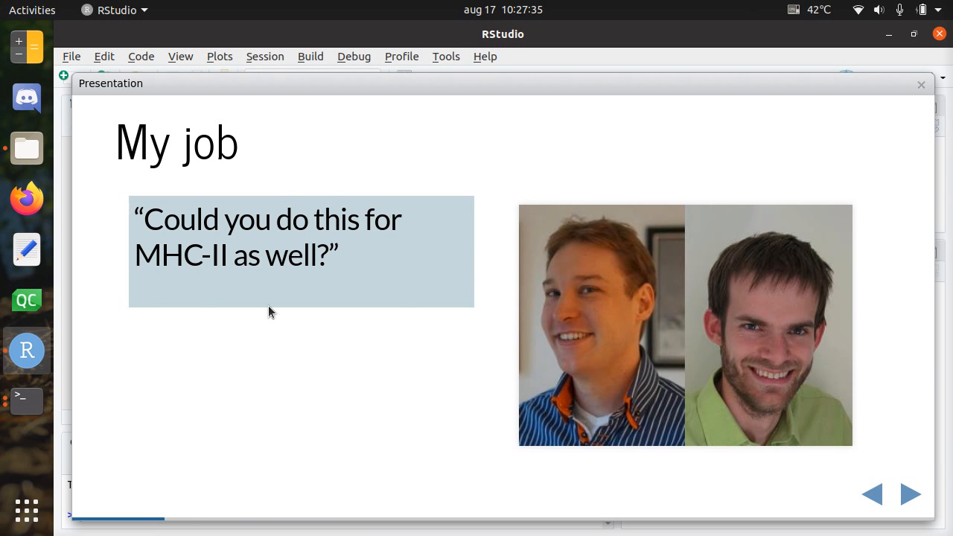
pyautogui.click(909, 494)
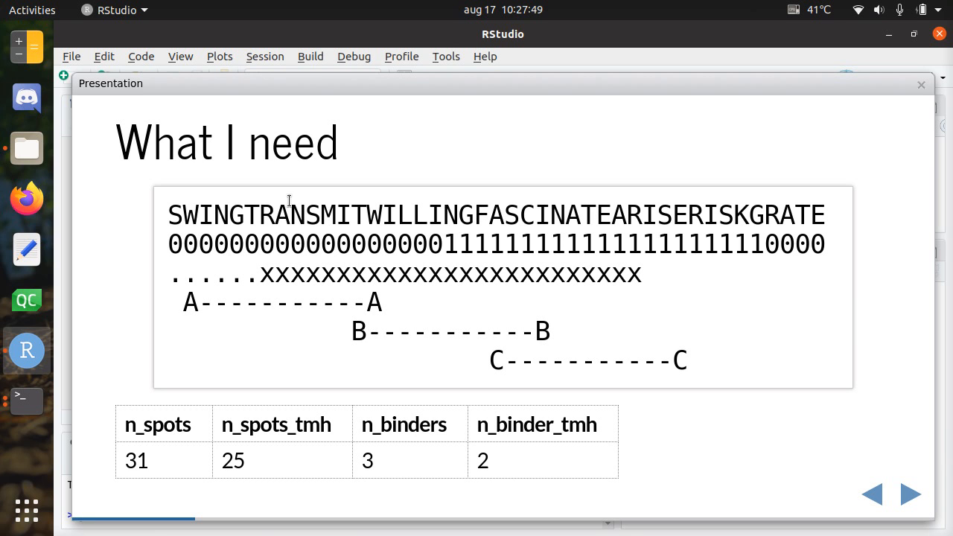
pyautogui.moveTo(154, 255)
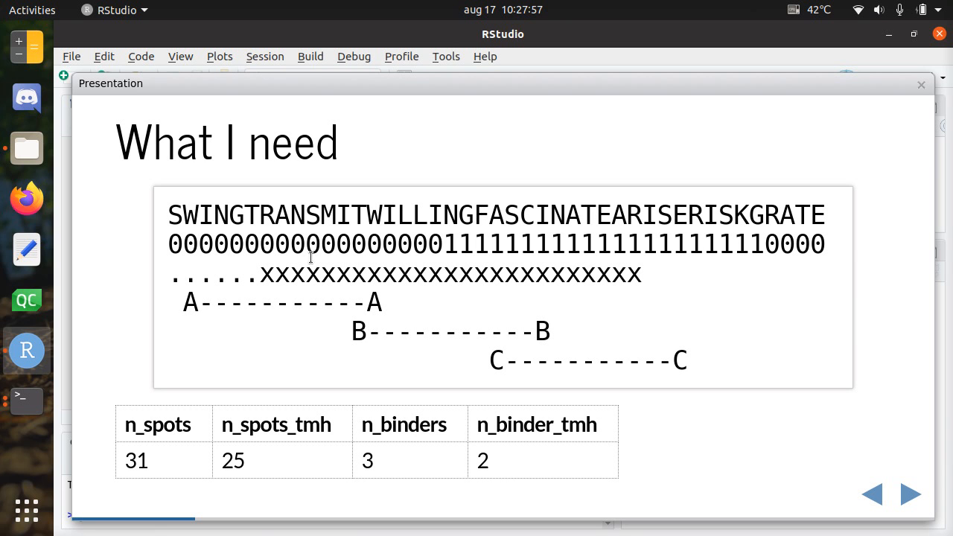
pyautogui.moveTo(444, 215); pyautogui.dragTo(655, 215)
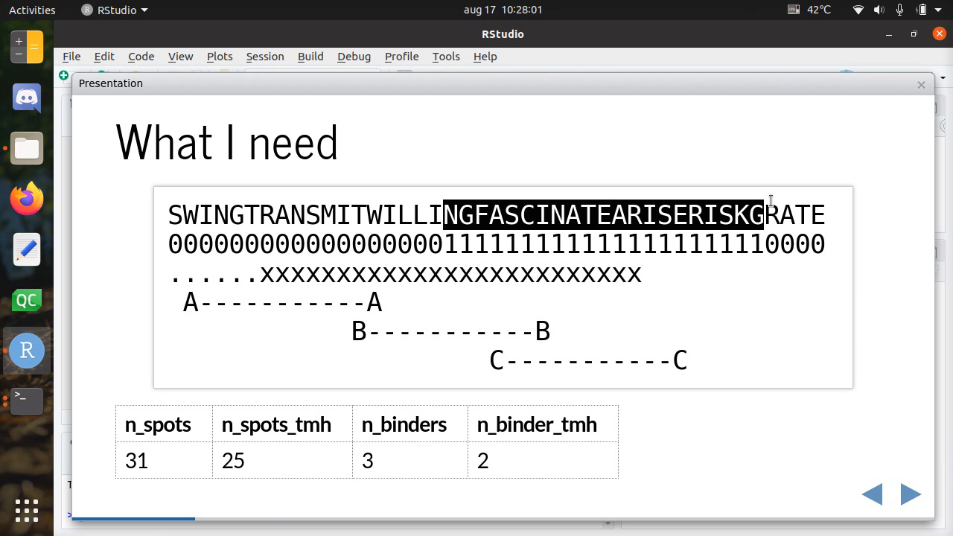
pyautogui.click(439, 237)
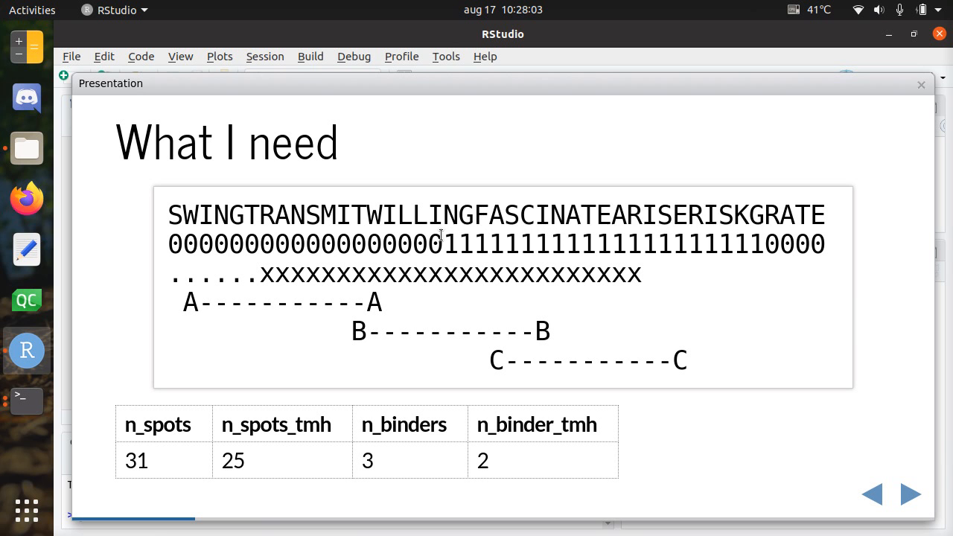
pyautogui.moveTo(169, 244); pyautogui.dragTo(443, 244)
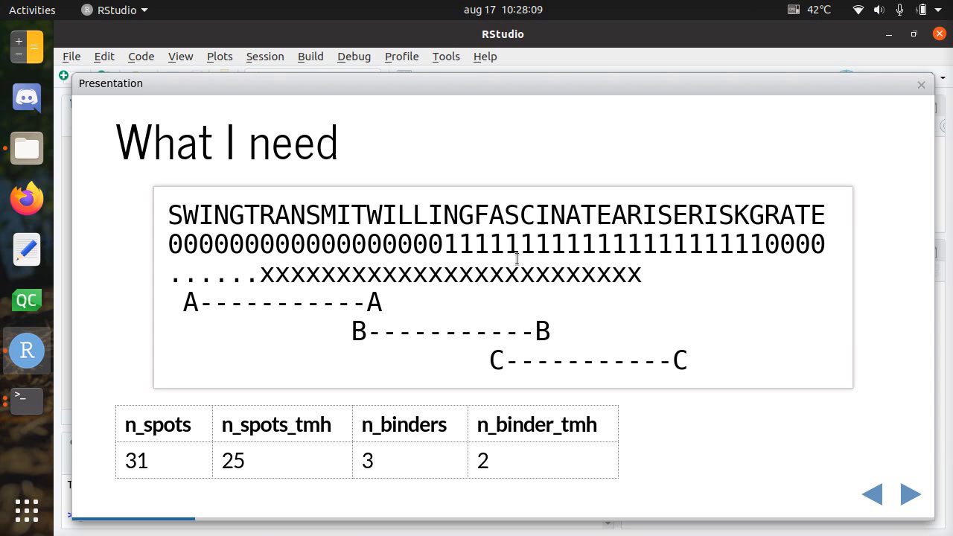
pyautogui.moveTo(174, 273)
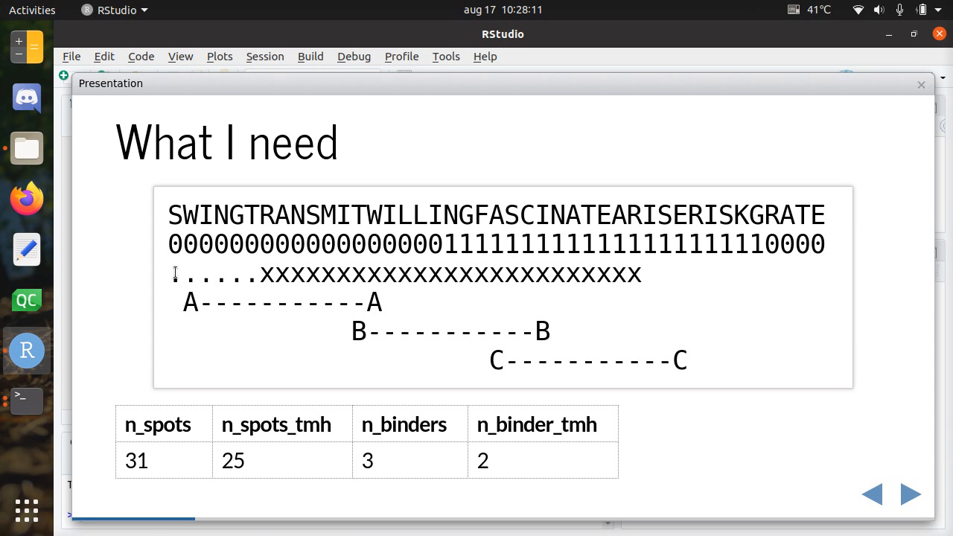
pyautogui.moveTo(451, 186)
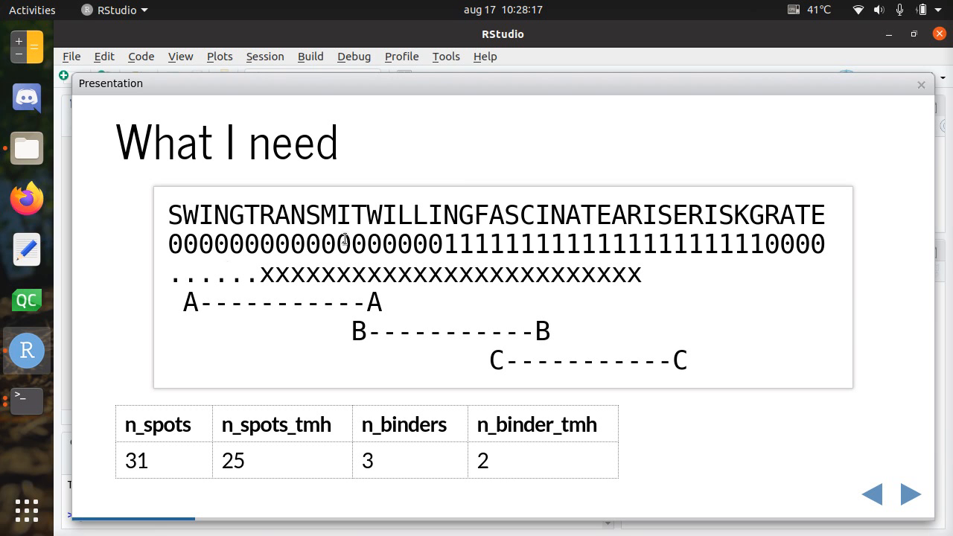
pyautogui.moveTo(198, 263)
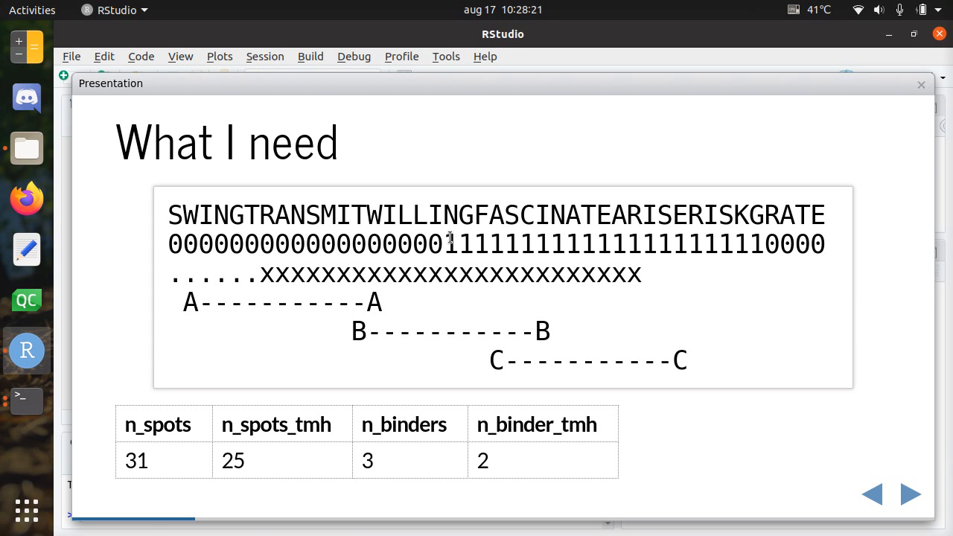
pyautogui.moveTo(162, 253)
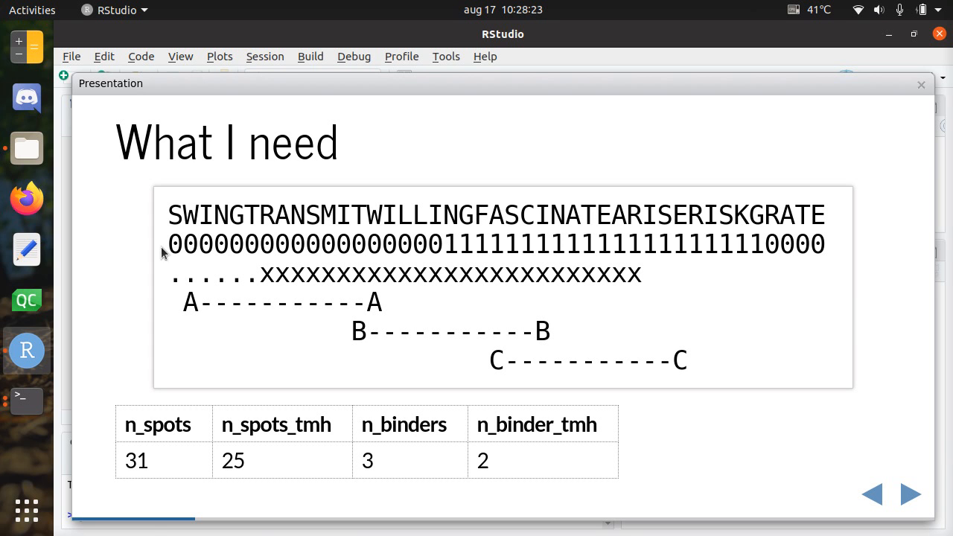
pyautogui.moveTo(169, 244); pyautogui.dragTo(275, 244)
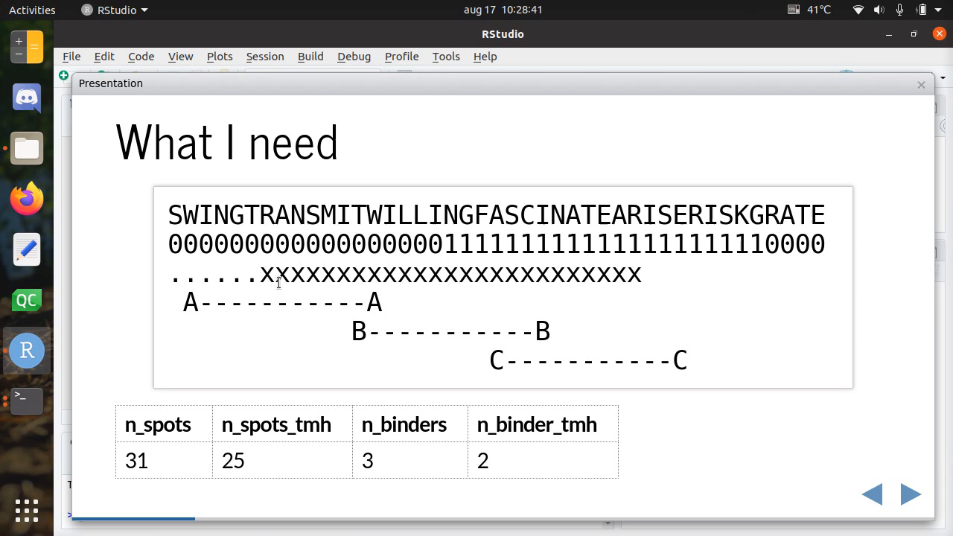
pyautogui.moveTo(260, 276); pyautogui.dragTo(595, 275)
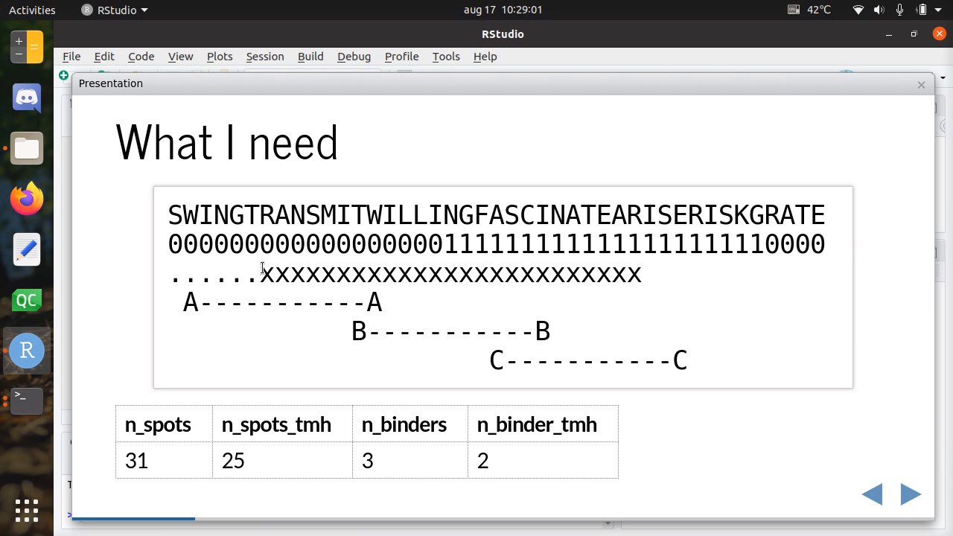
pyautogui.moveTo(259, 274); pyautogui.dragTo(611, 274)
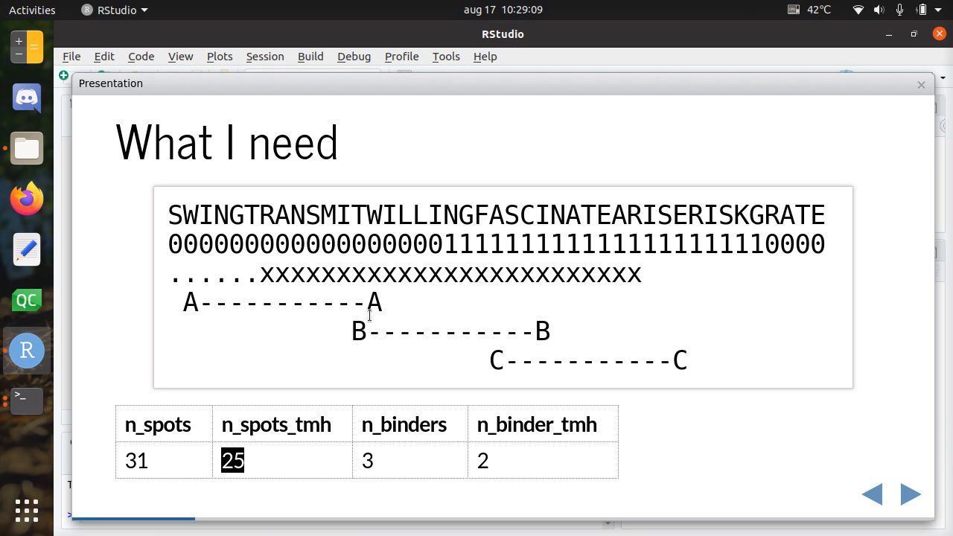
pyautogui.moveTo(186, 214)
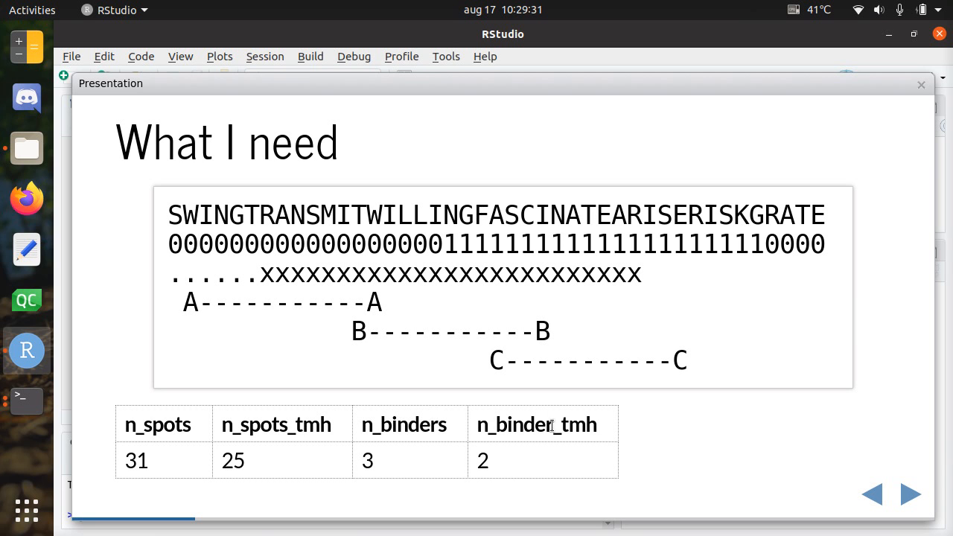
pyautogui.doubleClick(536, 425)
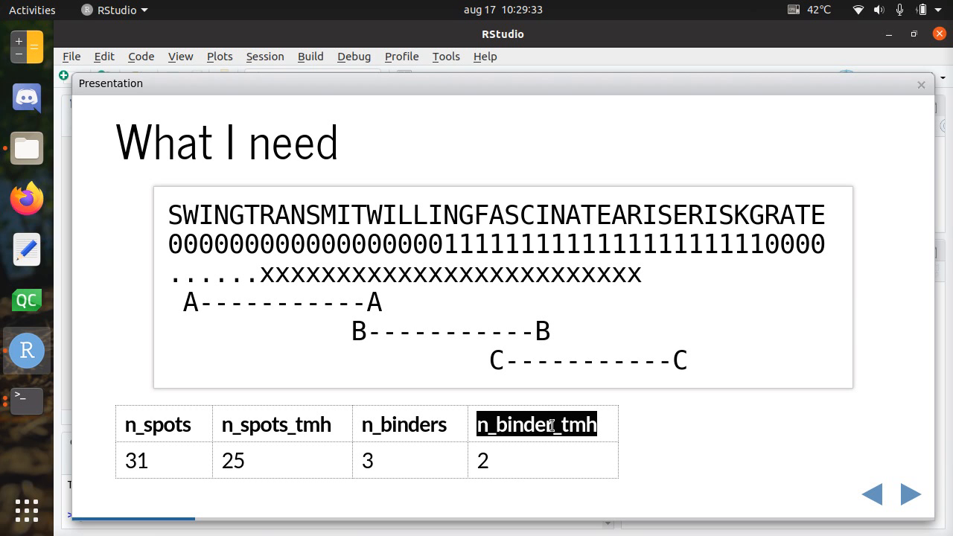
pyautogui.click(285, 349)
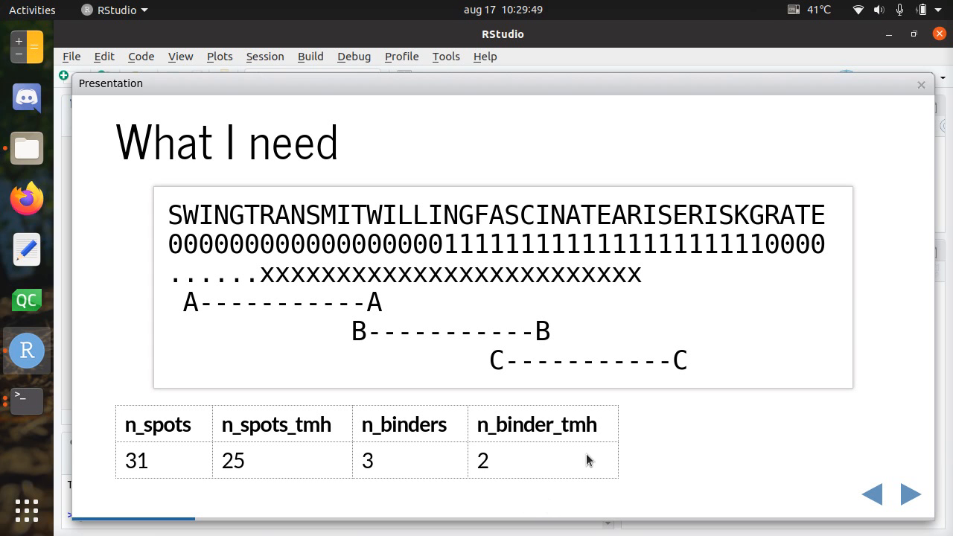
pyautogui.moveTo(547, 251)
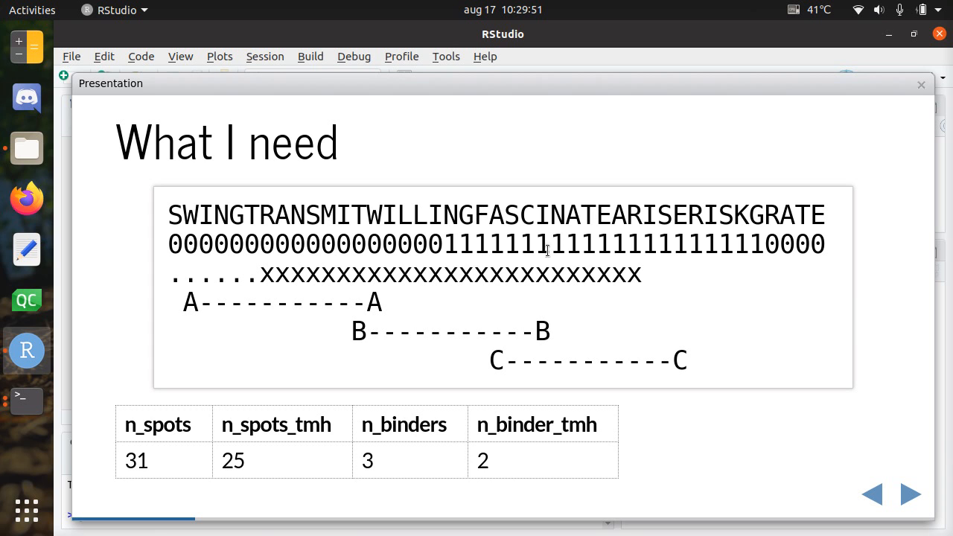
pyautogui.moveTo(398, 321)
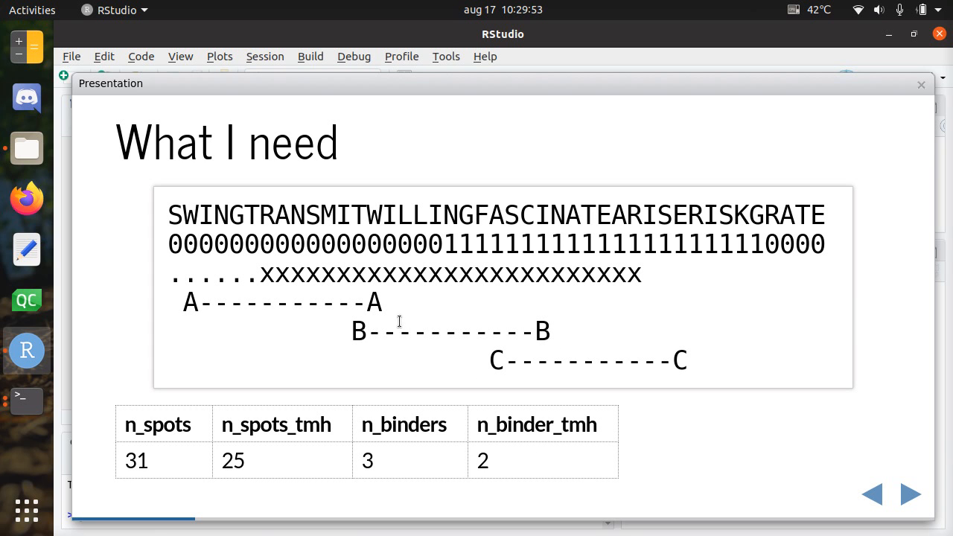
pyautogui.moveTo(142, 450)
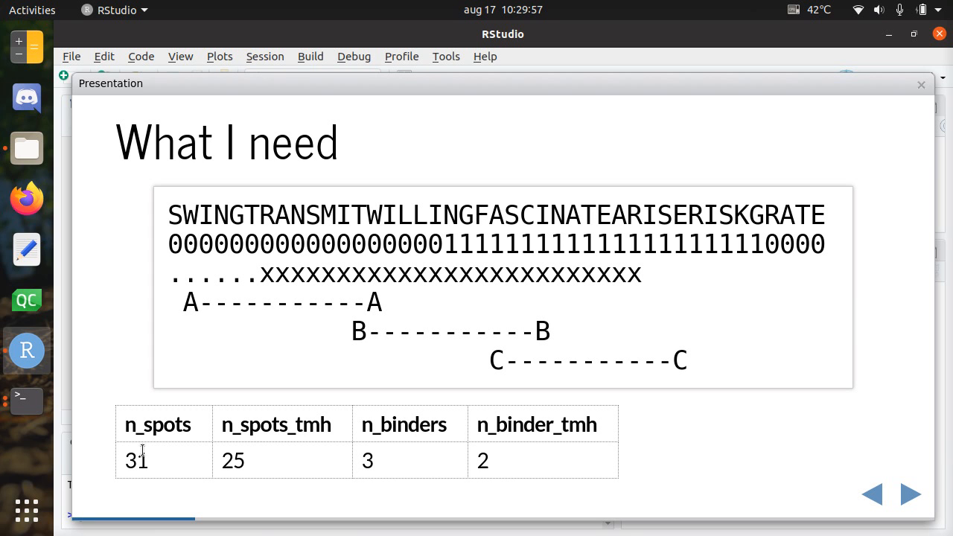
pyautogui.doubleClick(232, 460)
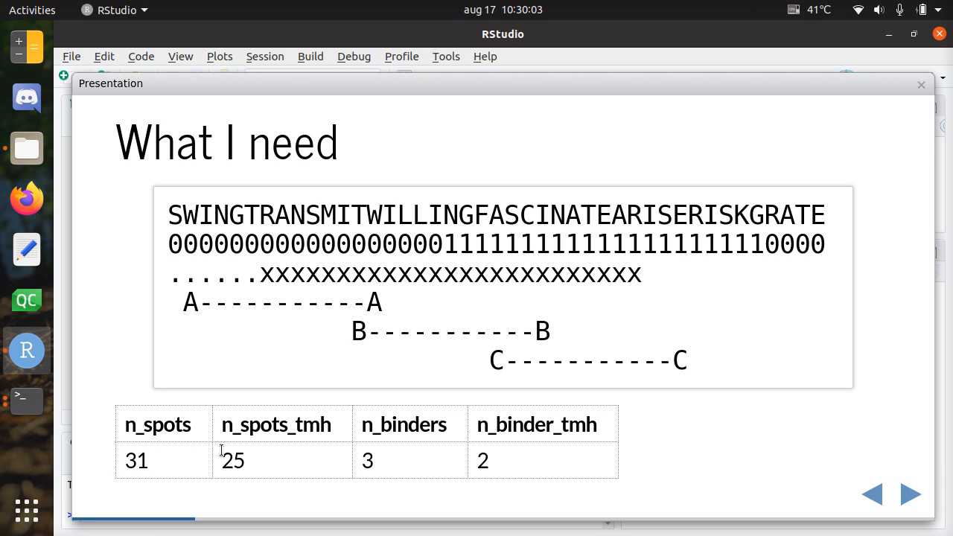
pyautogui.doubleClick(232, 460)
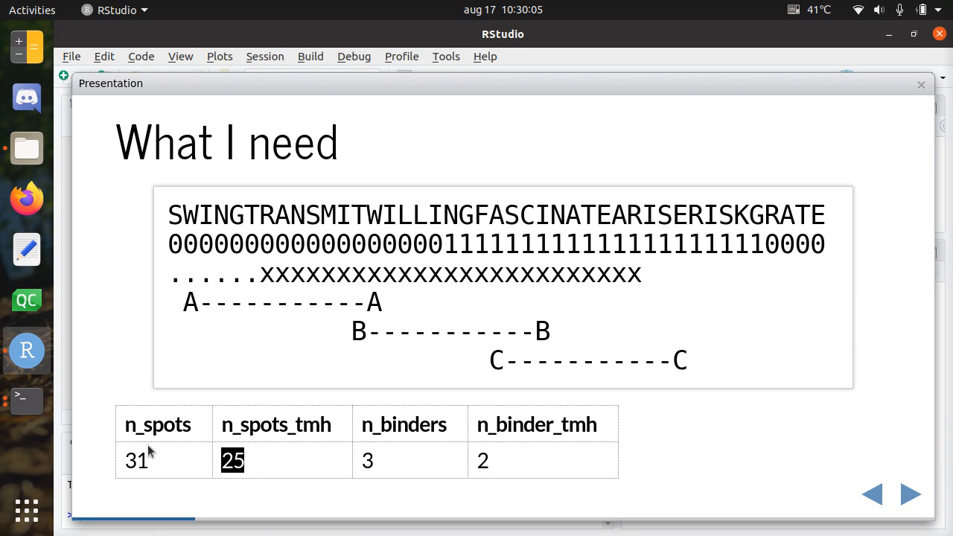
pyautogui.moveTo(521, 457)
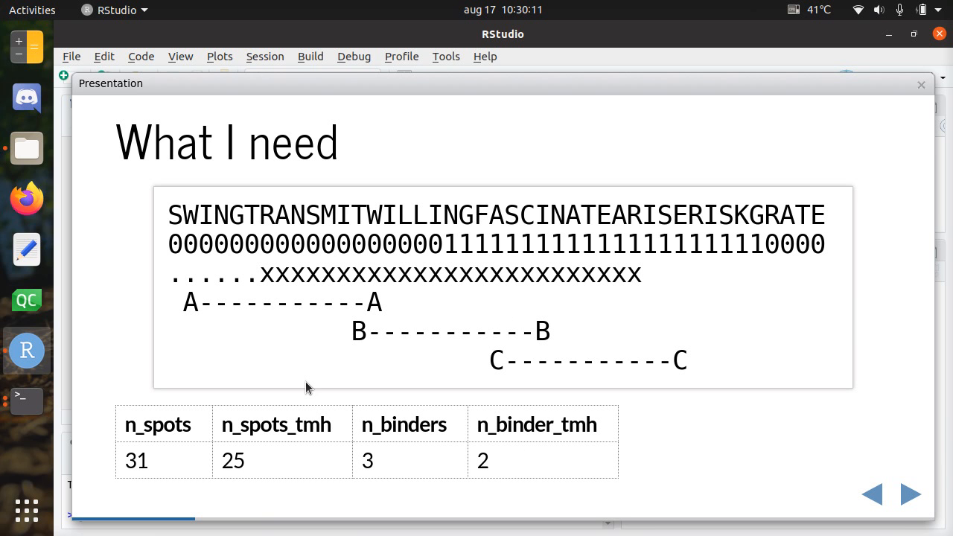
# Return to the 'TMHs are presentated more often' haplotype bar chart slide.
pyautogui.click(909, 494)
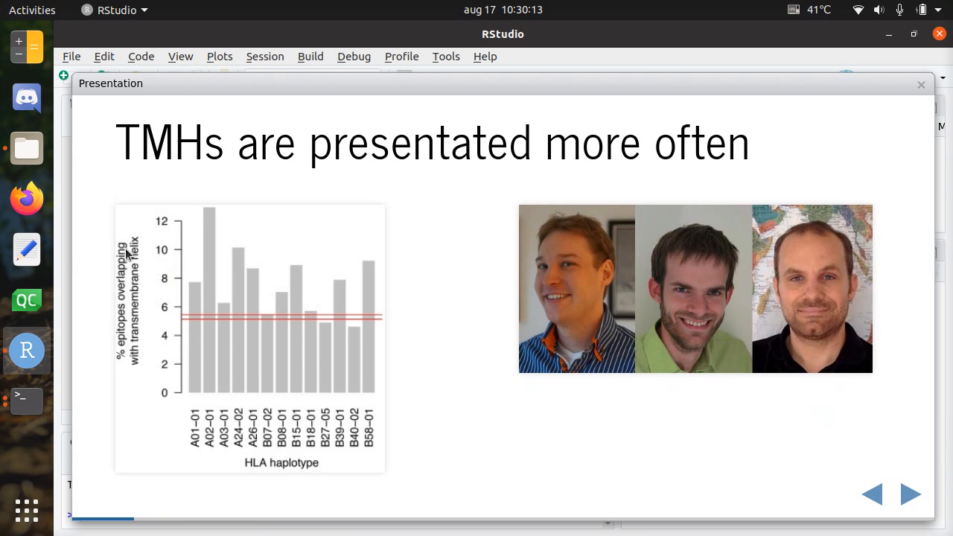
pyautogui.moveTo(308, 327)
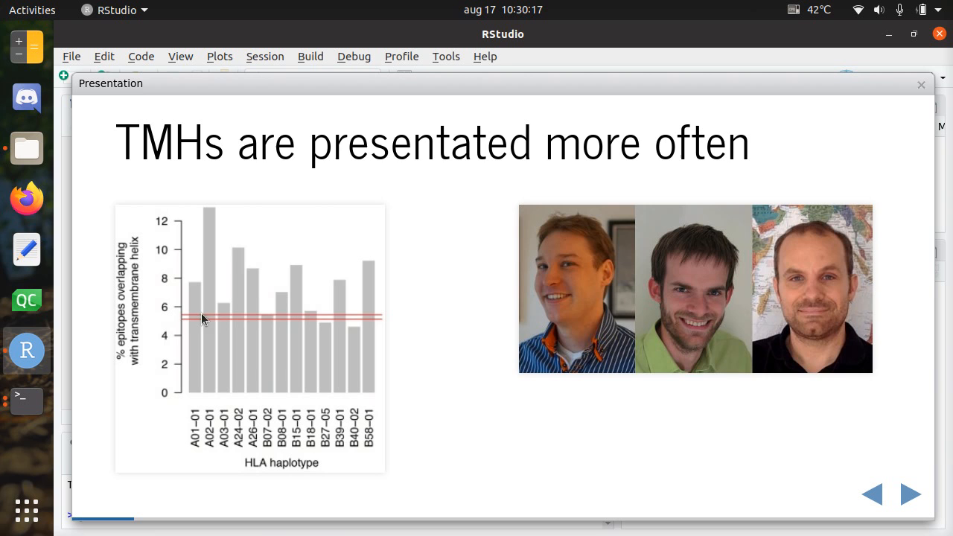
pyautogui.moveTo(344, 285)
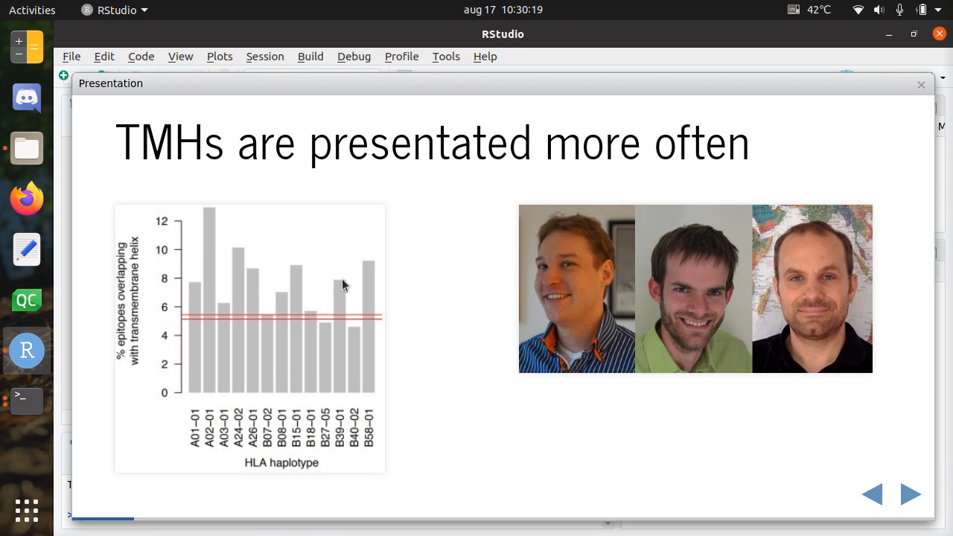
pyautogui.moveTo(428, 272)
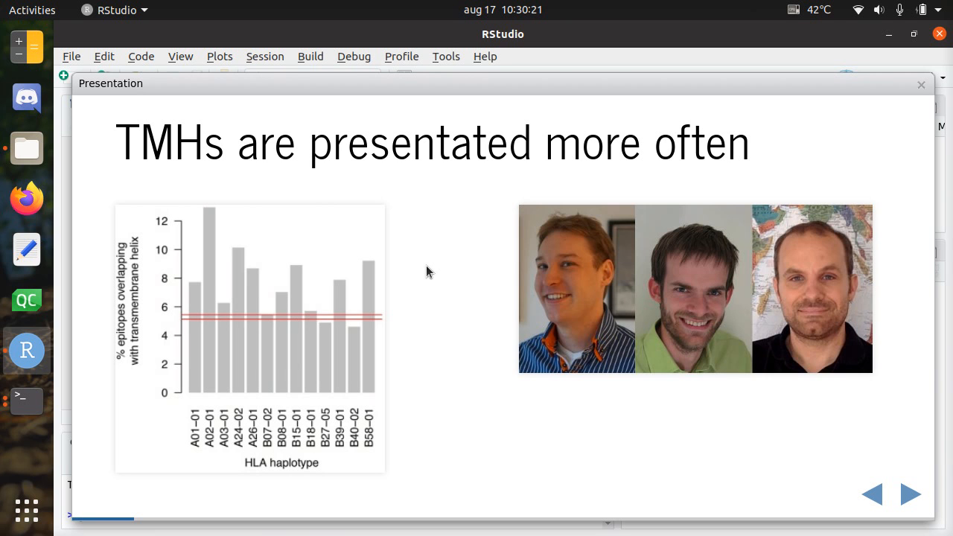
pyautogui.moveTo(249, 226)
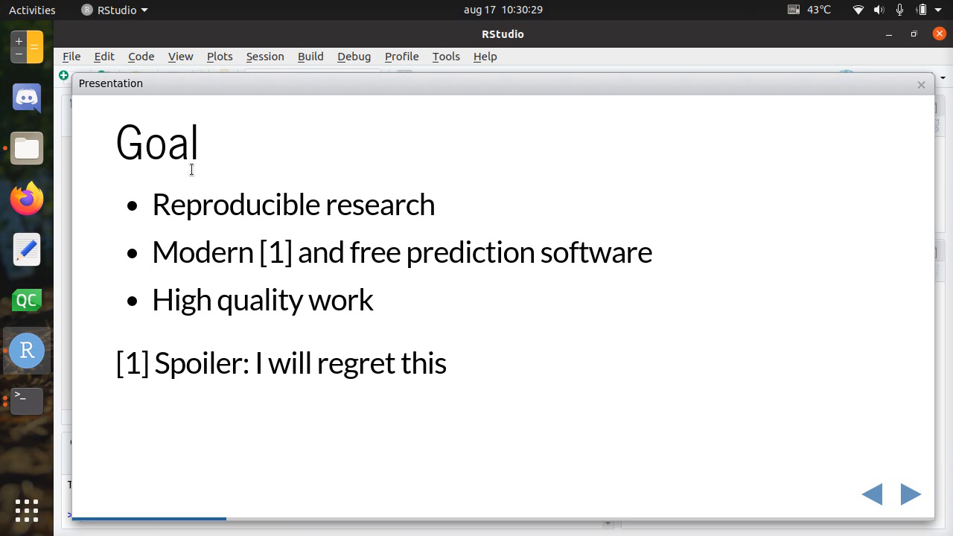
pyautogui.moveTo(471, 192)
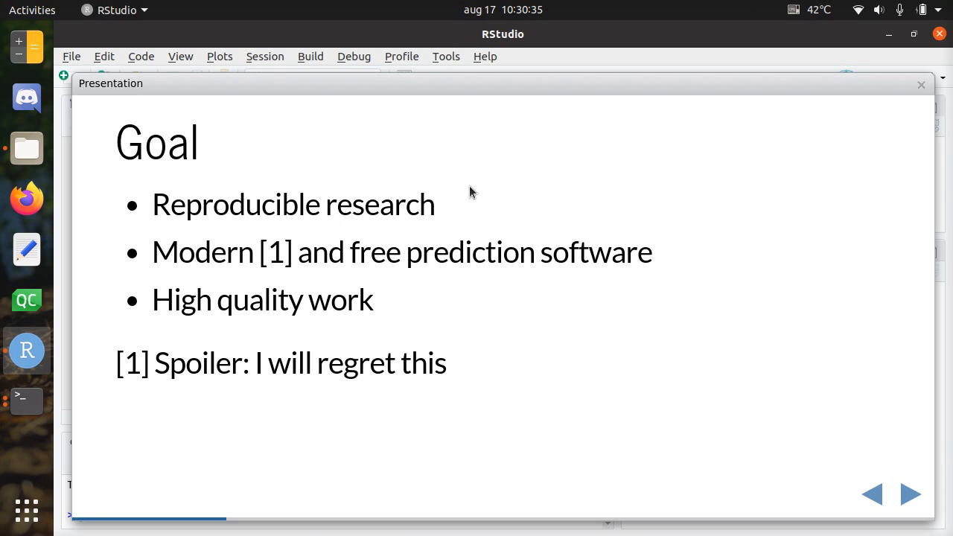
pyautogui.moveTo(461, 255)
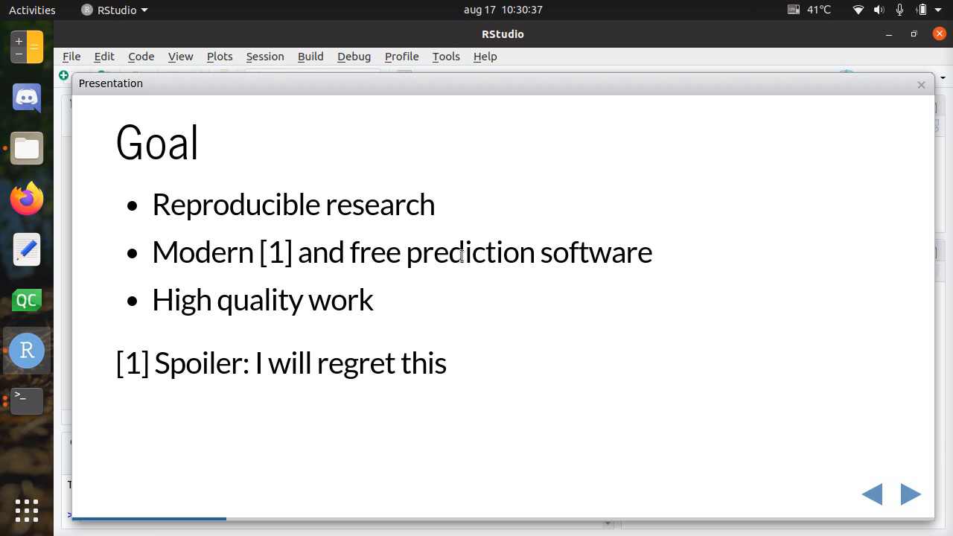
pyautogui.moveTo(645, 254)
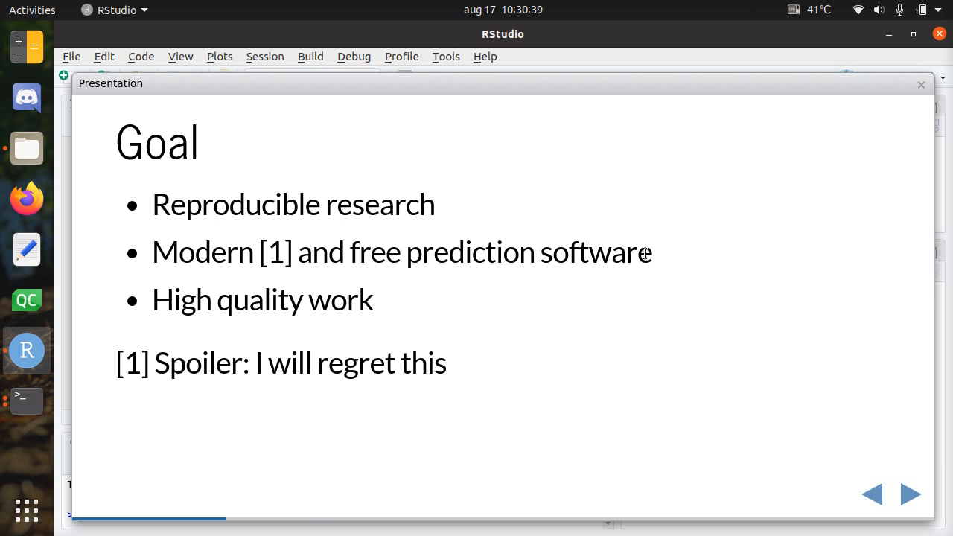
pyautogui.moveTo(154, 354)
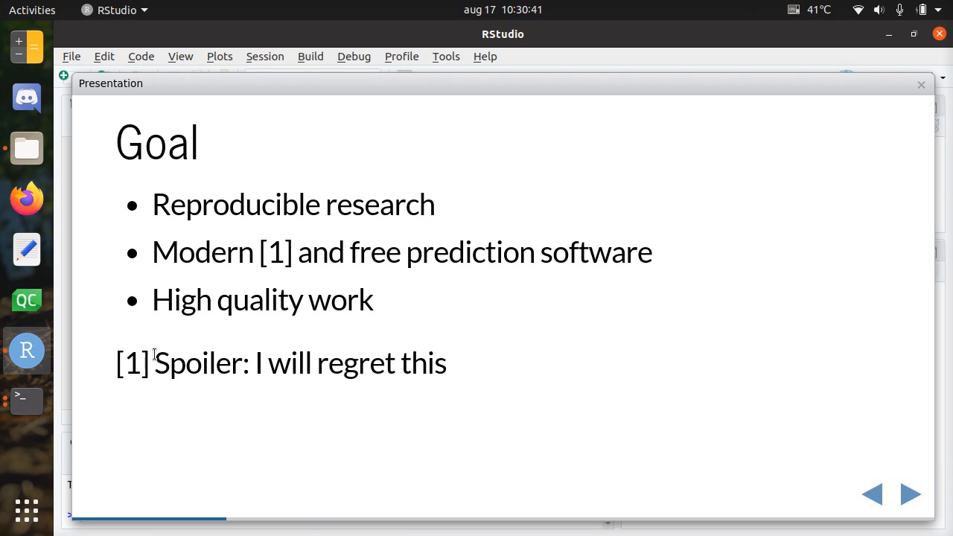
pyautogui.moveTo(222, 188)
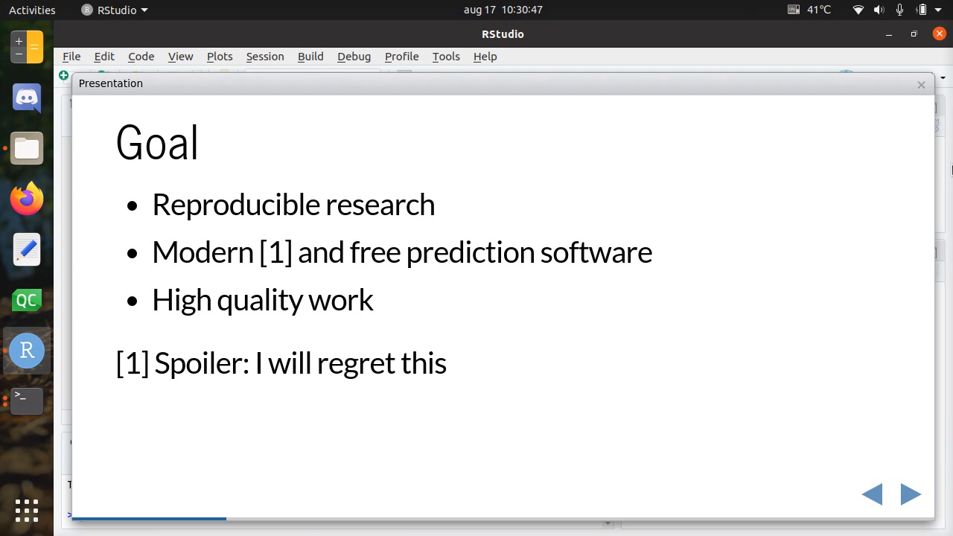
# Advance to the 'Differences with earlier study' slide listing 21 added MHC-II haplotypes.
pyautogui.click(910, 494)
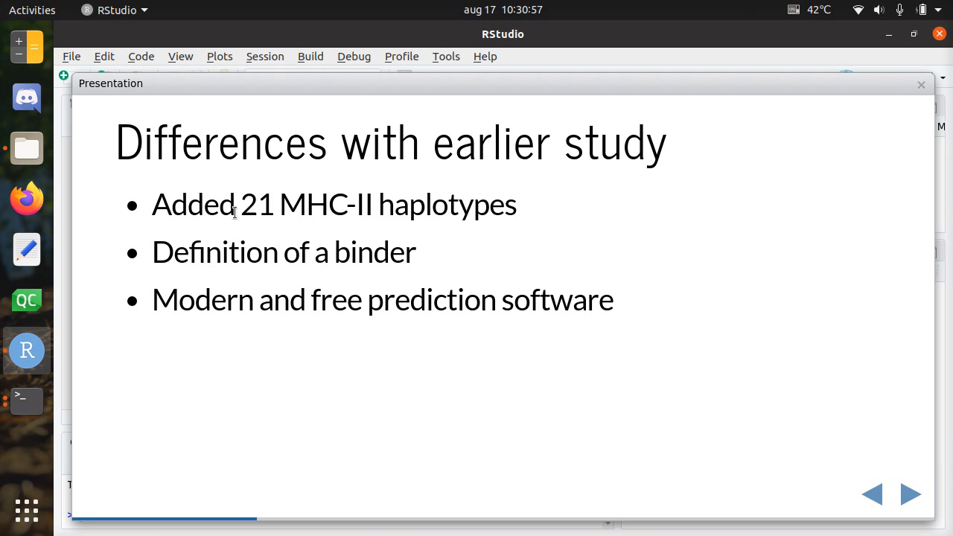
pyautogui.moveTo(369, 190)
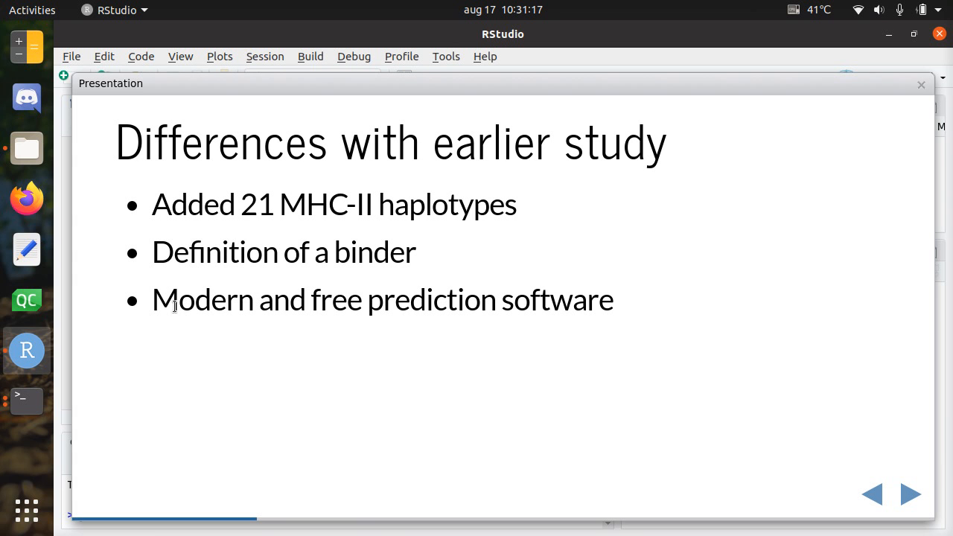
pyautogui.moveTo(598, 299)
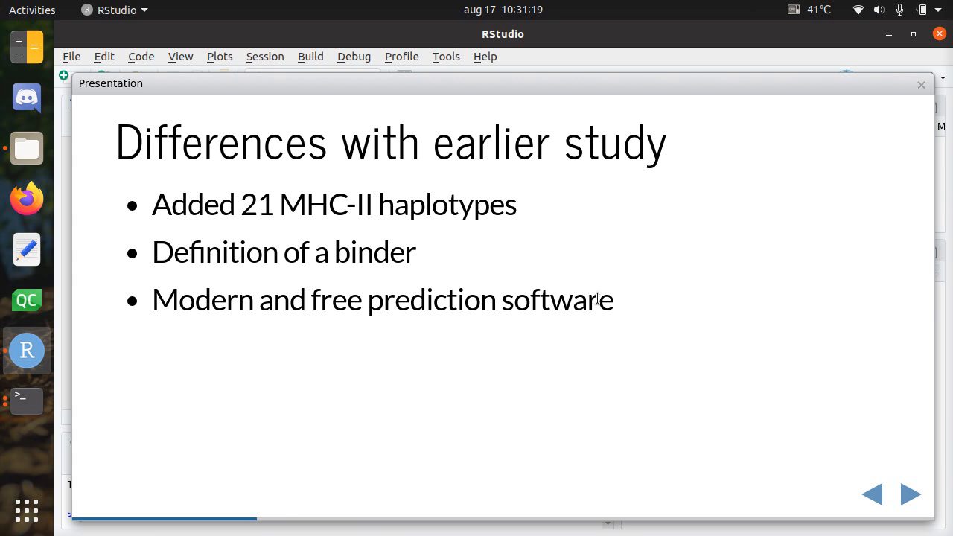
# Show the 'Modern and free prediction software' table, highlighting 'prediction' in the MHC-I row.
pyautogui.click(909, 493)
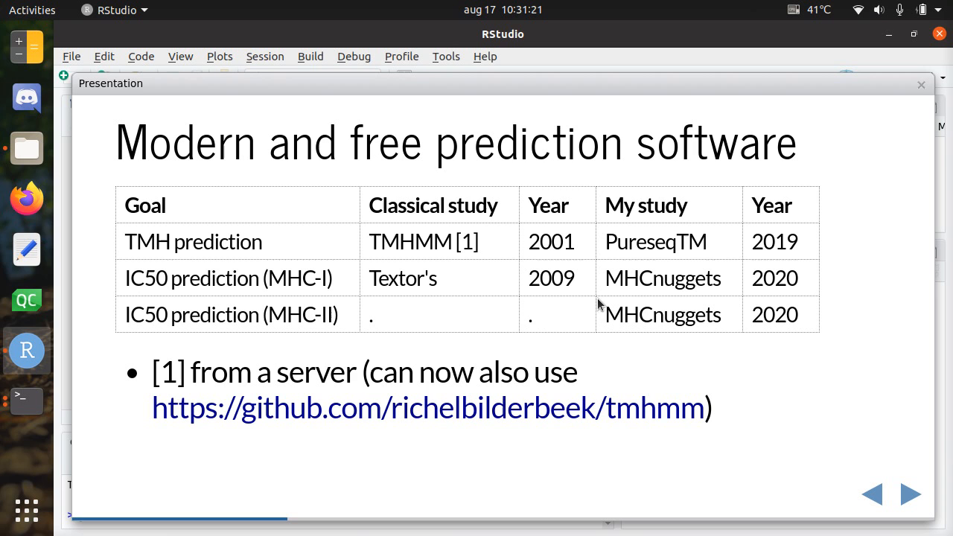
pyautogui.moveTo(204, 148)
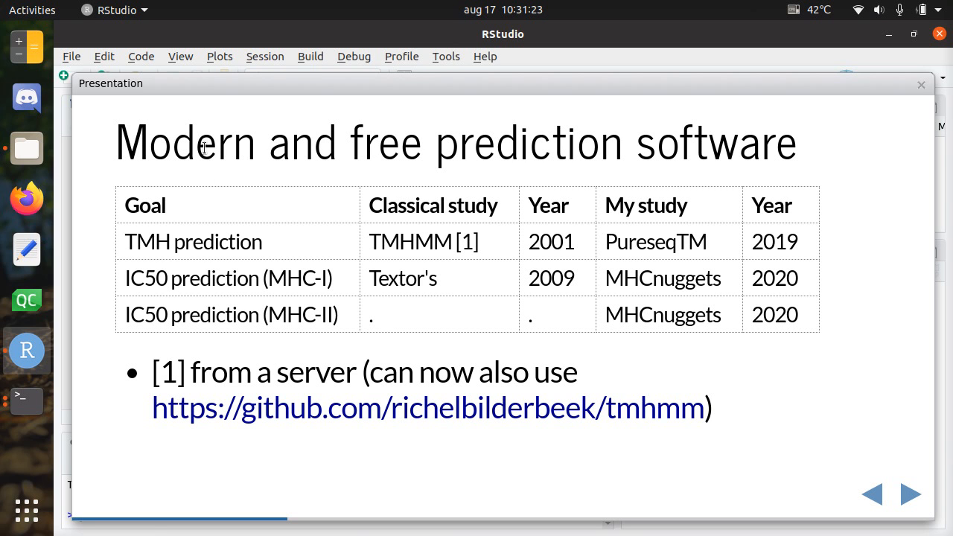
pyautogui.moveTo(310, 182)
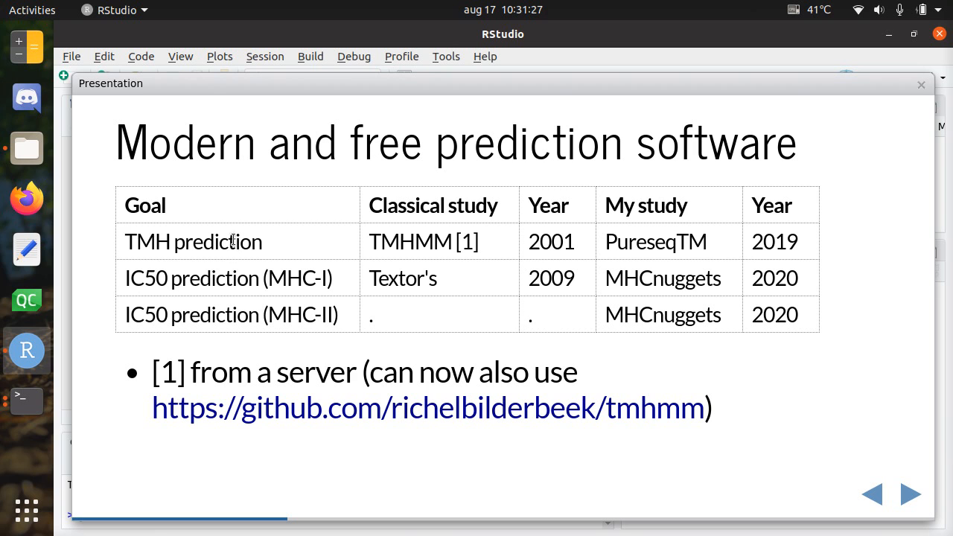
pyautogui.moveTo(266, 258)
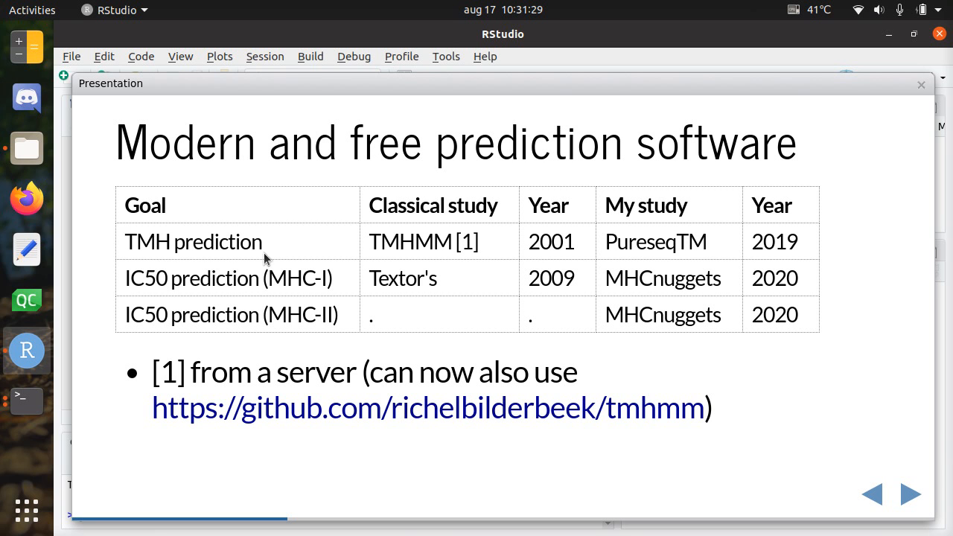
pyautogui.doubleClick(146, 278)
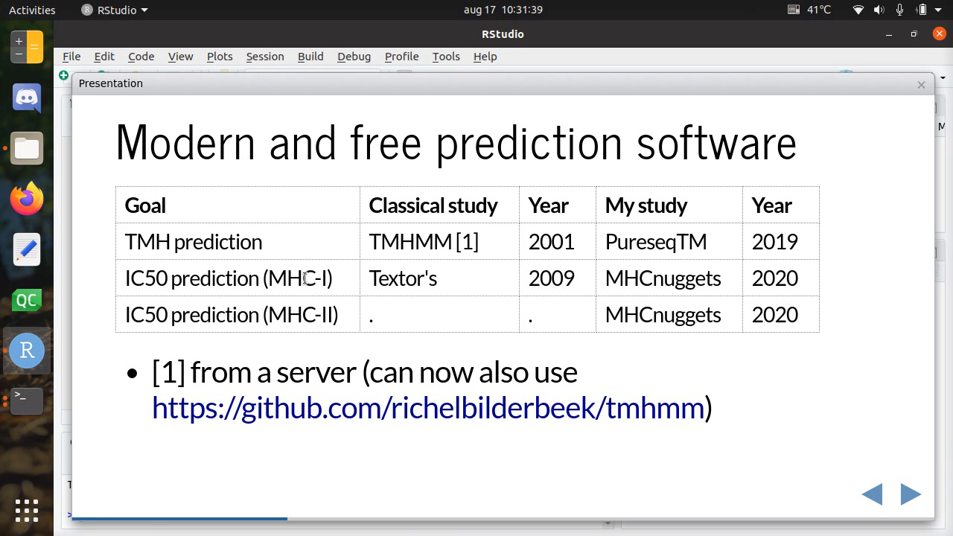
pyautogui.doubleClick(408, 241)
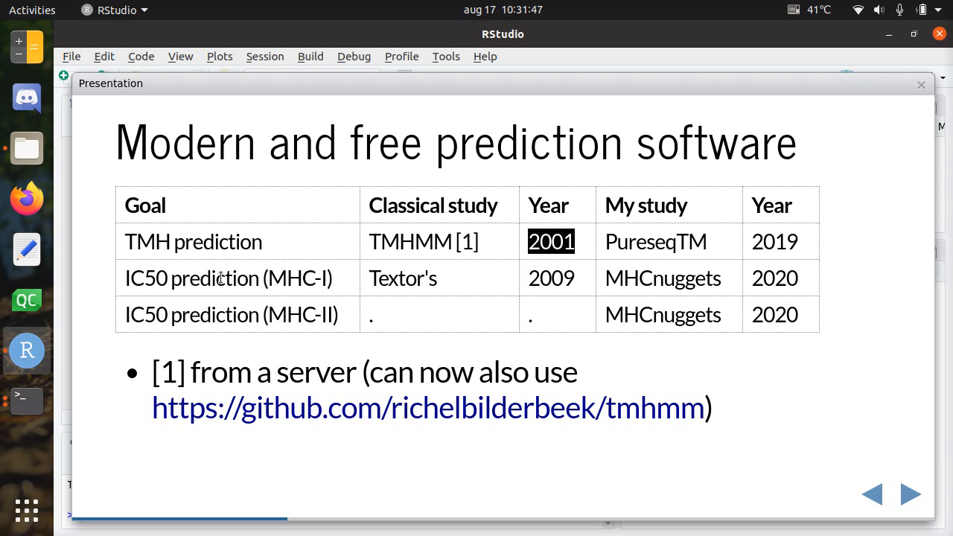
pyautogui.doubleClick(213, 278)
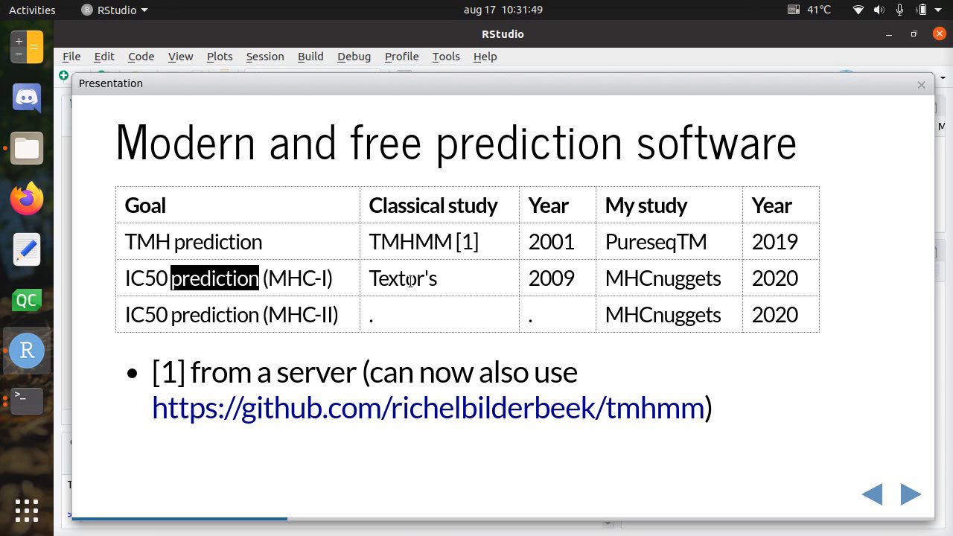
pyautogui.doubleClick(402, 278)
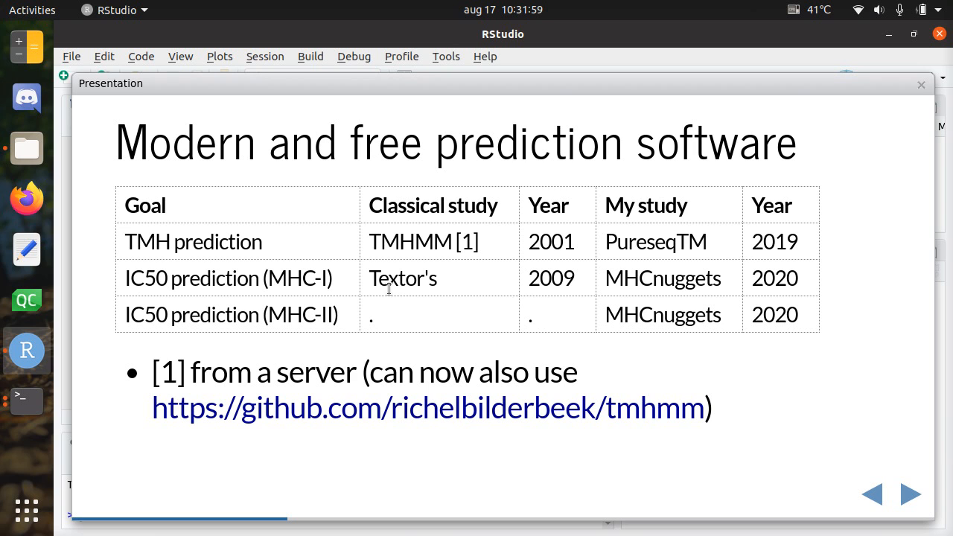
pyautogui.moveTo(414, 252)
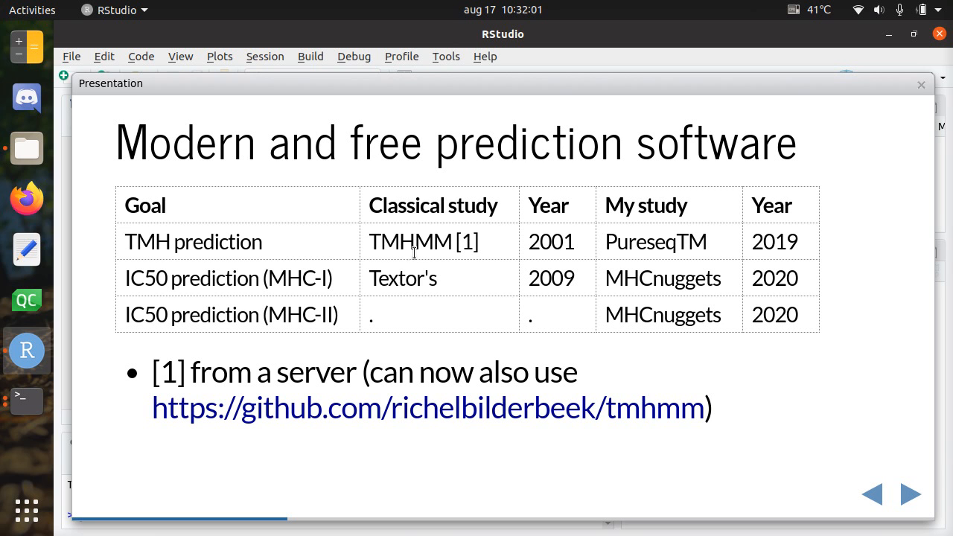
# Highlight TMHMM, Textor's and MHCnuggets in the table, then clear the emphasis.
pyautogui.doubleClick(408, 241)
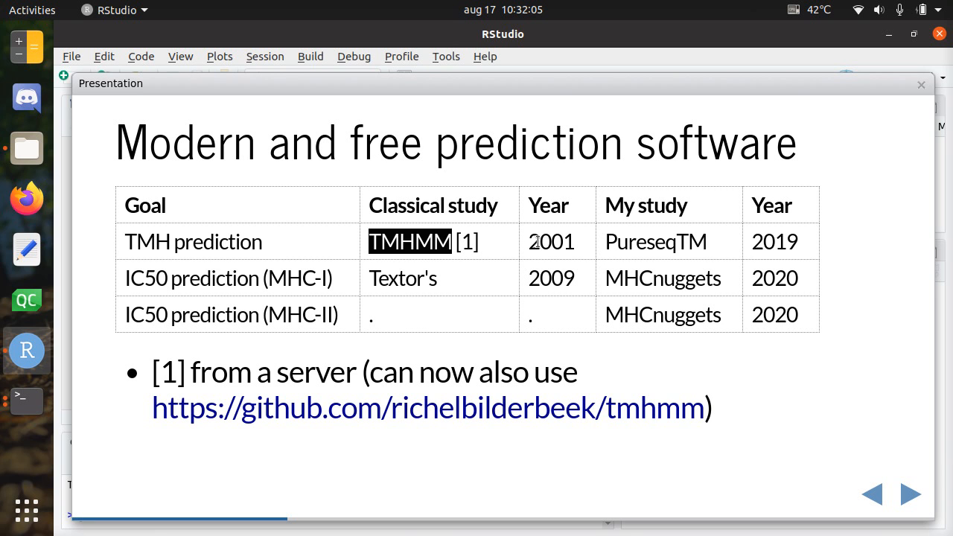
pyautogui.moveTo(385, 306)
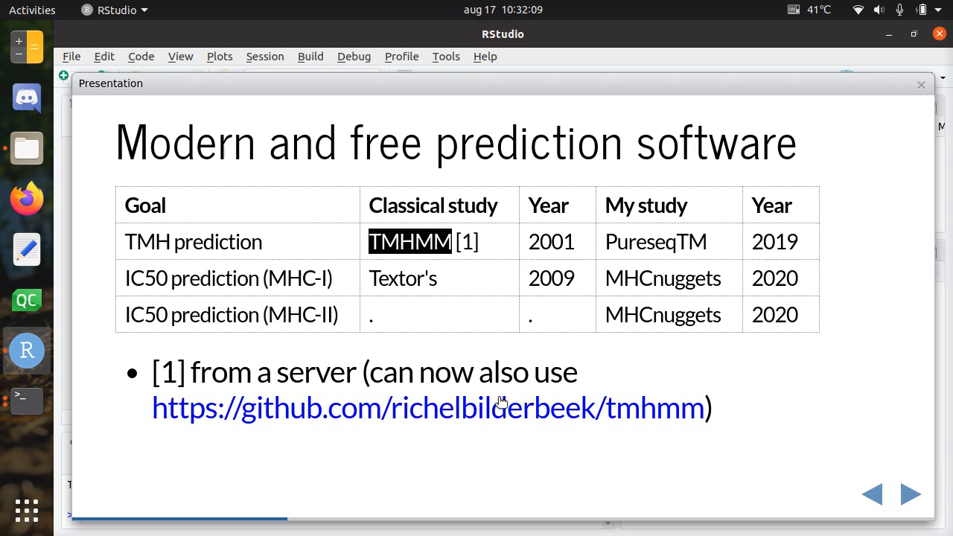
pyautogui.moveTo(428, 423)
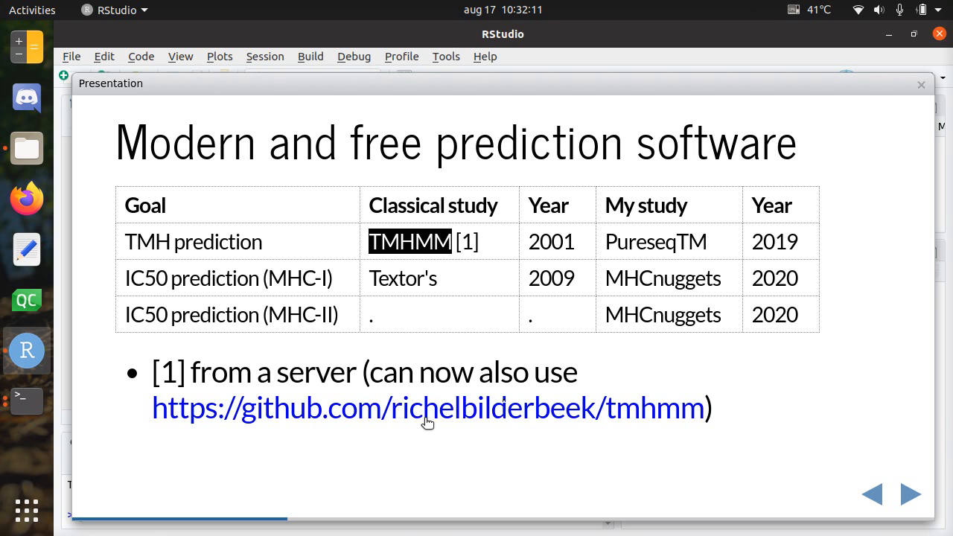
pyautogui.moveTo(465, 188)
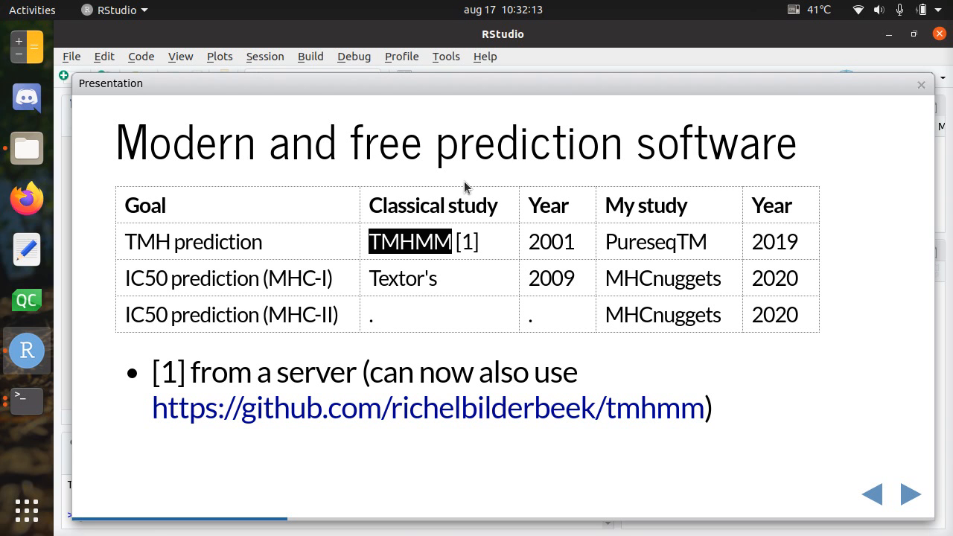
pyautogui.moveTo(402, 243)
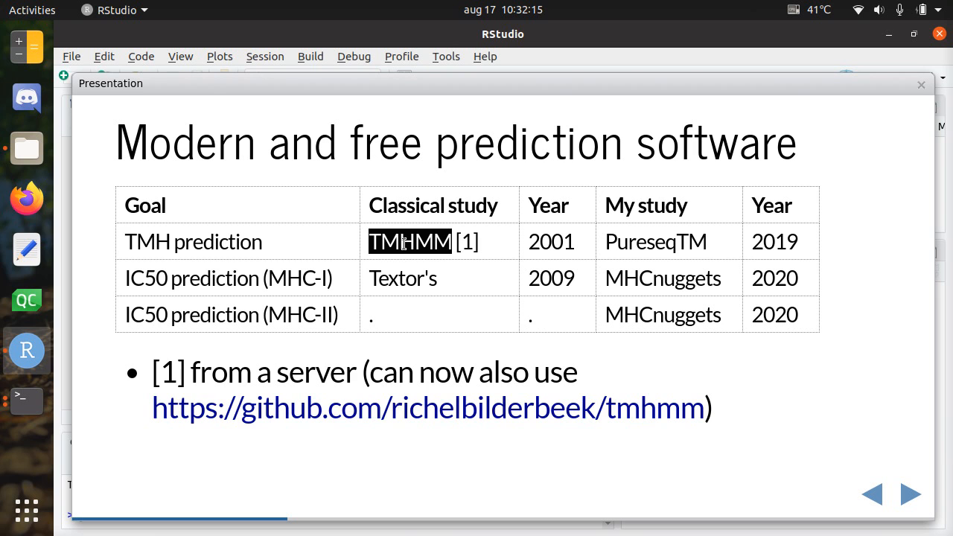
pyautogui.doubleClick(402, 277)
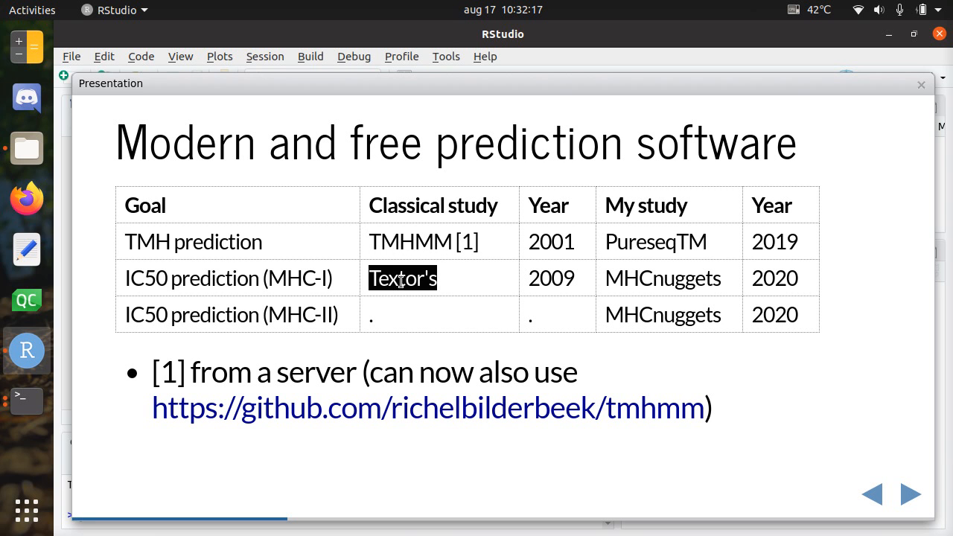
pyautogui.moveTo(525, 274)
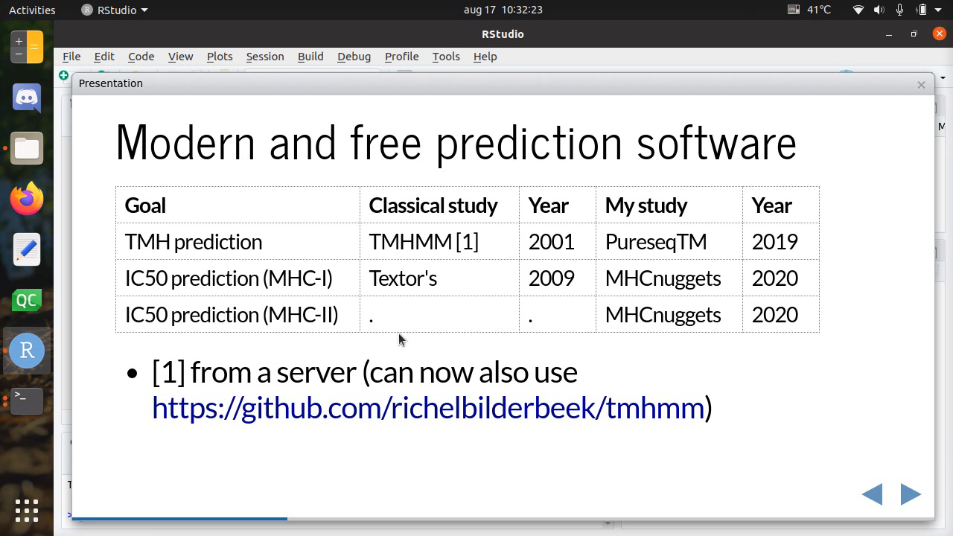
pyautogui.moveTo(698, 198)
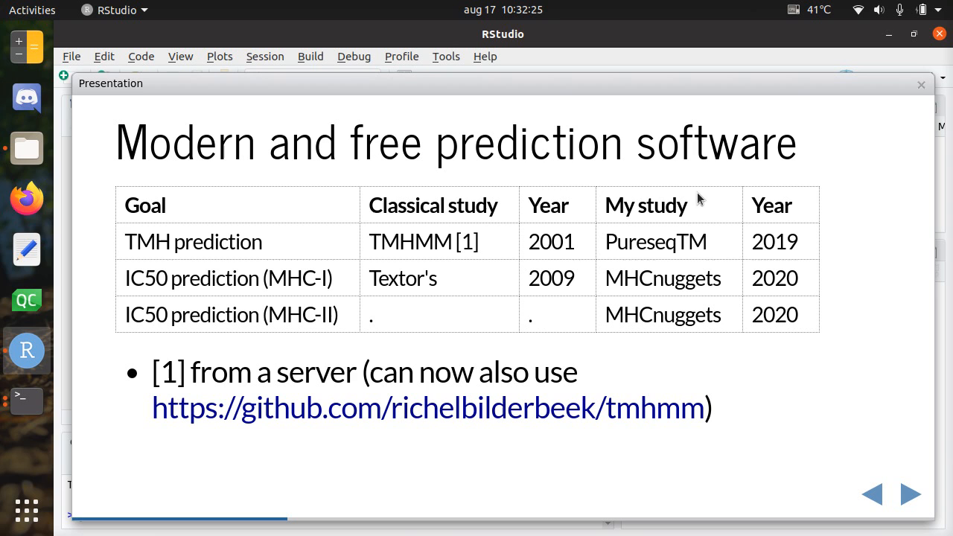
pyautogui.moveTo(672, 206)
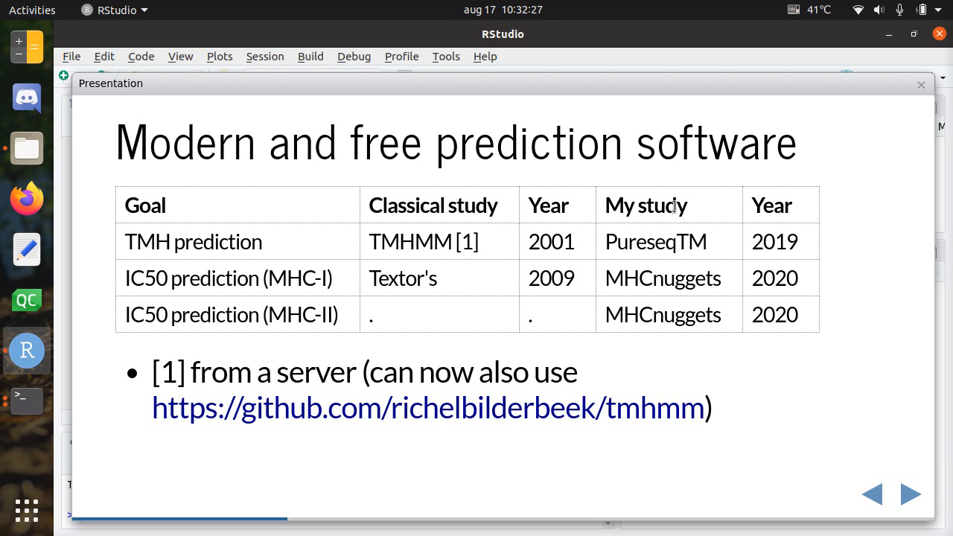
pyautogui.moveTo(645, 238)
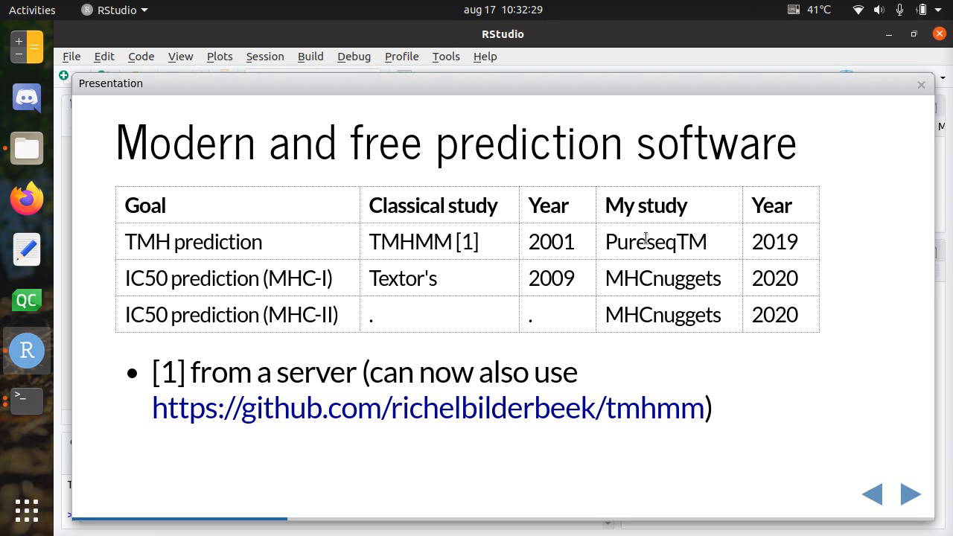
pyautogui.doubleClick(654, 241)
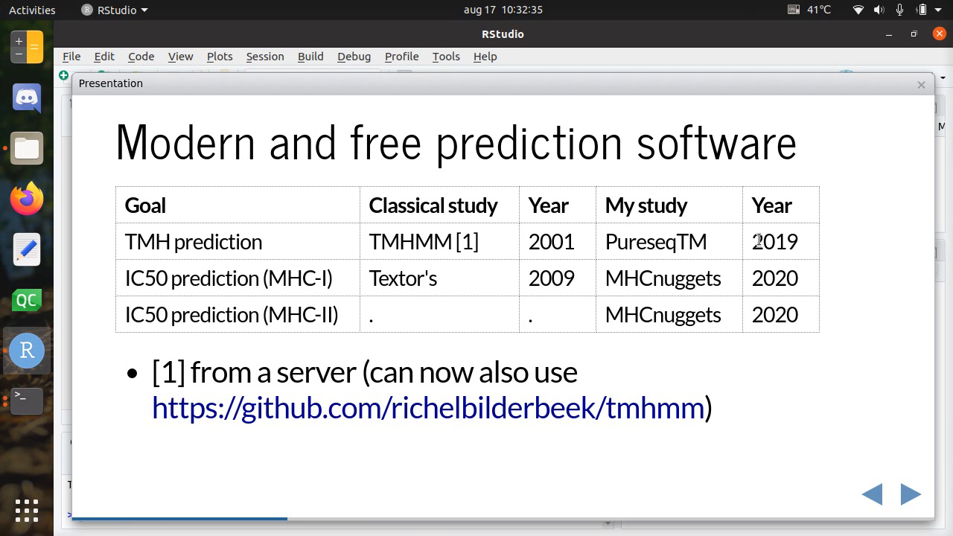
pyautogui.moveTo(768, 268)
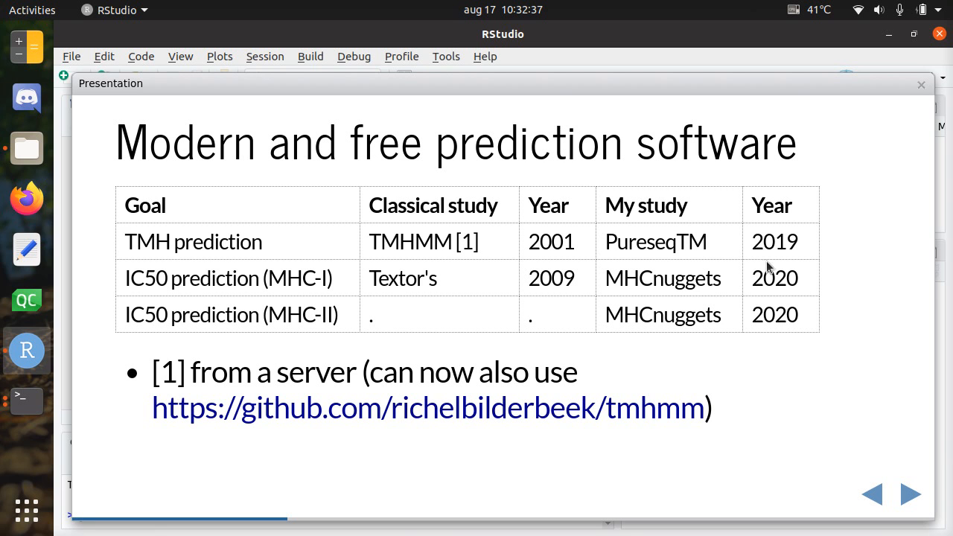
pyautogui.doubleClick(662, 278)
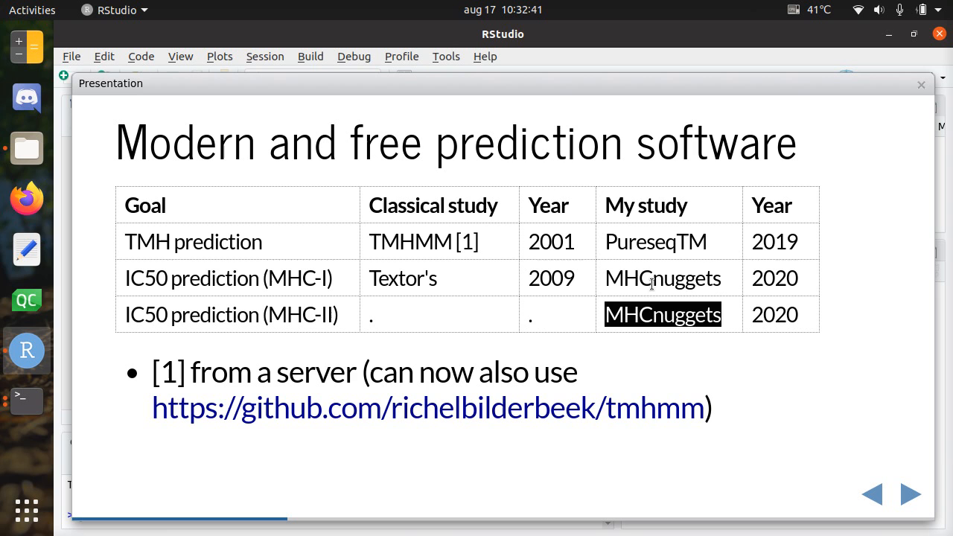
pyautogui.click(662, 278)
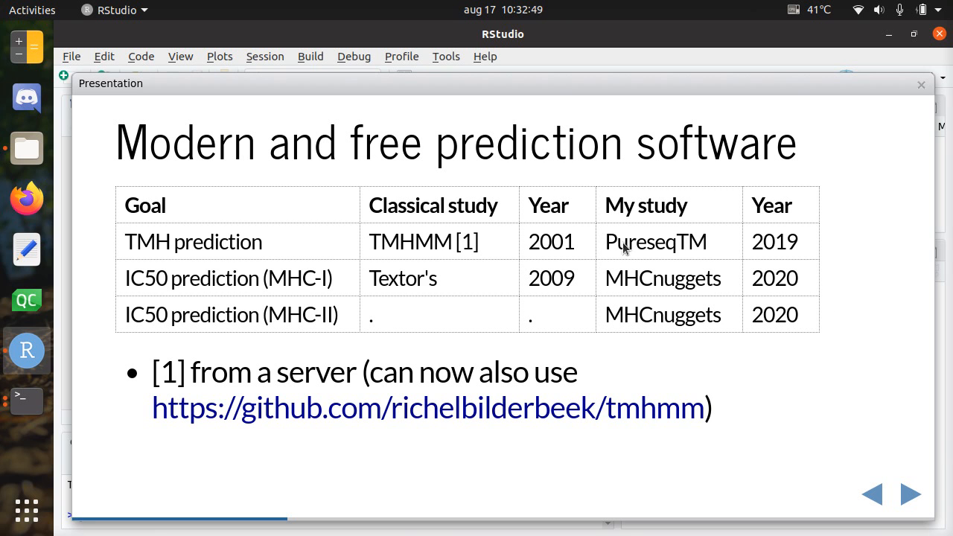
pyautogui.moveTo(672, 236)
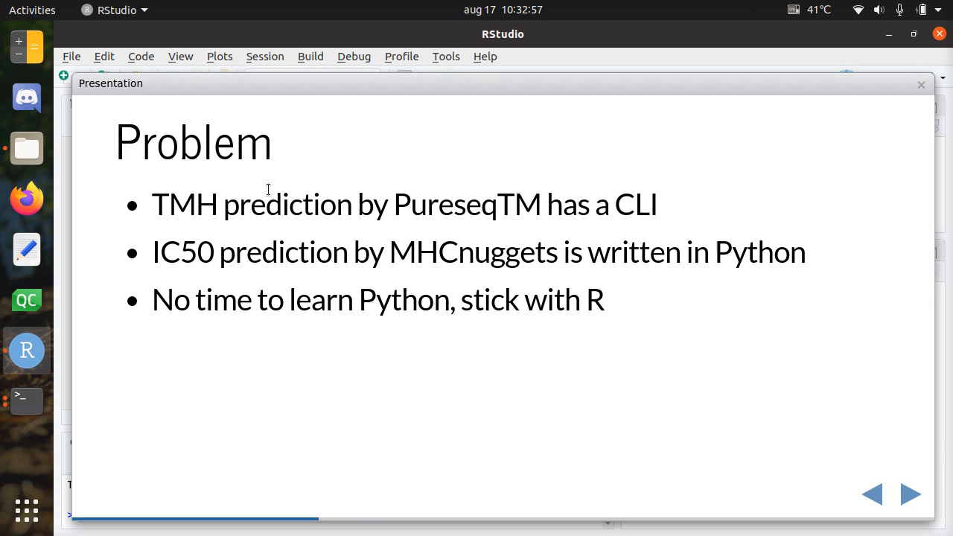
pyautogui.doubleClick(183, 204)
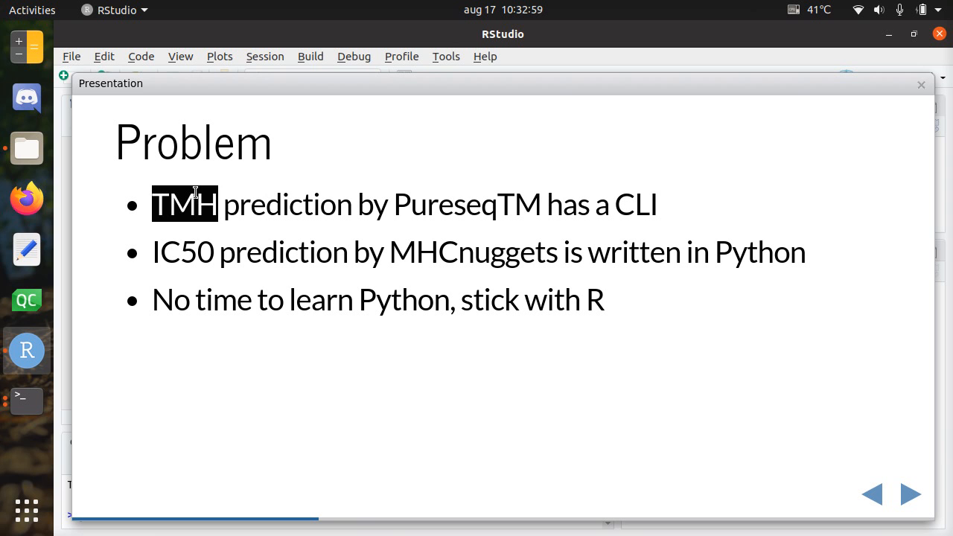
pyautogui.doubleClick(465, 204)
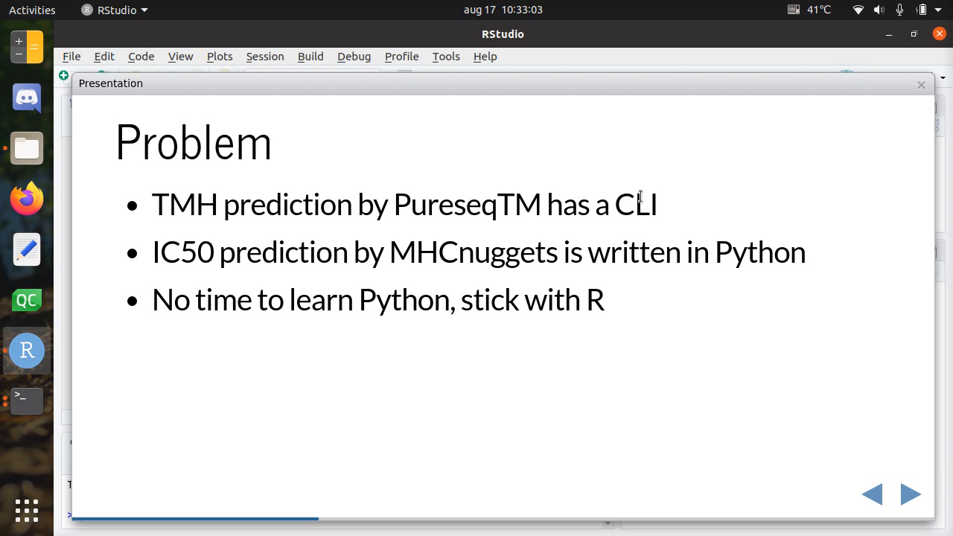
pyautogui.doubleClick(634, 204)
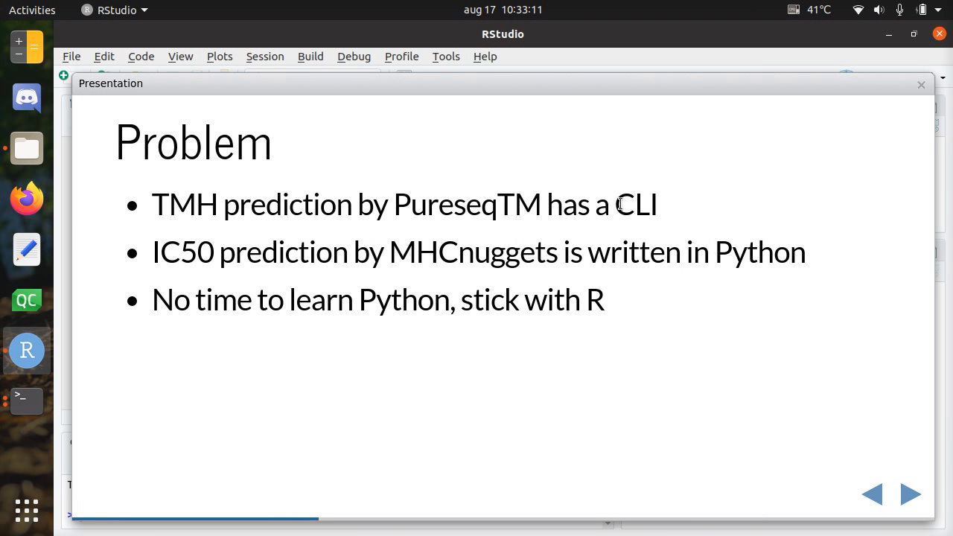
pyautogui.moveTo(588, 209)
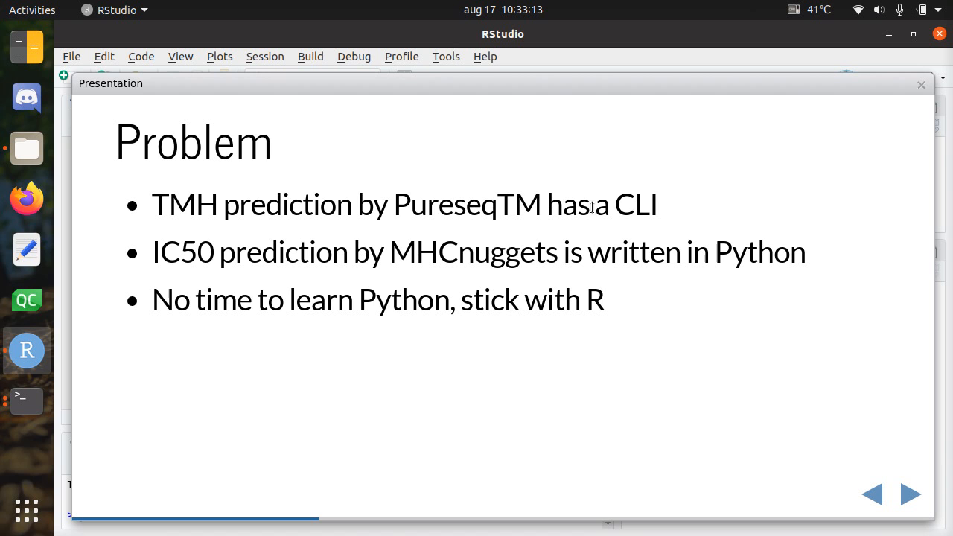
pyautogui.moveTo(204, 252)
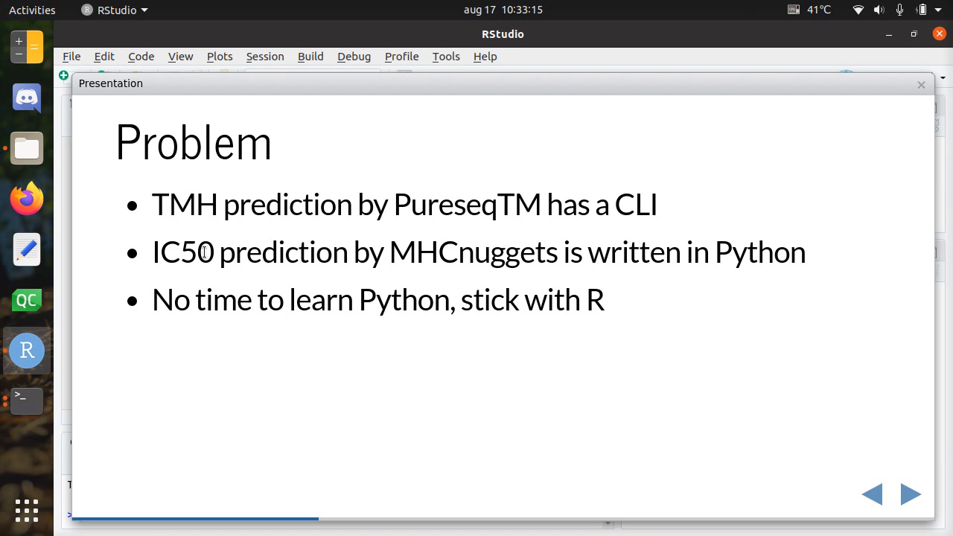
pyautogui.doubleClick(182, 252)
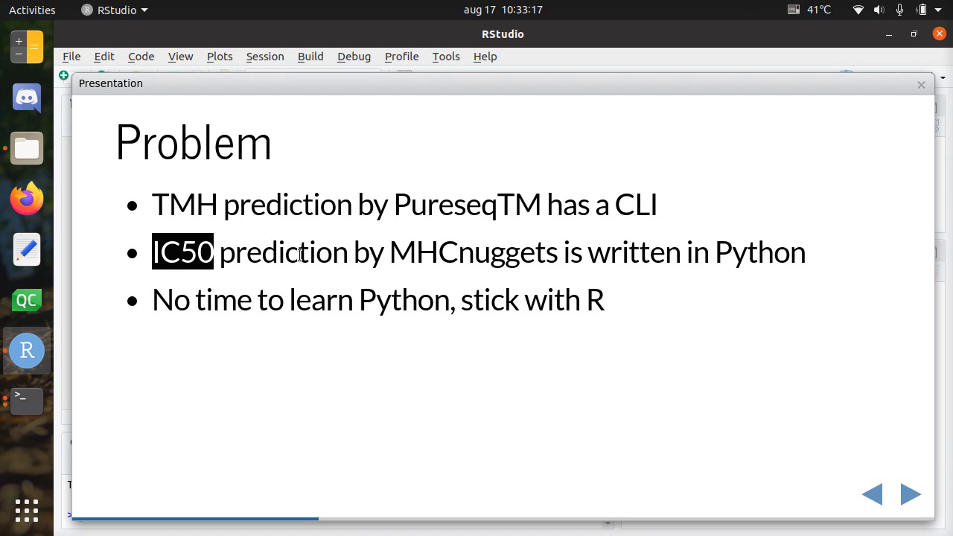
pyautogui.doubleClick(471, 251)
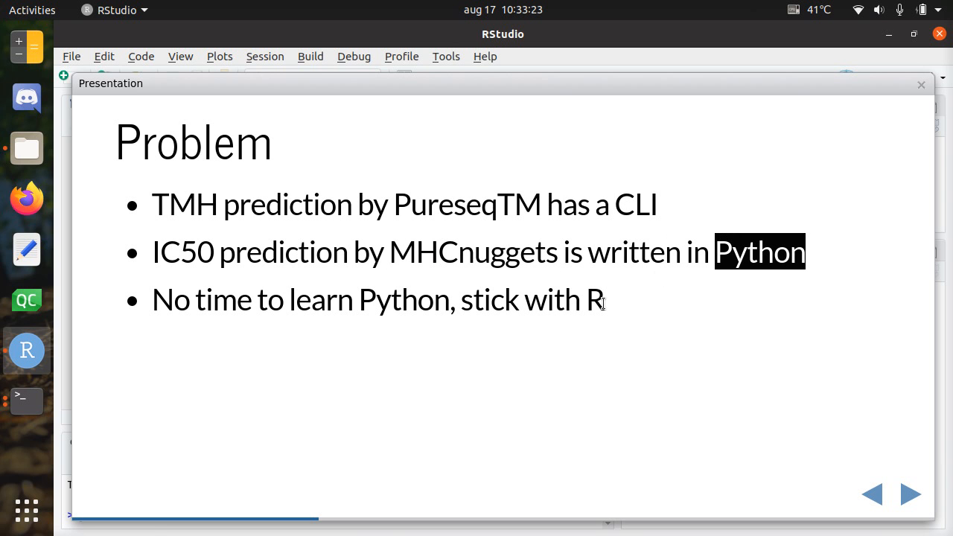
pyautogui.click(593, 299)
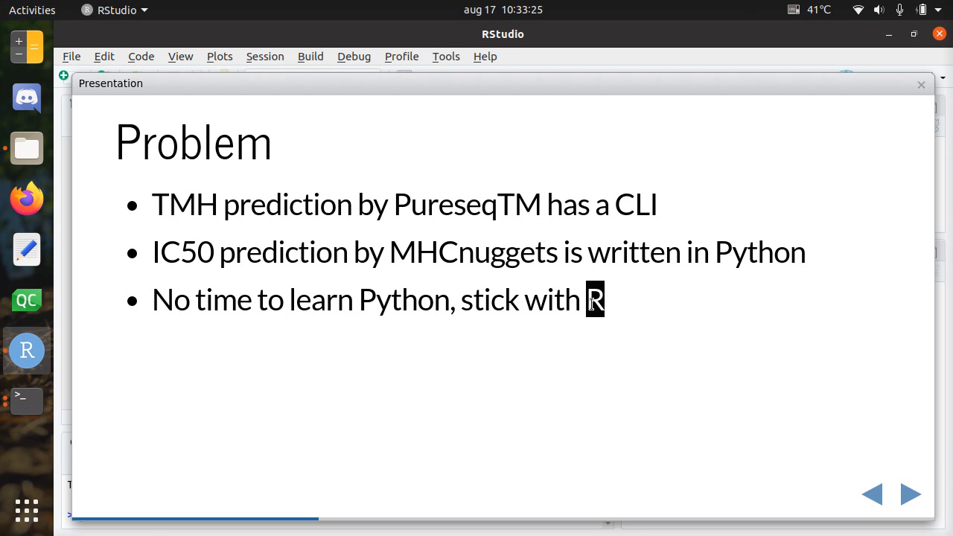
pyautogui.moveTo(445, 365)
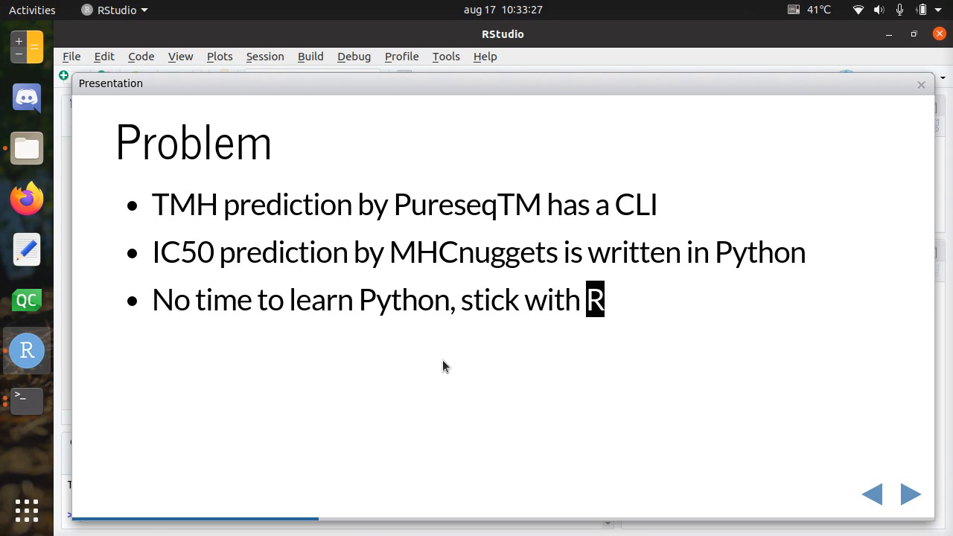
pyautogui.click(910, 493)
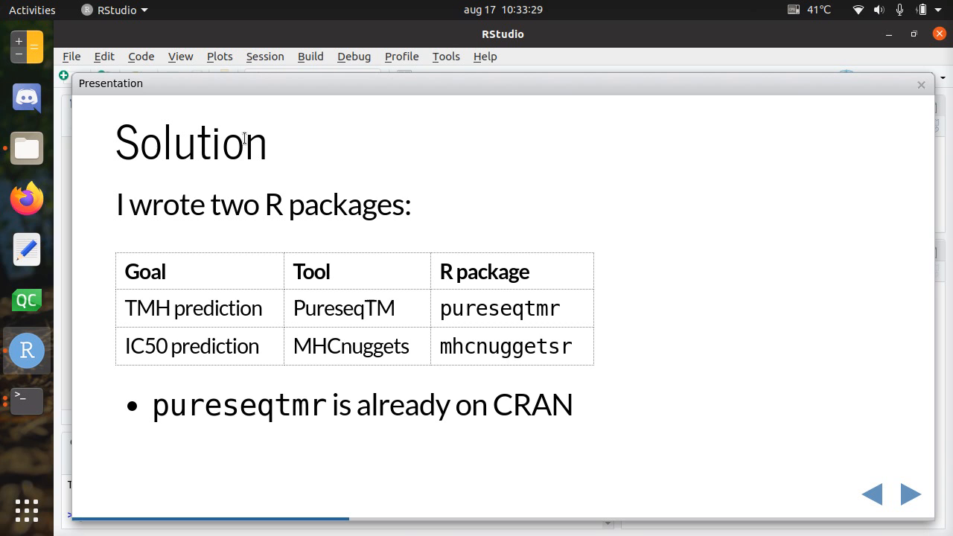
pyautogui.moveTo(283, 204)
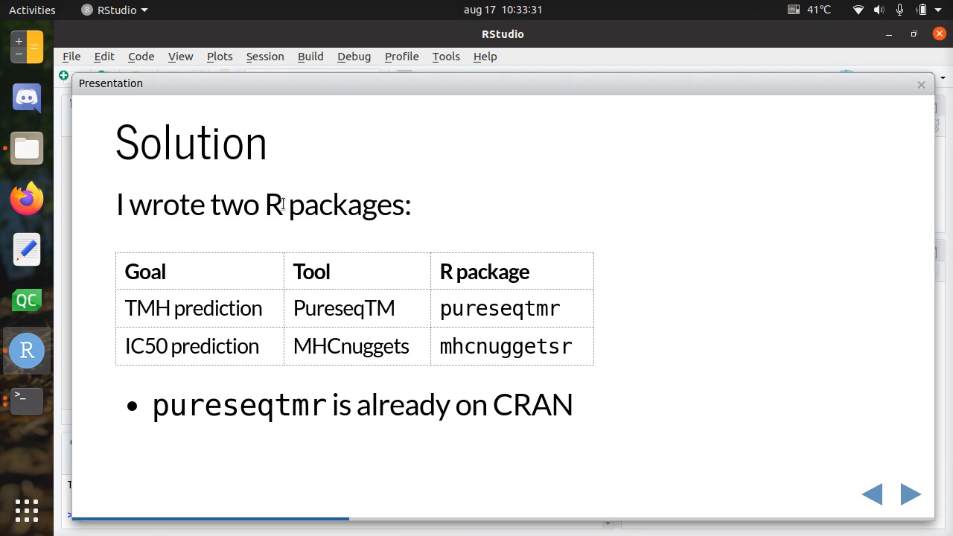
pyautogui.moveTo(414, 288)
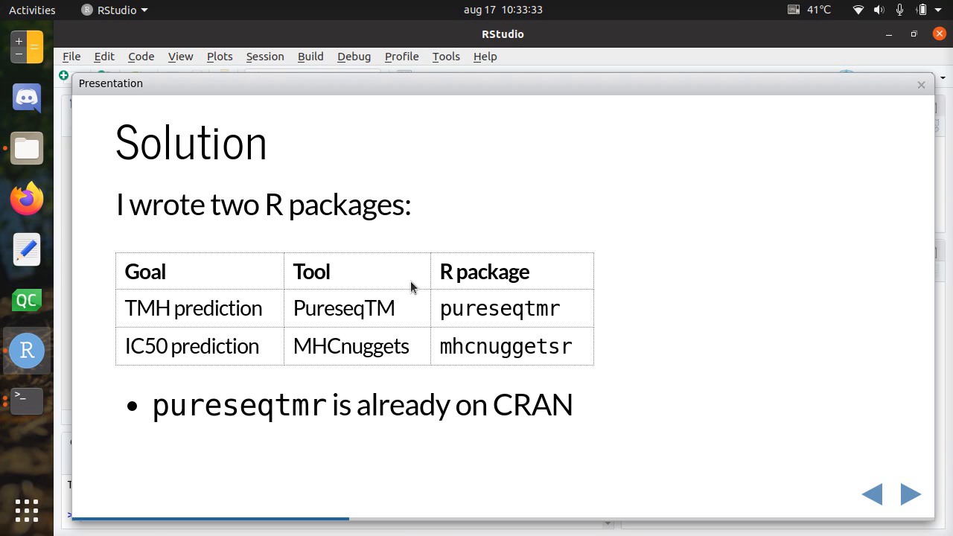
pyautogui.doubleClick(343, 308)
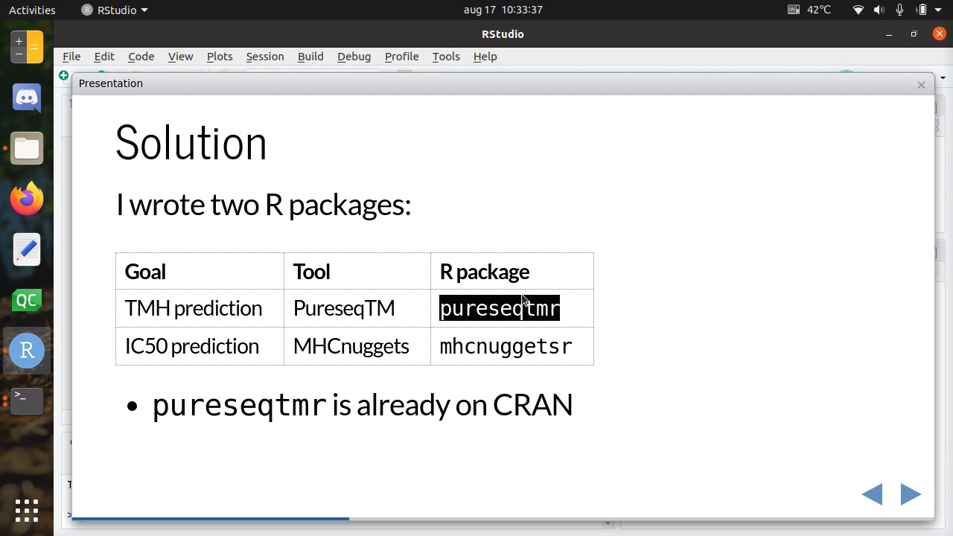
pyautogui.moveTo(199, 379)
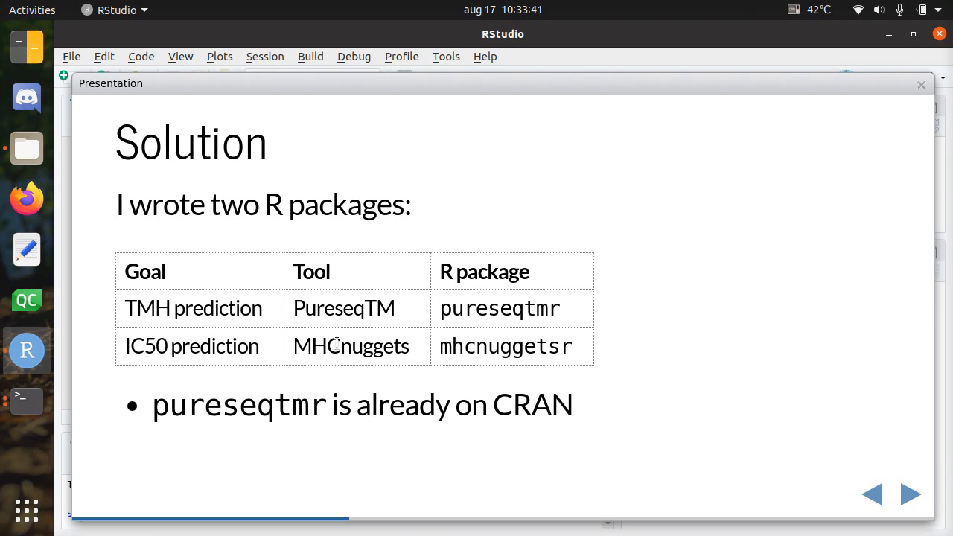
pyautogui.doubleClick(504, 346)
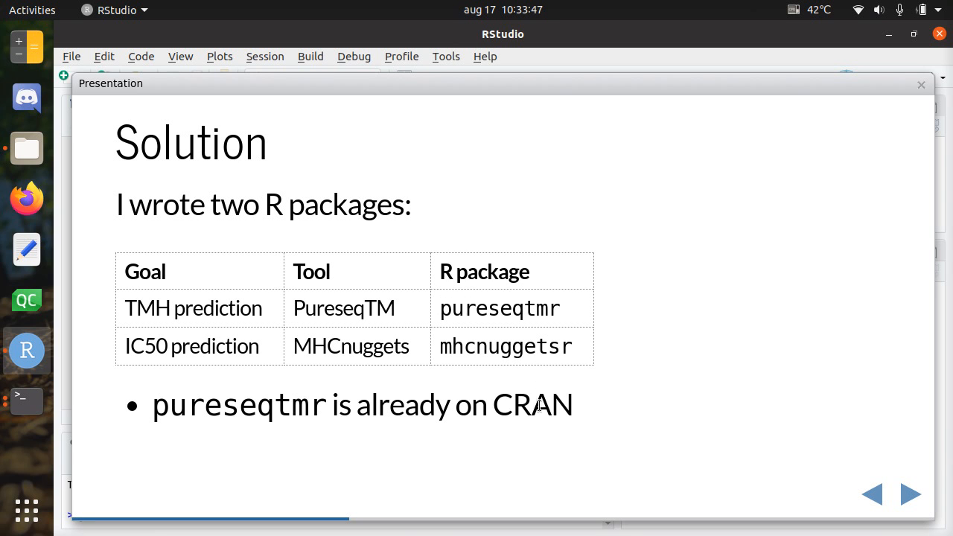
pyautogui.doubleClick(532, 404)
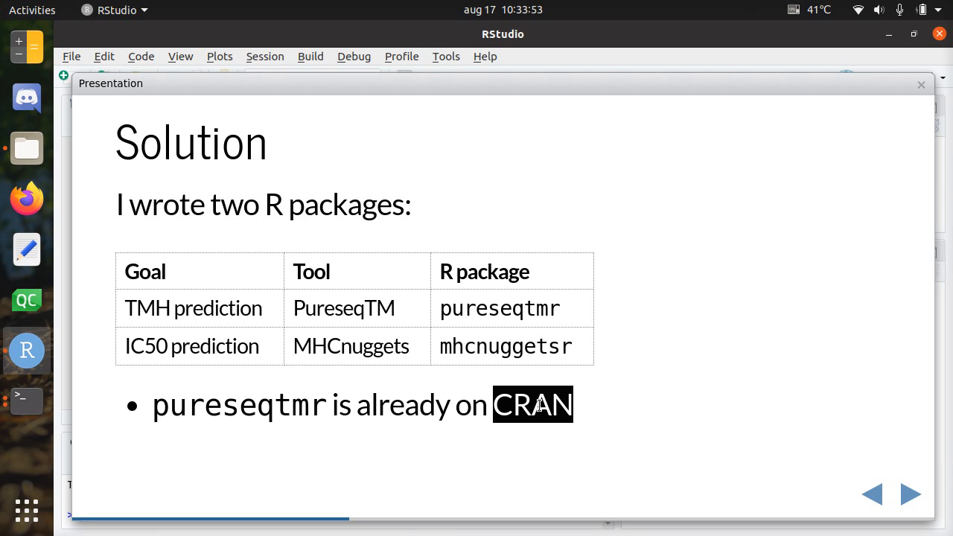
pyautogui.moveTo(435, 340)
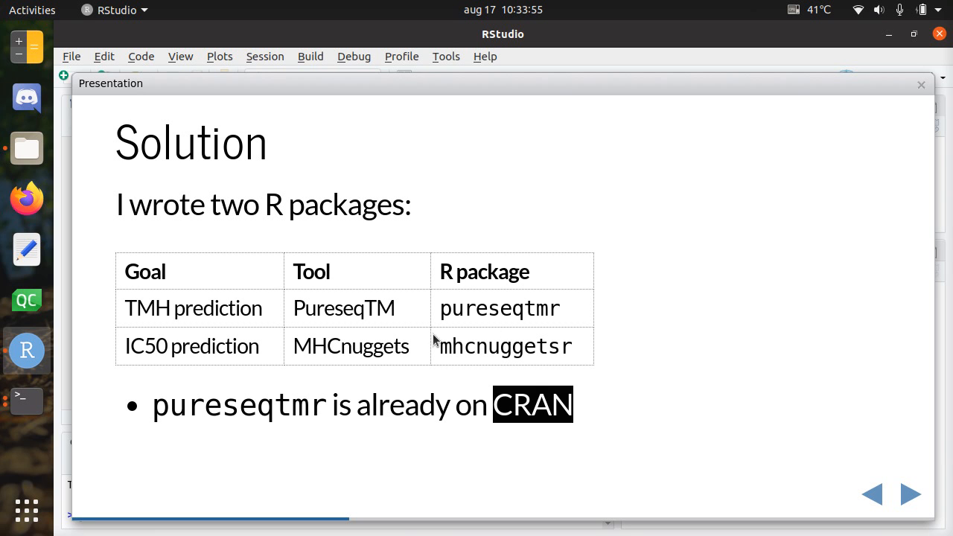
pyautogui.moveTo(633, 289)
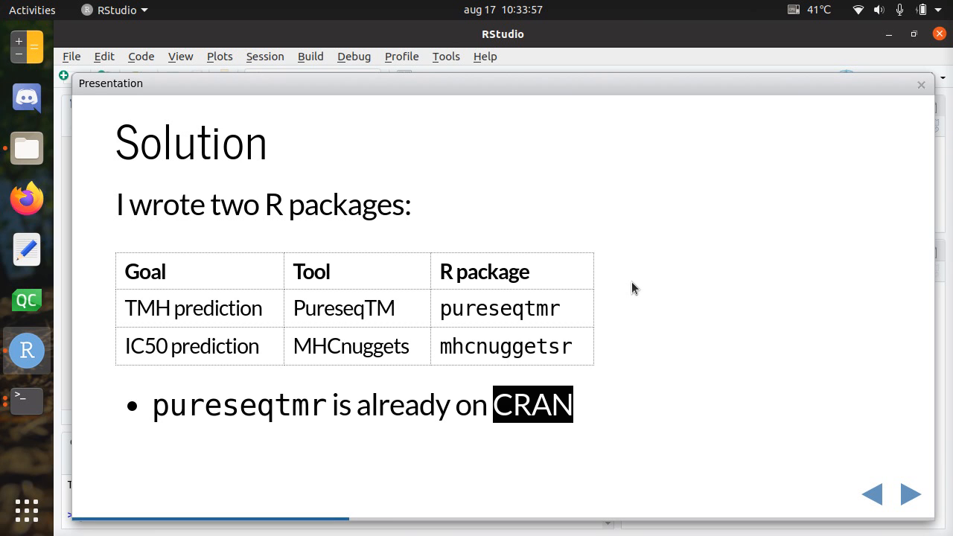
pyautogui.click(909, 493)
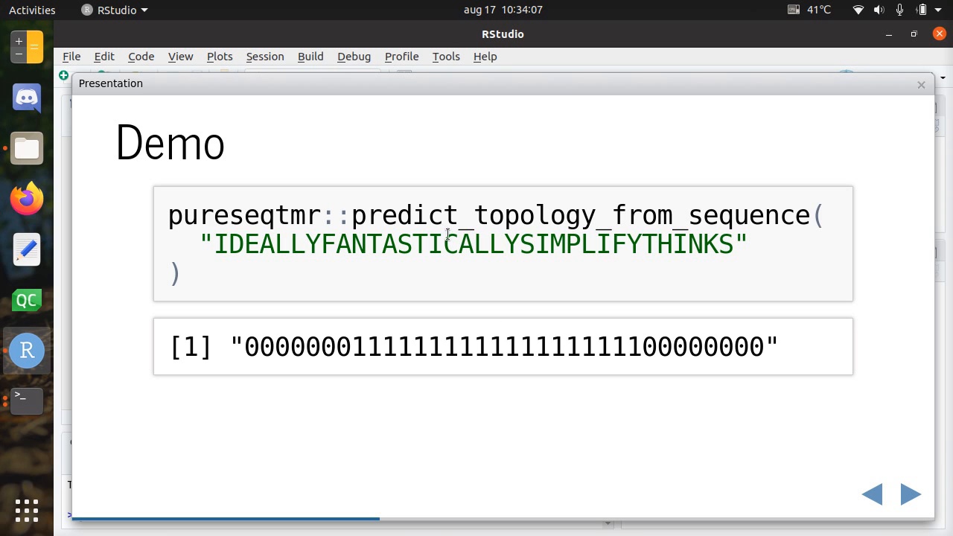
# Present the mhcnuggetsr IC50 demo, highlighting the FANTASTICALLY peptide and mhc argument.
pyautogui.click(908, 493)
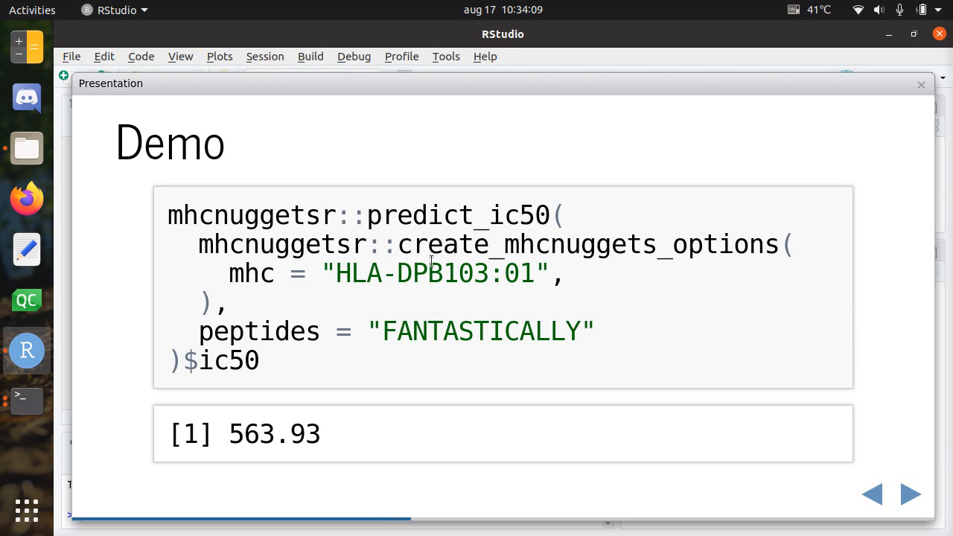
pyautogui.doubleClick(457, 215)
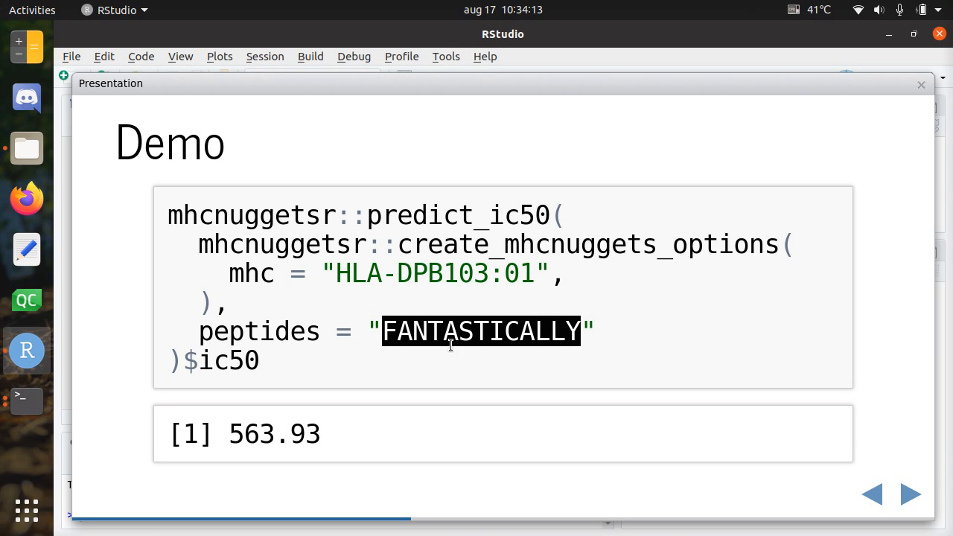
pyautogui.doubleClick(250, 273)
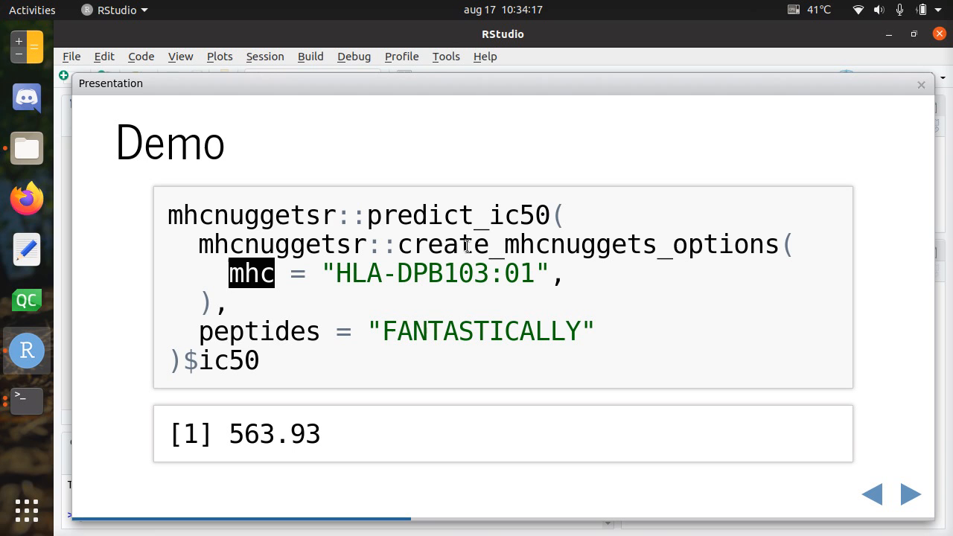
pyautogui.moveTo(398, 219)
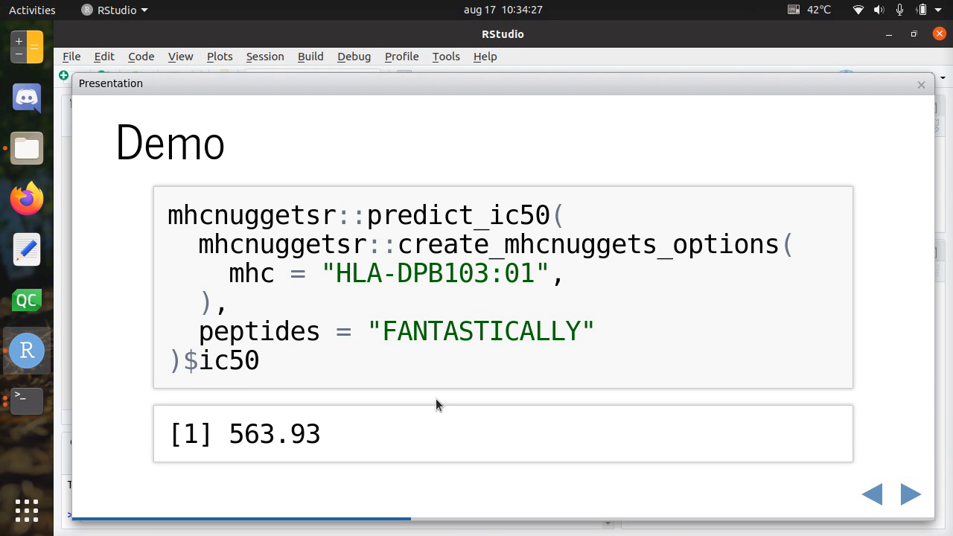
pyautogui.click(909, 494)
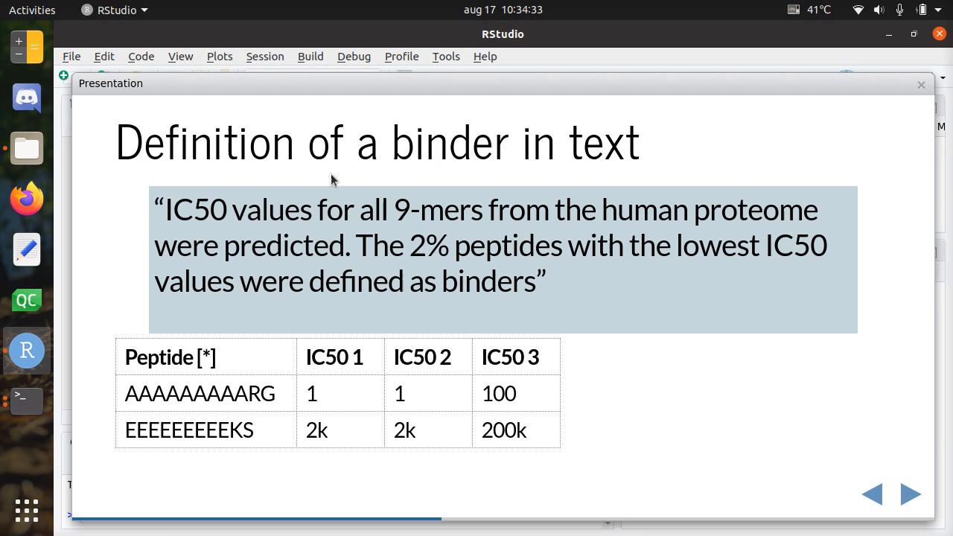
# Highlight the first peptide's sequence and IC50 values in the binder-definition table.
pyautogui.doubleClick(450, 141)
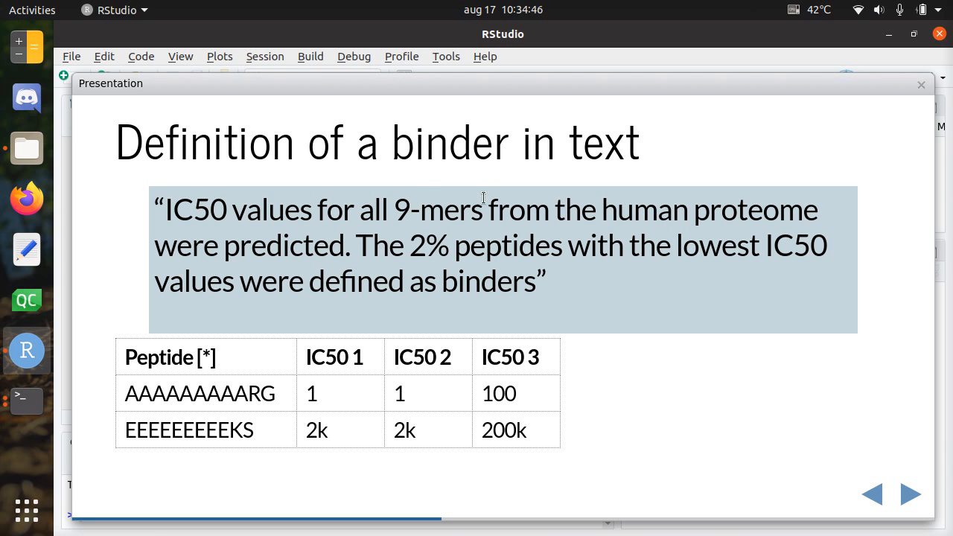
pyautogui.moveTo(449, 225)
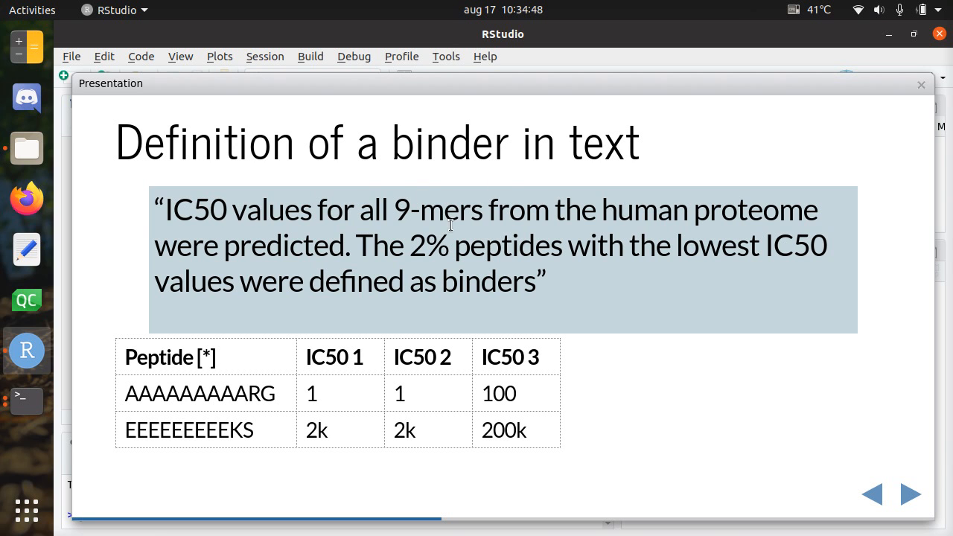
pyautogui.moveTo(213, 264)
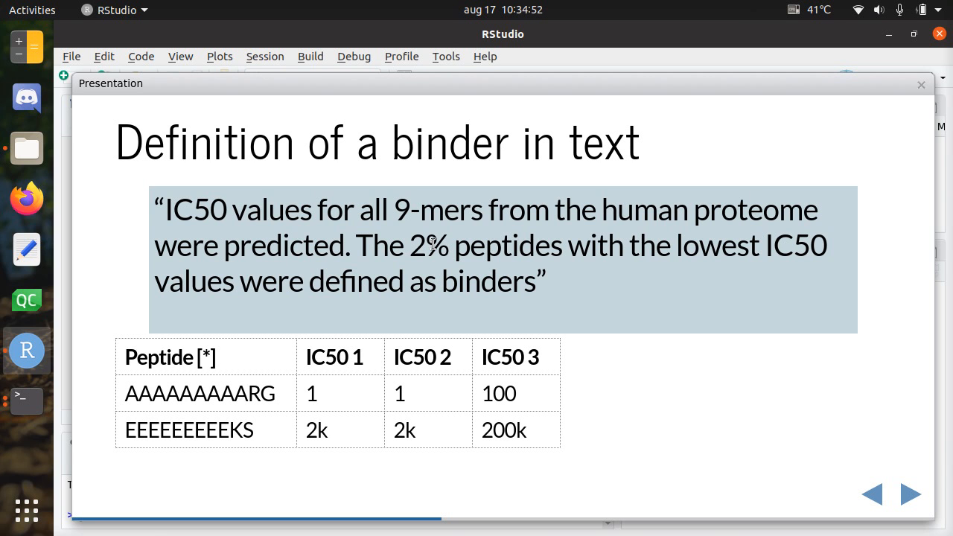
pyautogui.moveTo(750, 240)
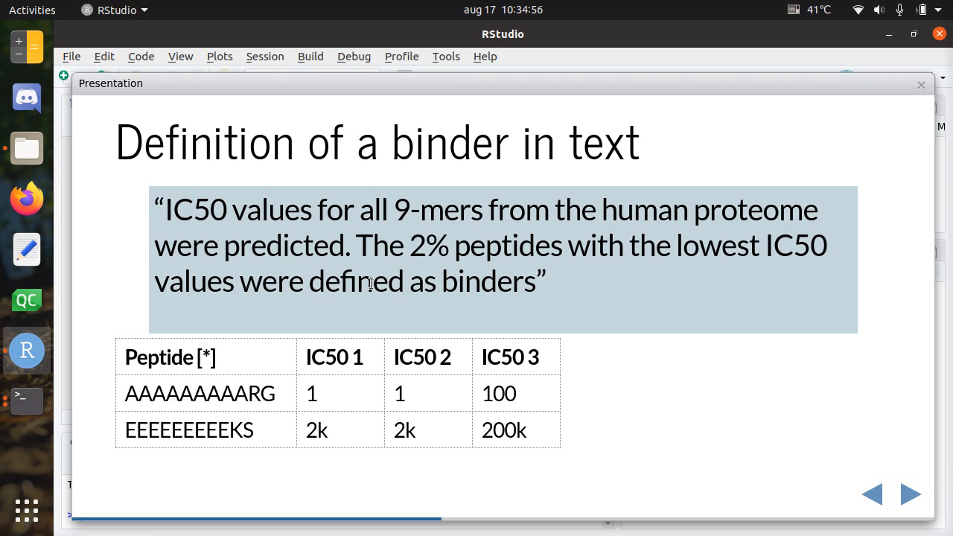
pyautogui.moveTo(726, 225)
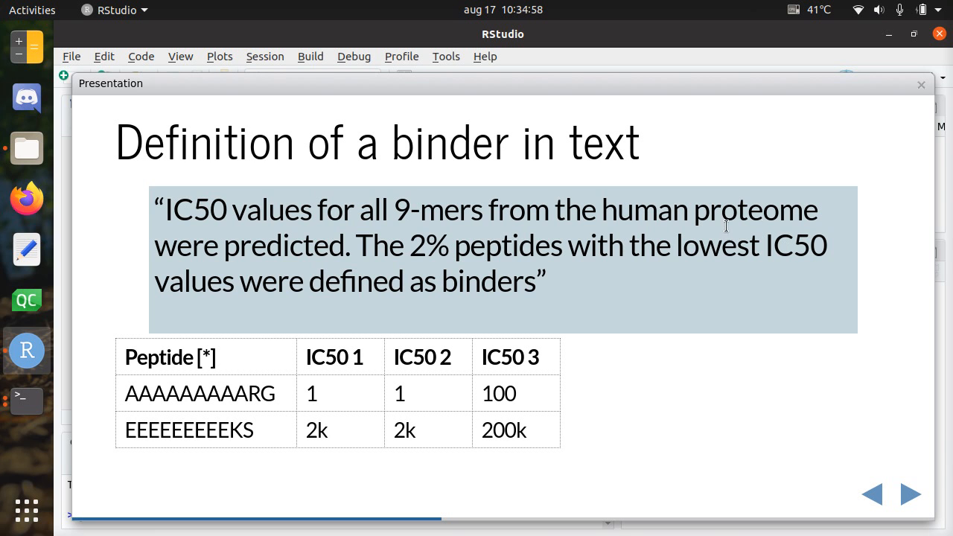
pyautogui.doubleClick(794, 245)
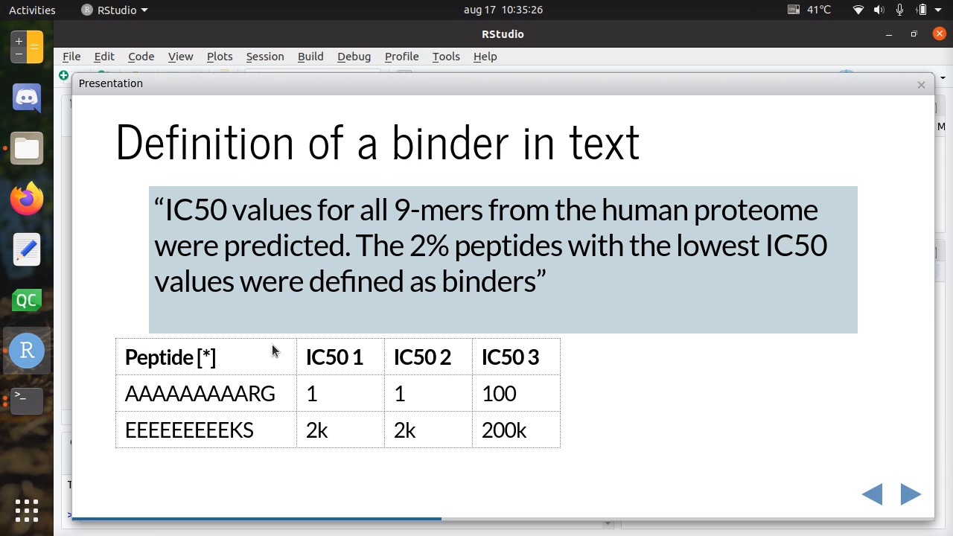
pyautogui.moveTo(157, 413)
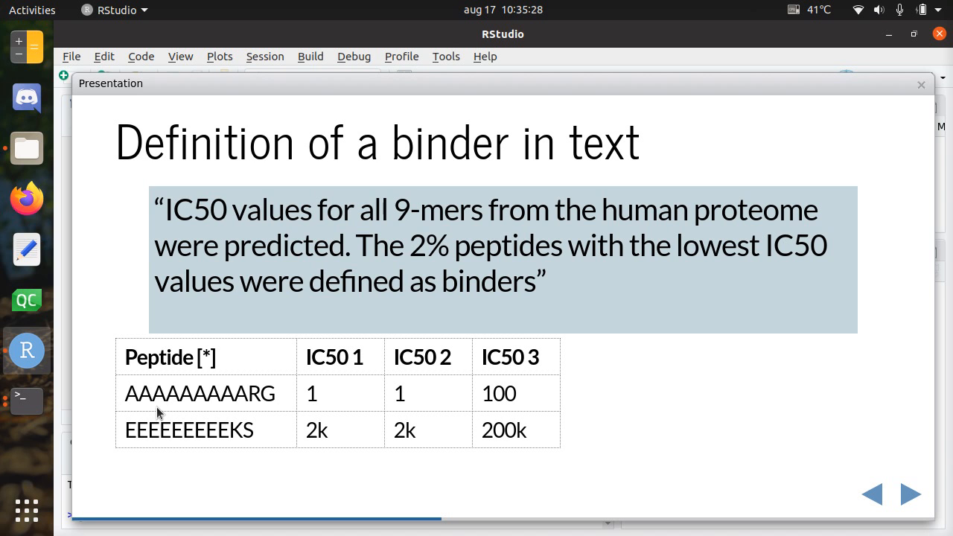
pyautogui.doubleClick(188, 429)
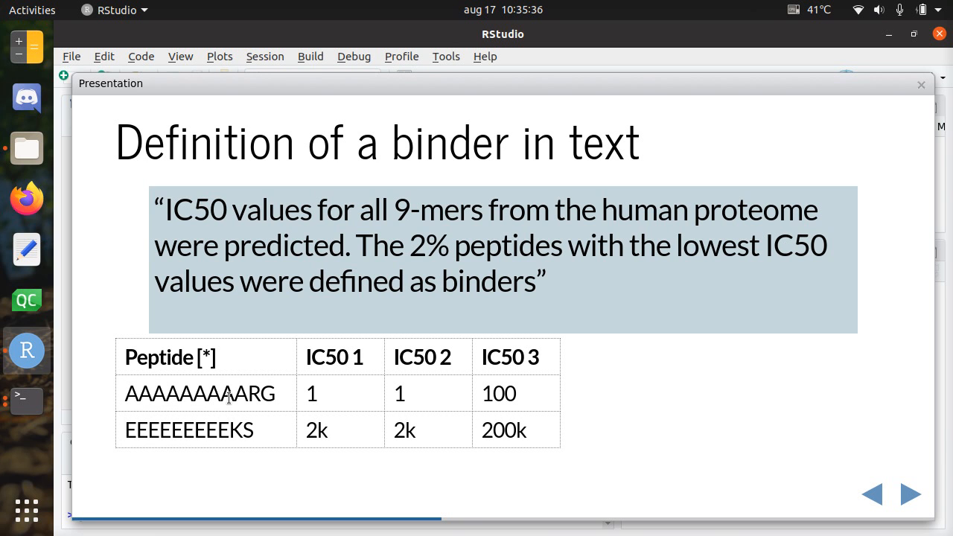
pyautogui.moveTo(127, 393); pyautogui.dragTo(211, 393)
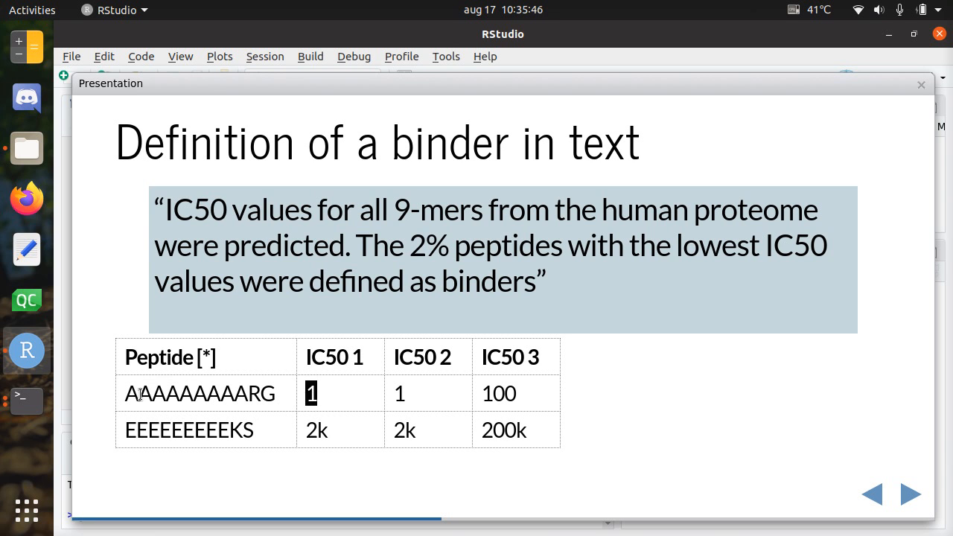
pyautogui.moveTo(134, 393); pyautogui.dragTo(261, 393)
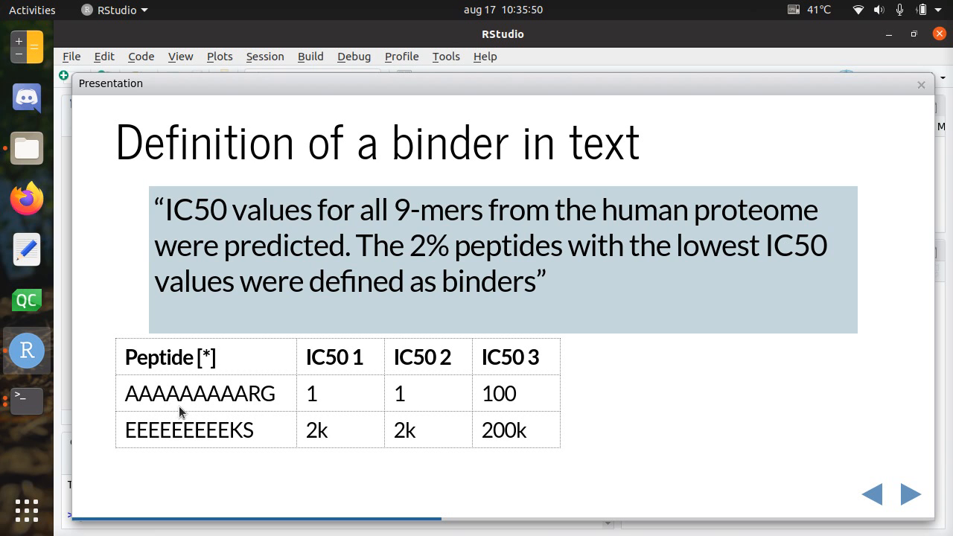
pyautogui.doubleClick(212, 393)
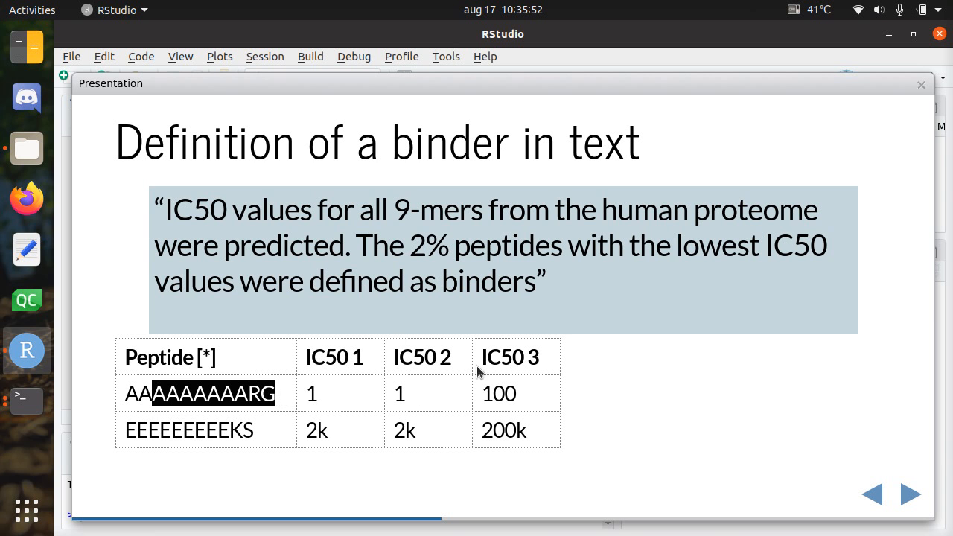
pyautogui.doubleClick(497, 393)
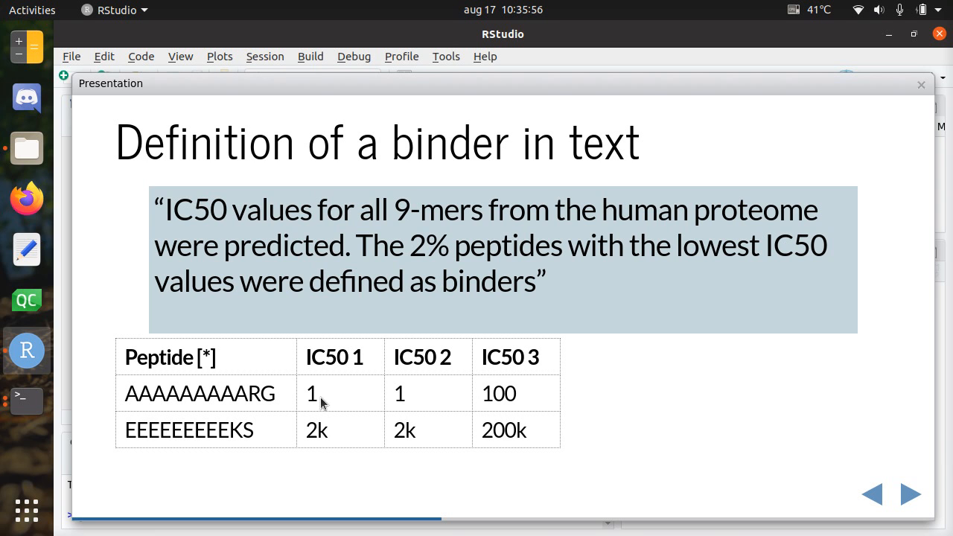
pyautogui.moveTo(508, 436)
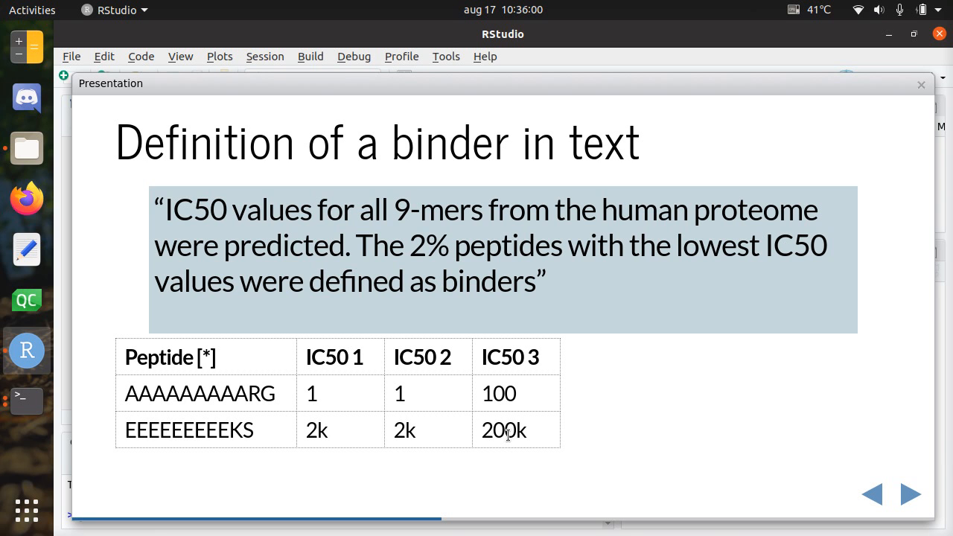
pyautogui.moveTo(571, 247)
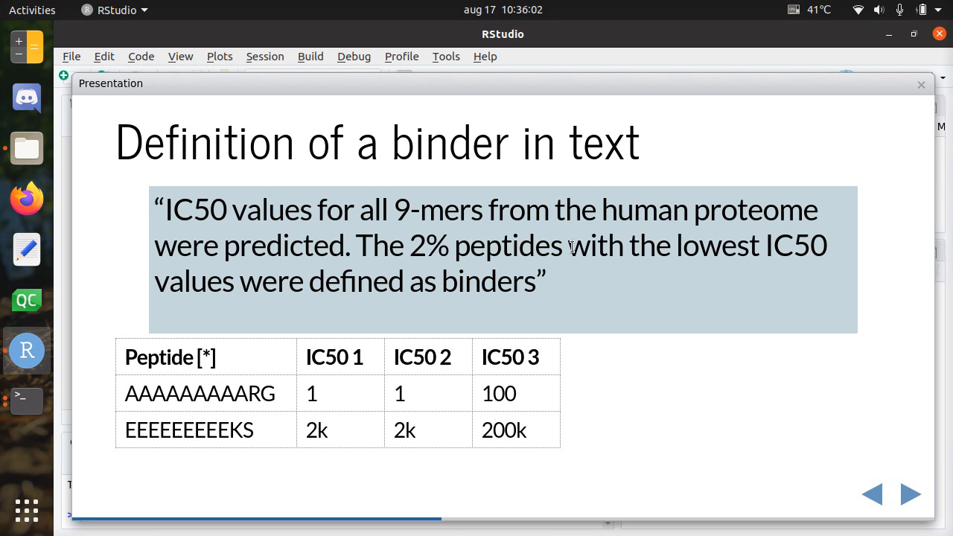
pyautogui.moveTo(177, 263)
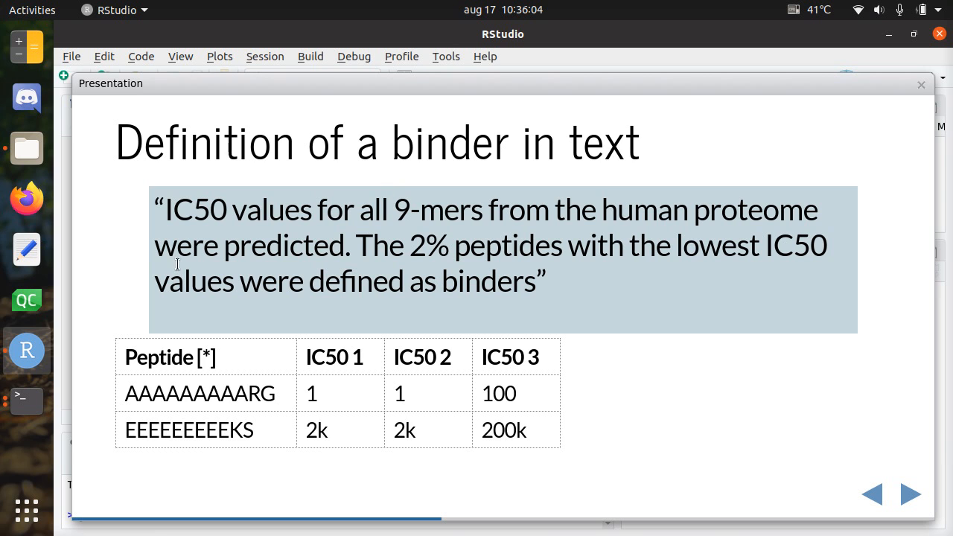
pyautogui.moveTo(404, 452)
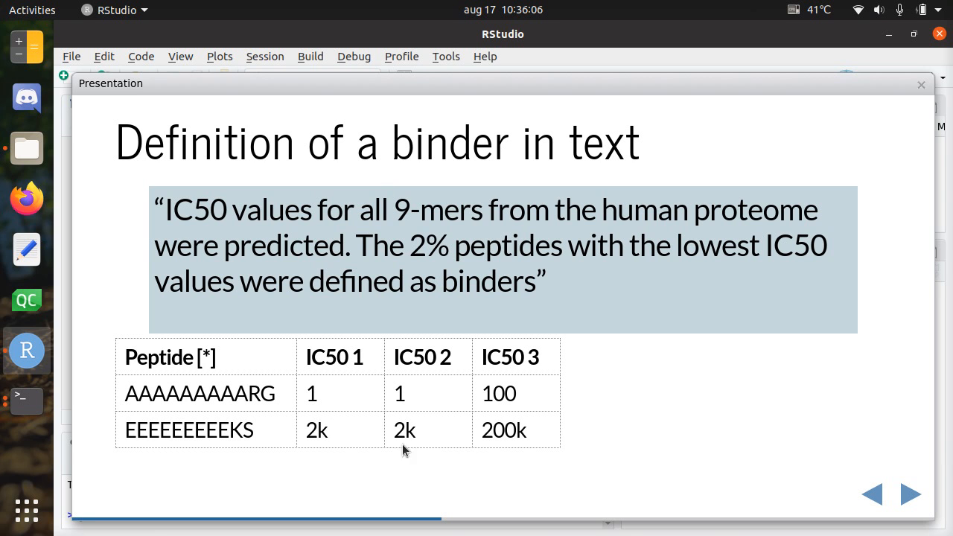
pyautogui.moveTo(313, 461)
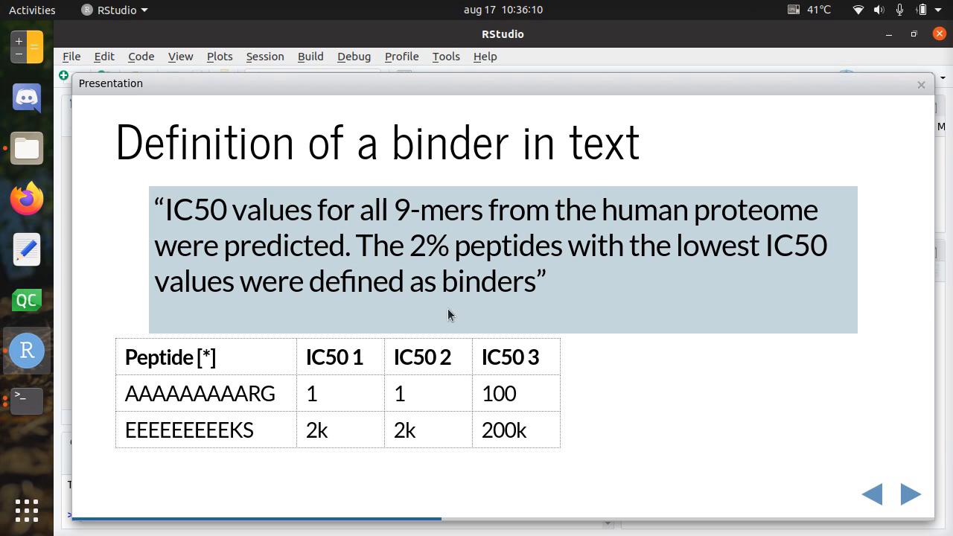
pyautogui.moveTo(595, 359)
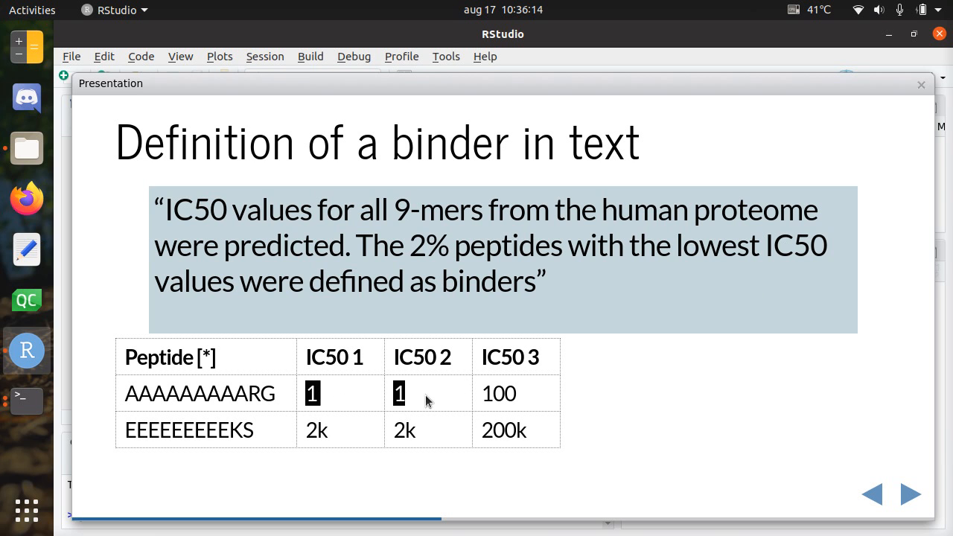
pyautogui.moveTo(492, 381)
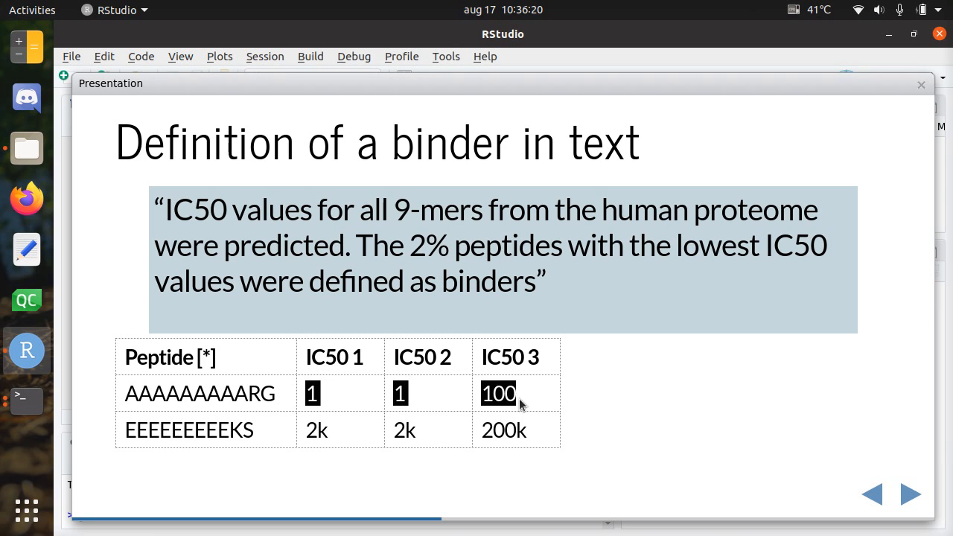
pyautogui.moveTo(454, 387)
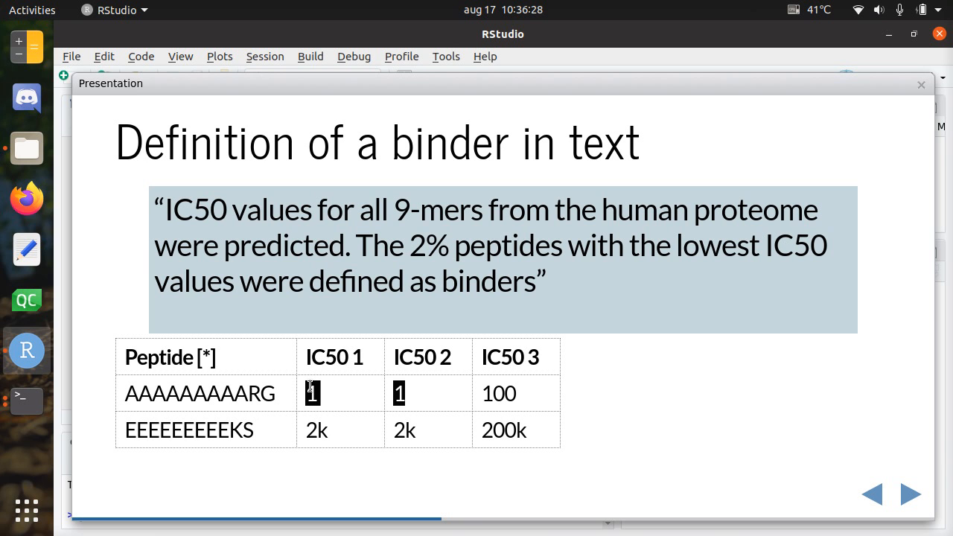
# Show 'Definition of a binder in code', highlighting the loop, x[[i]] and quantile.threshold.
pyautogui.click(909, 494)
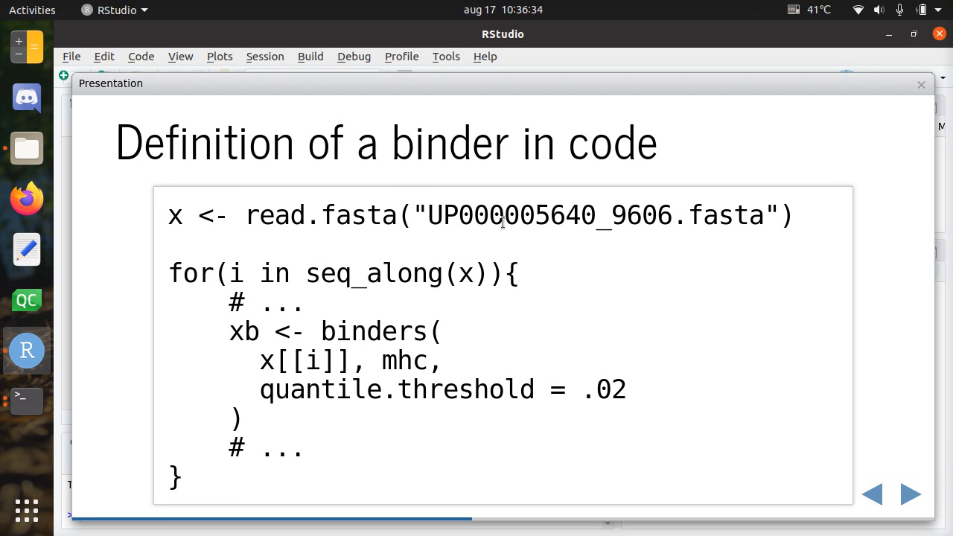
pyautogui.moveTo(481, 257)
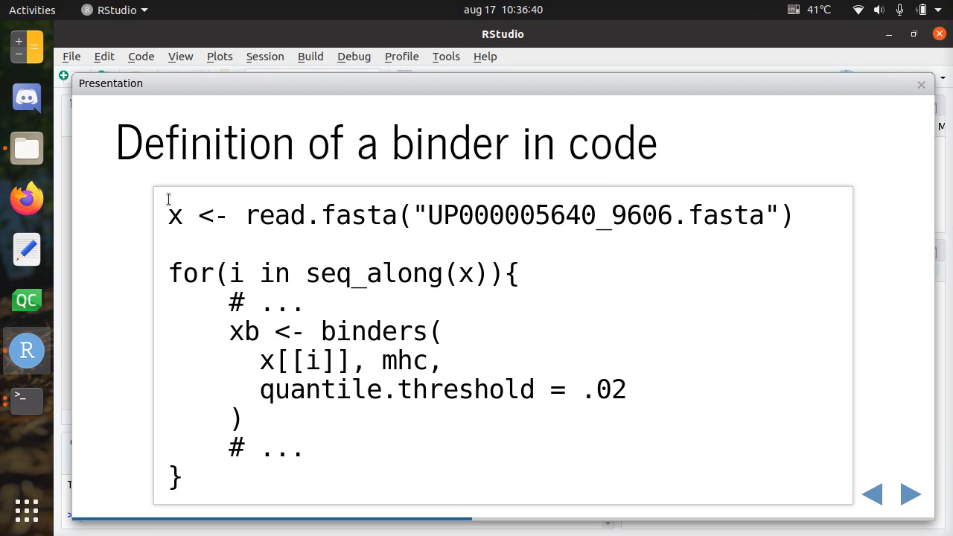
pyautogui.doubleClick(177, 215)
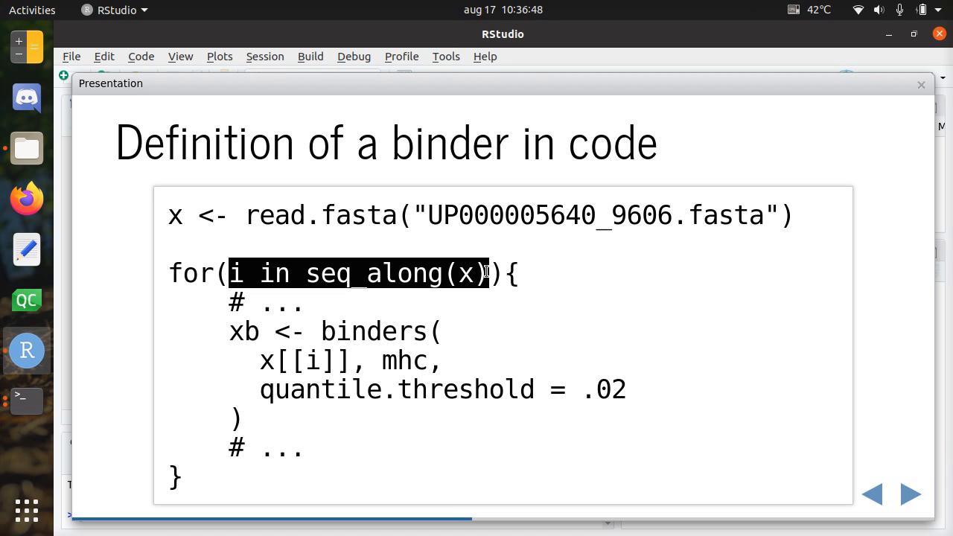
pyautogui.moveTo(261, 354)
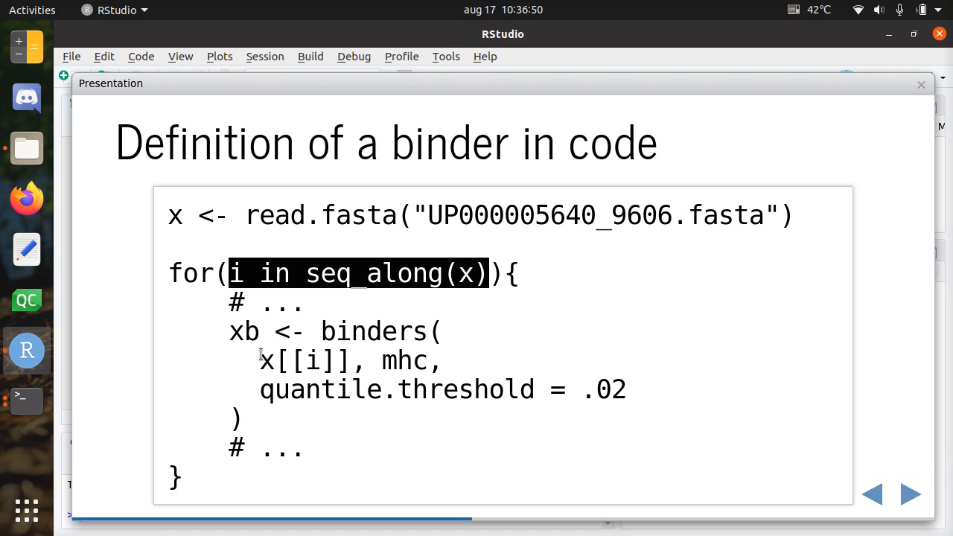
pyautogui.doubleClick(305, 361)
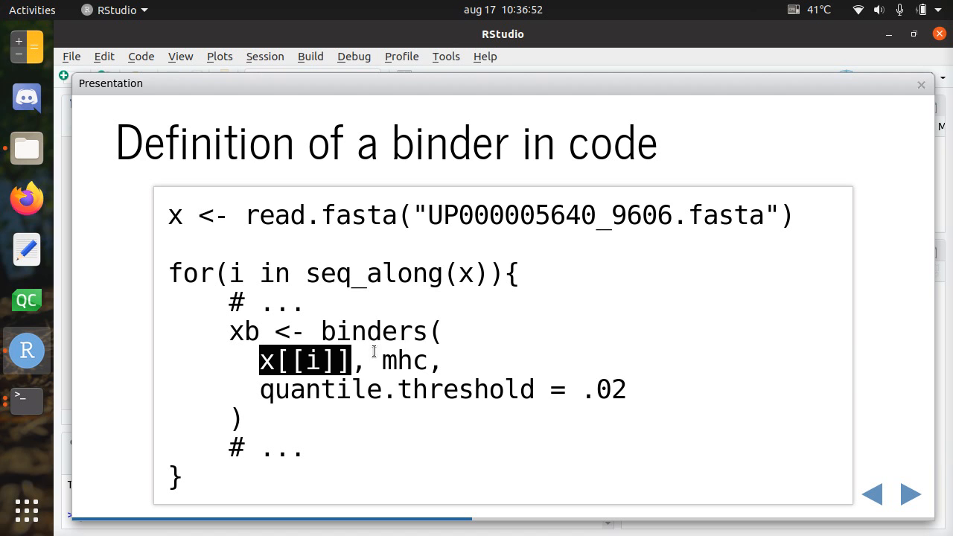
pyautogui.click(268, 389)
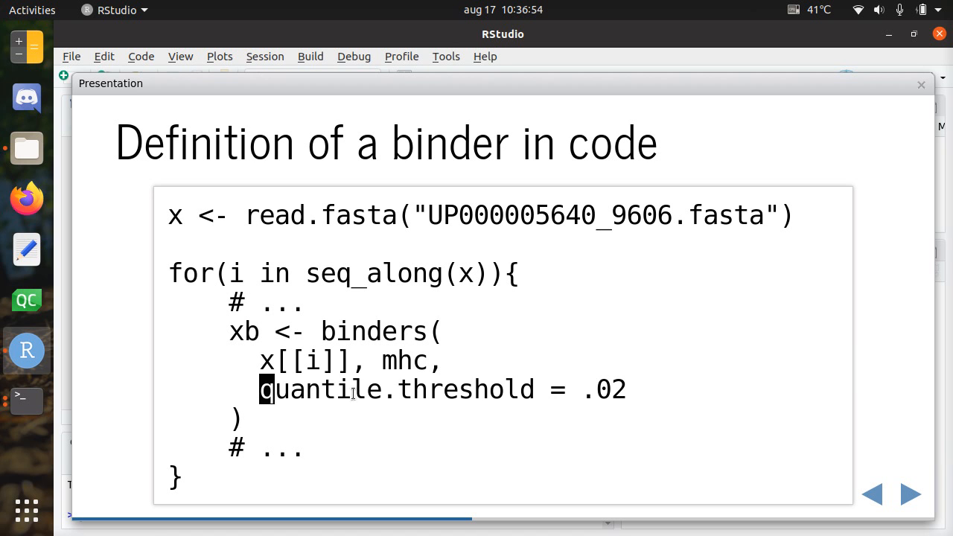
pyautogui.moveTo(268, 389); pyautogui.dragTo(625, 389)
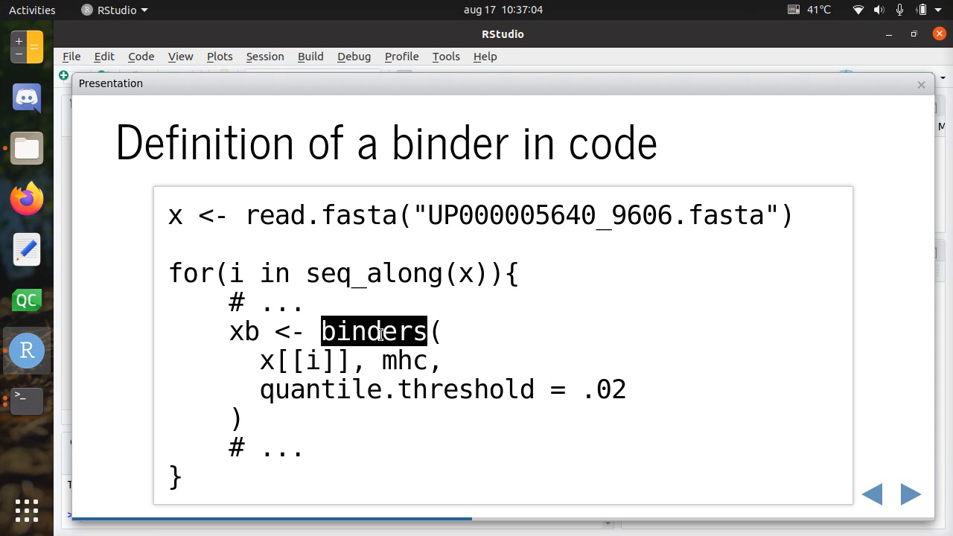
# Go back to the 'Definition of a binder in text' slide with the peptide IC50 table.
pyautogui.click(909, 493)
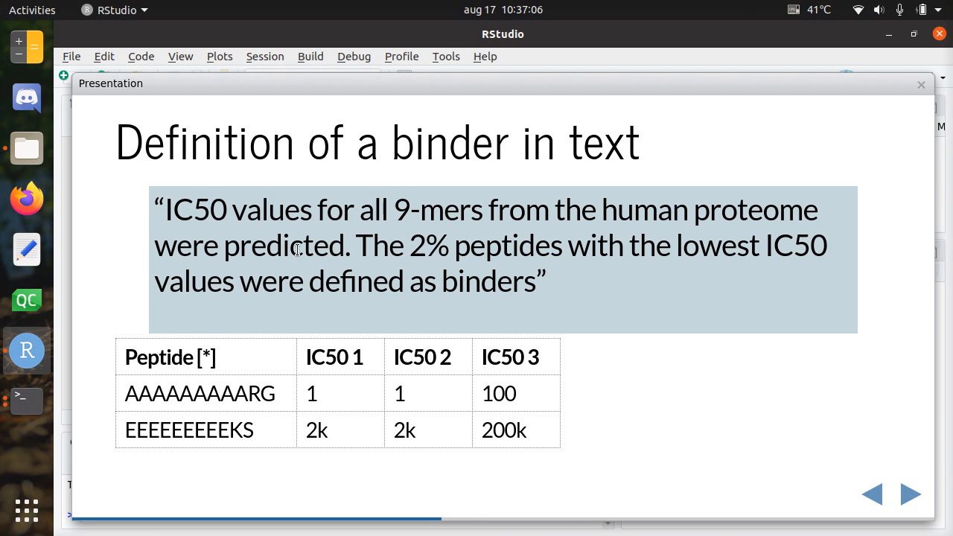
pyautogui.moveTo(437, 374)
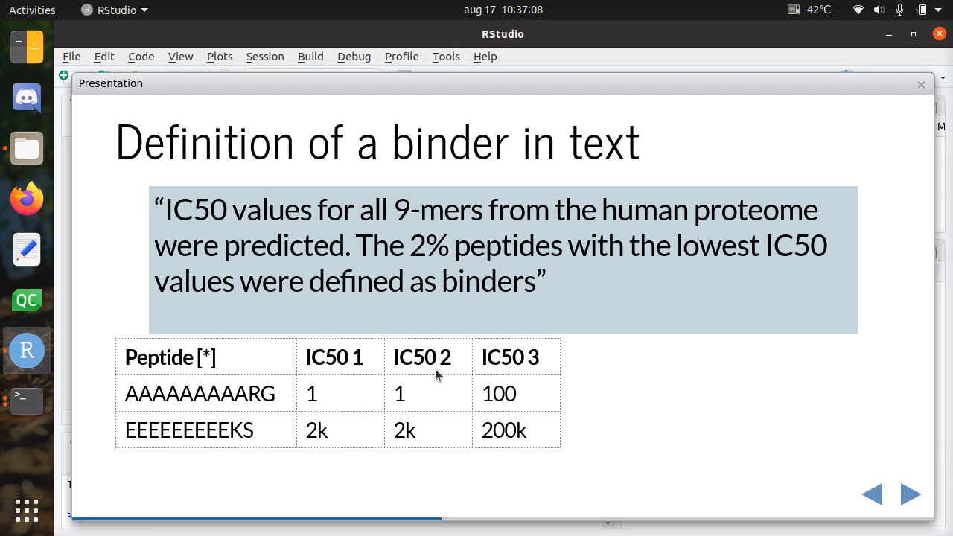
pyautogui.moveTo(330, 433)
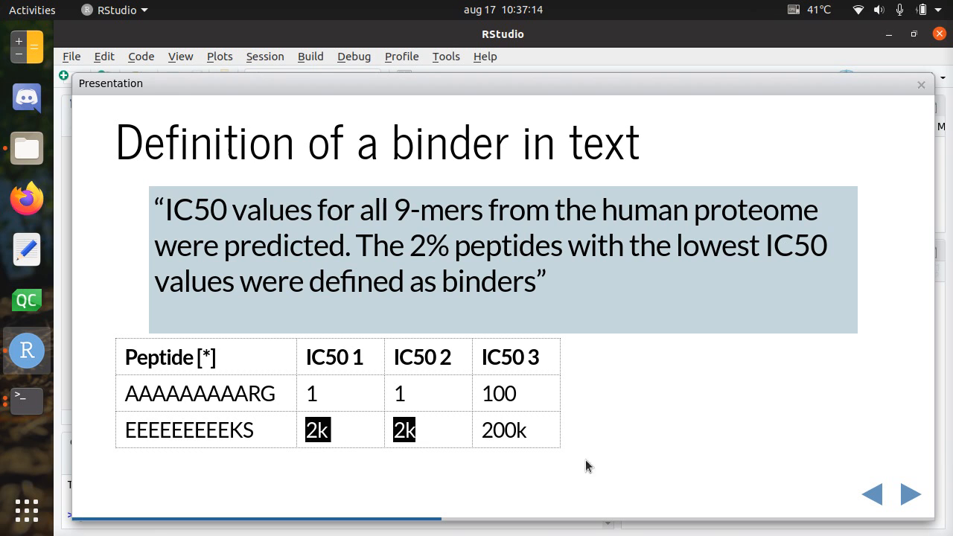
pyautogui.moveTo(352, 432)
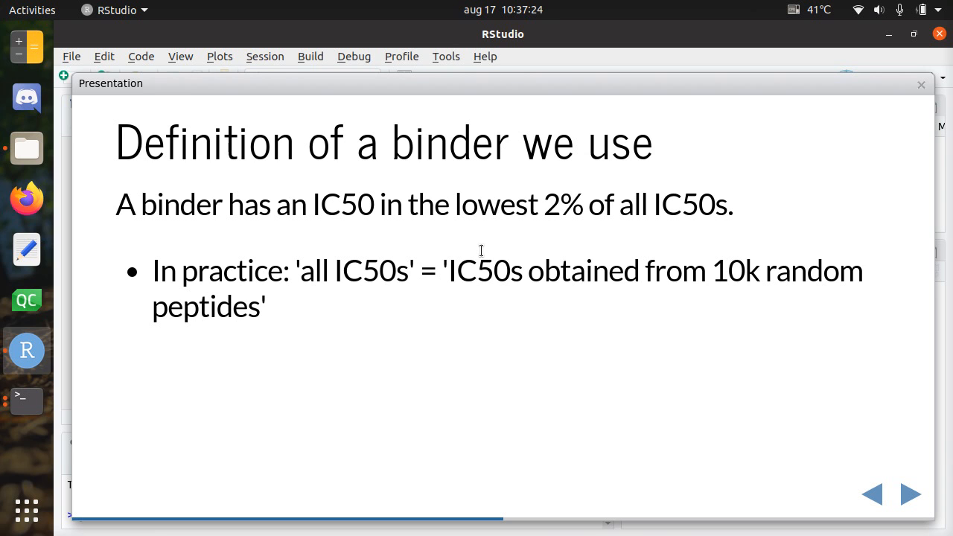
pyautogui.moveTo(272, 198)
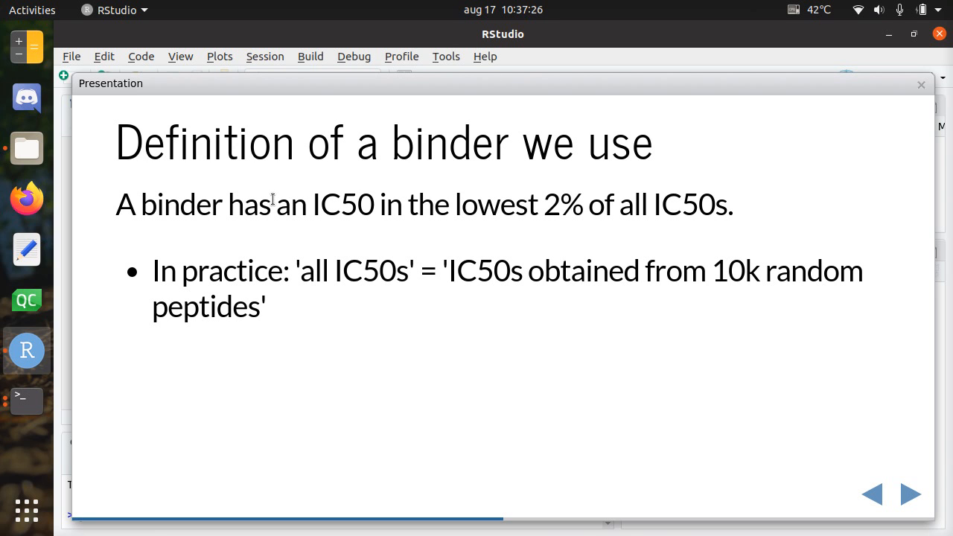
pyautogui.moveTo(585, 203)
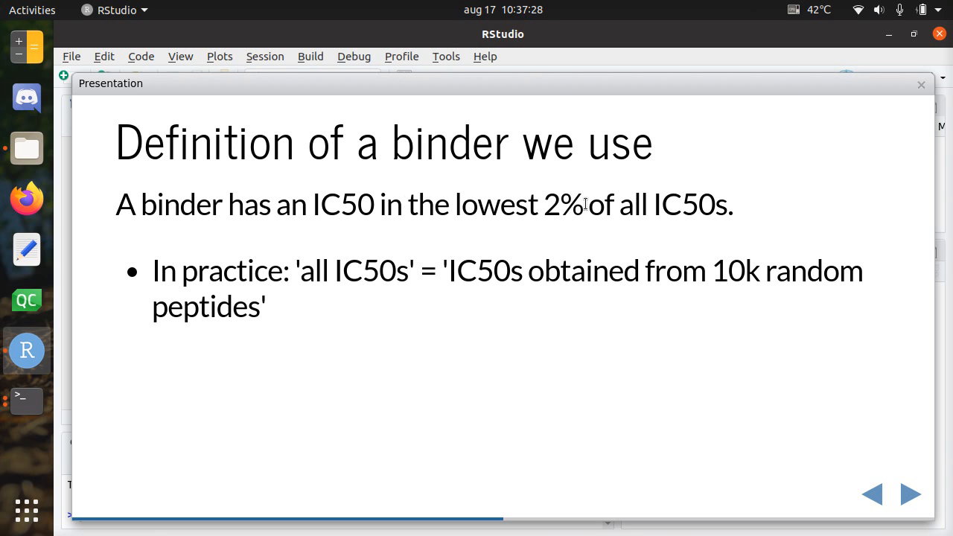
# Highlight 'IC50s' and '10k random peptides' in the binder definition, then advance.
pyautogui.doubleClick(688, 204)
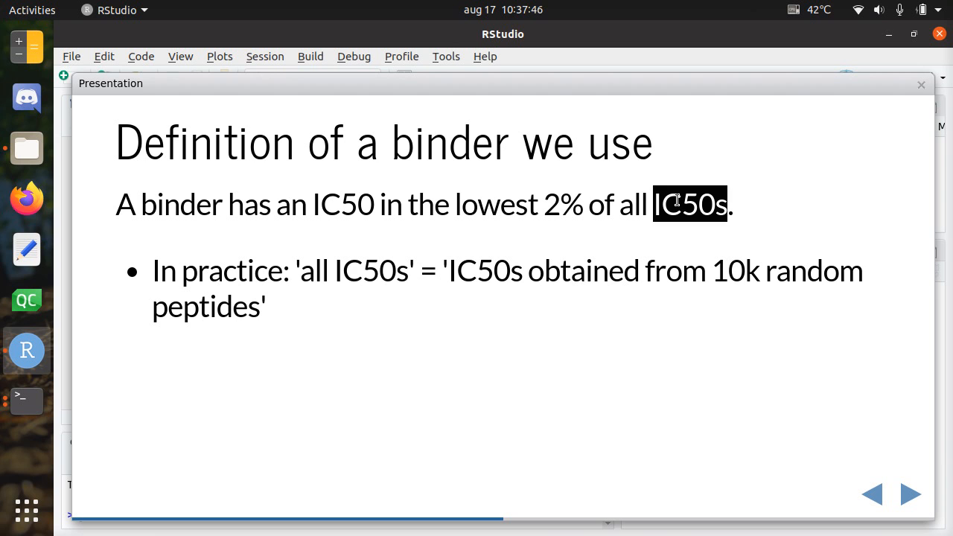
pyautogui.doubleClick(741, 270)
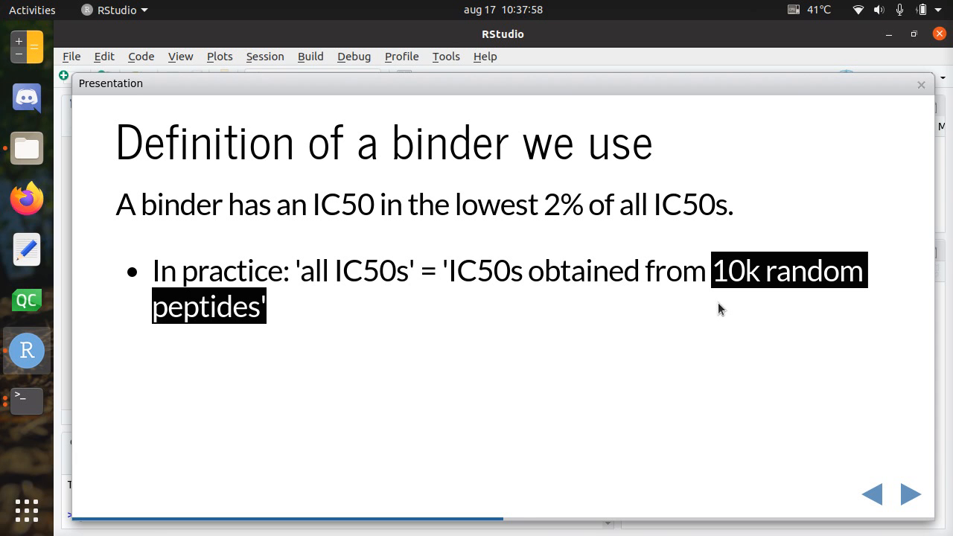
pyautogui.click(909, 493)
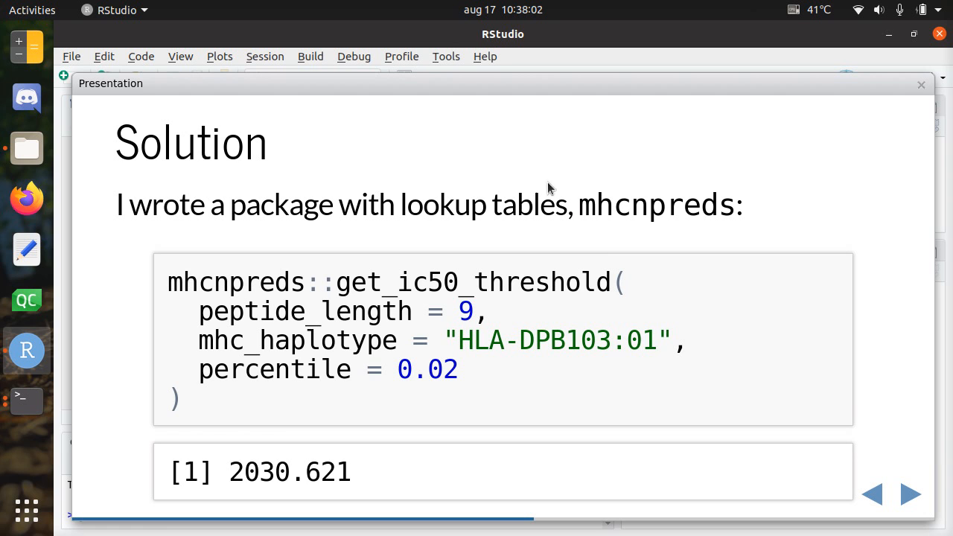
# Highlight the mhcnpreds call's peptide_length and percentile arguments and the 2030.621 threshold, then advance.
pyautogui.doubleClick(658, 204)
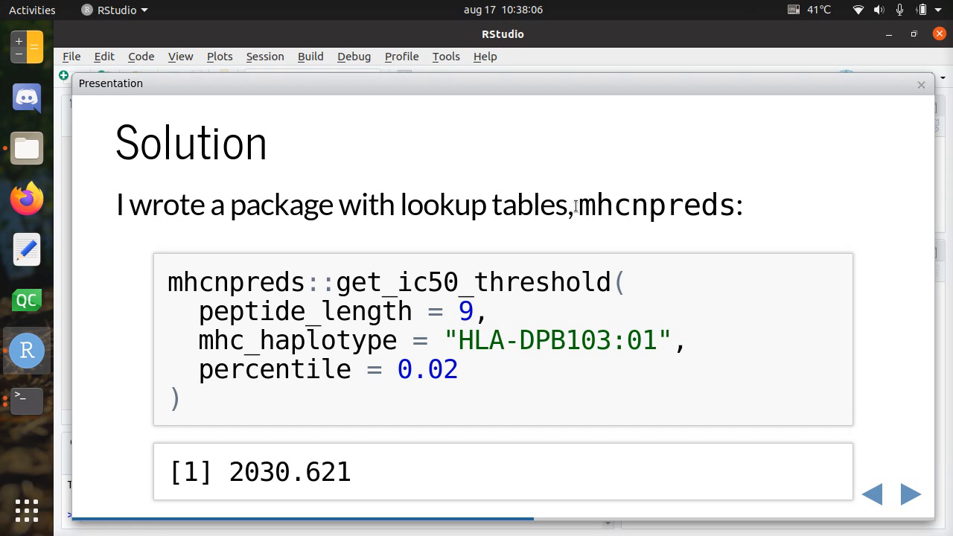
pyautogui.doubleClick(639, 205)
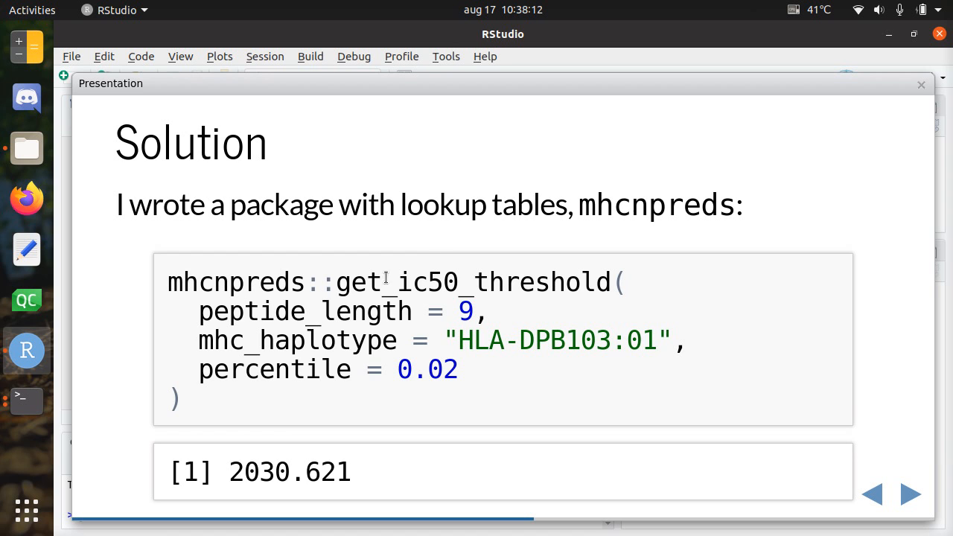
pyautogui.doubleClick(303, 311)
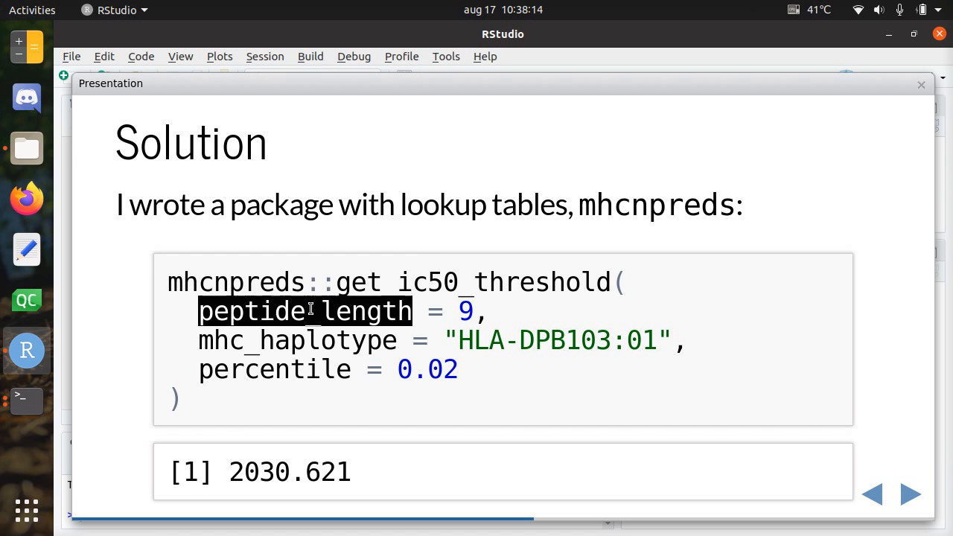
pyautogui.moveTo(452, 282)
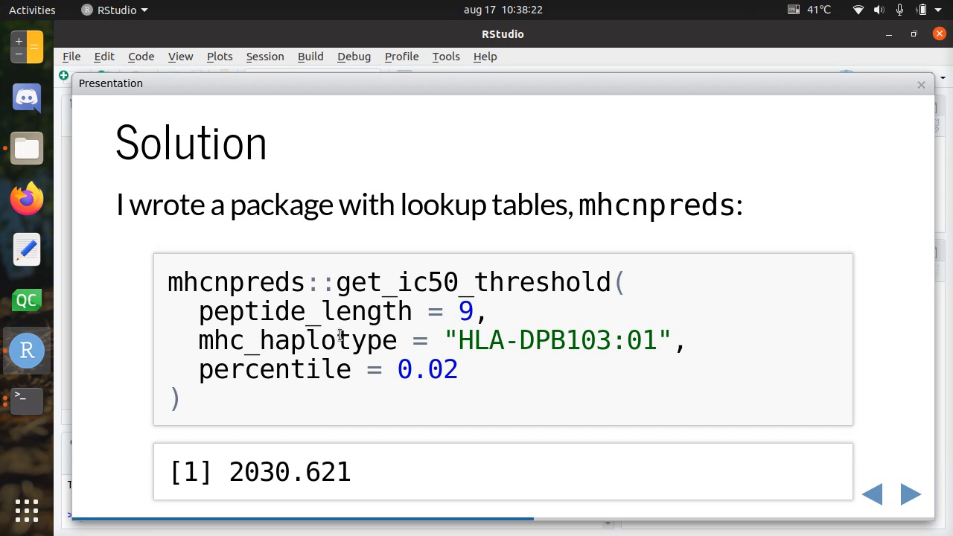
pyautogui.doubleClick(274, 370)
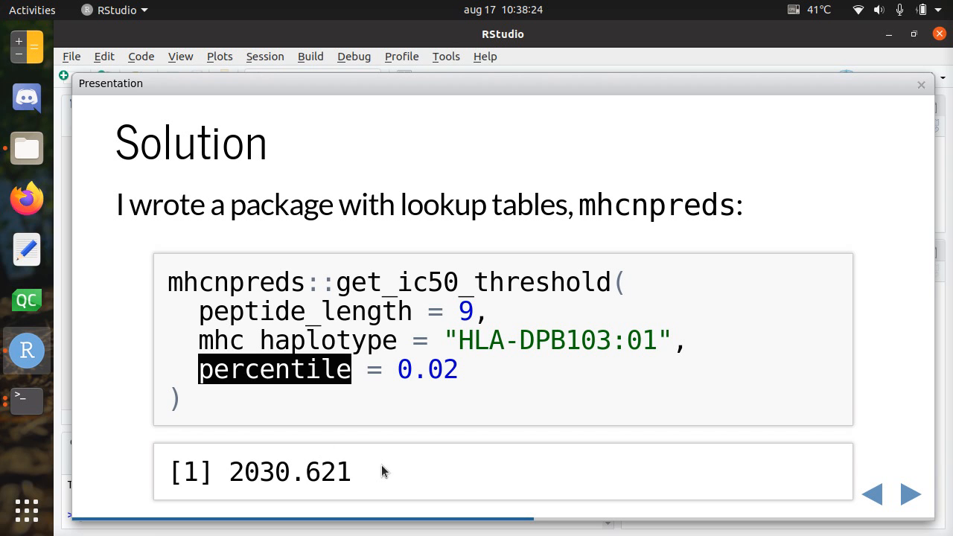
pyautogui.doubleClick(289, 471)
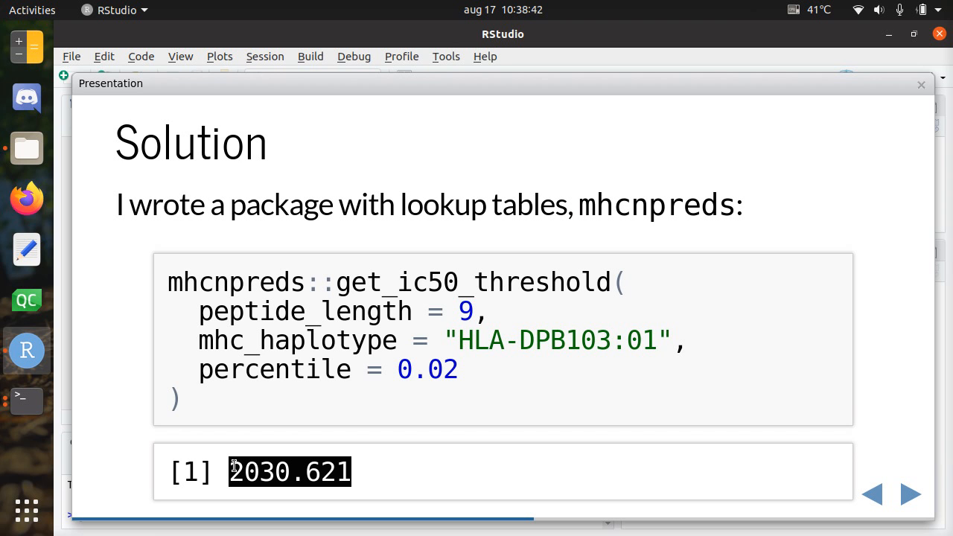
pyautogui.click(909, 493)
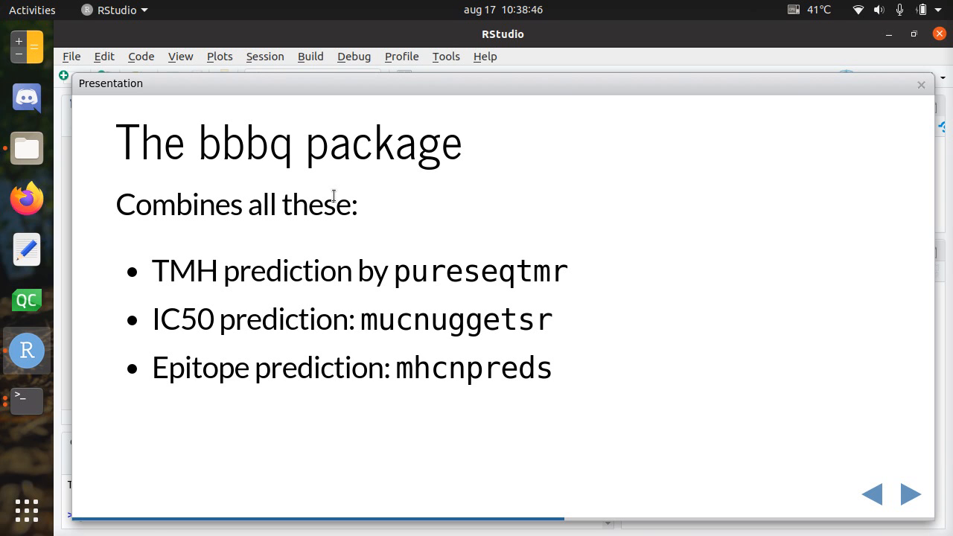
pyautogui.moveTo(228, 127)
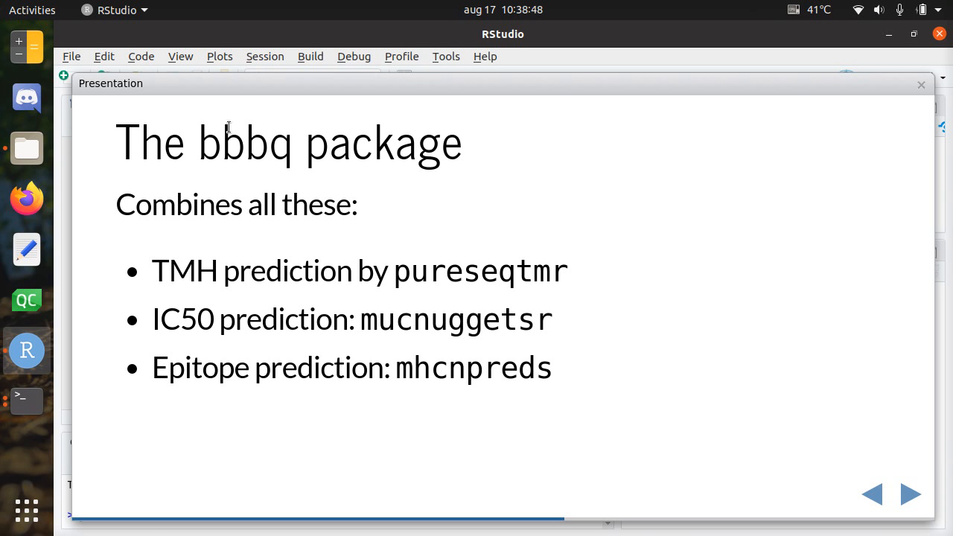
pyautogui.moveTo(280, 150)
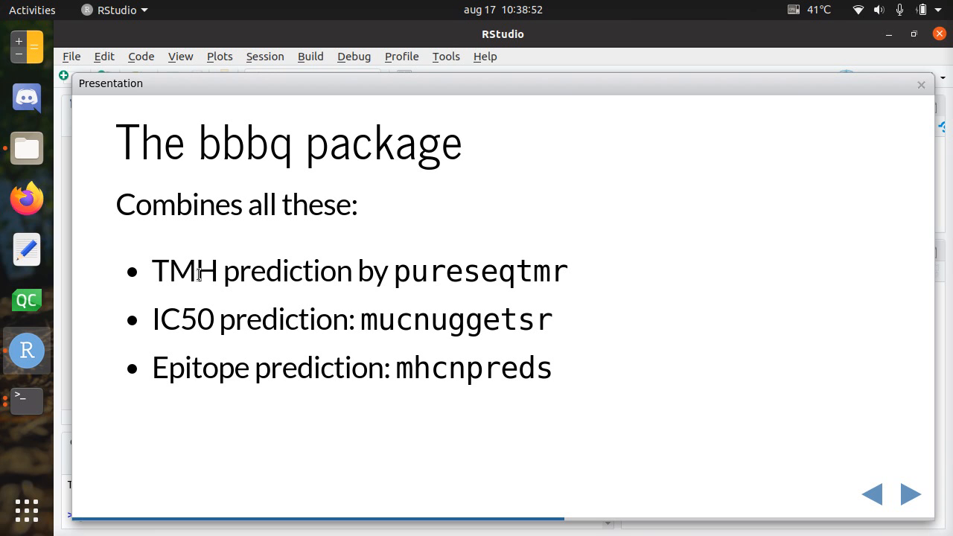
pyautogui.moveTo(254, 323)
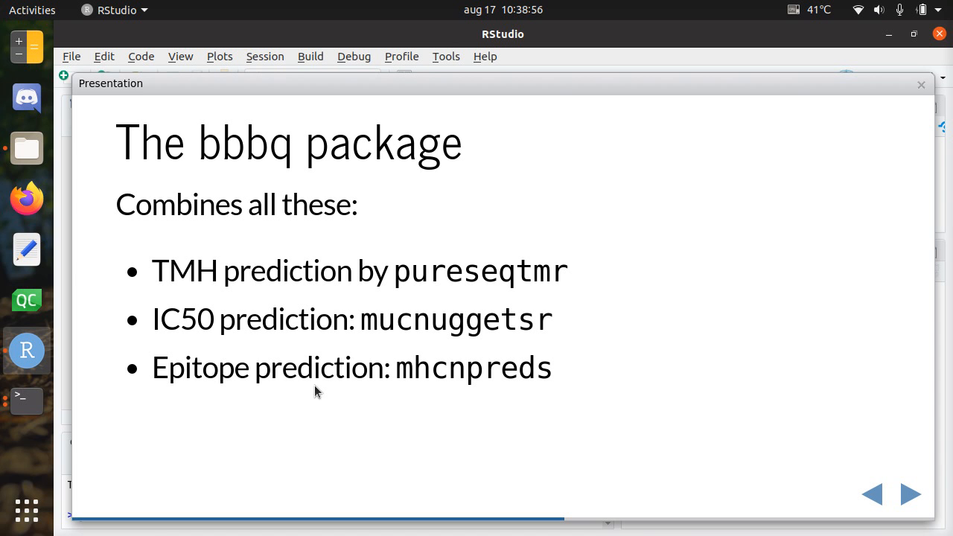
# On the Demo slide, highlight the SWINGTRANSMITWILLINGFASCINATEARISE peptide and another argument, then advance.
pyautogui.click(909, 493)
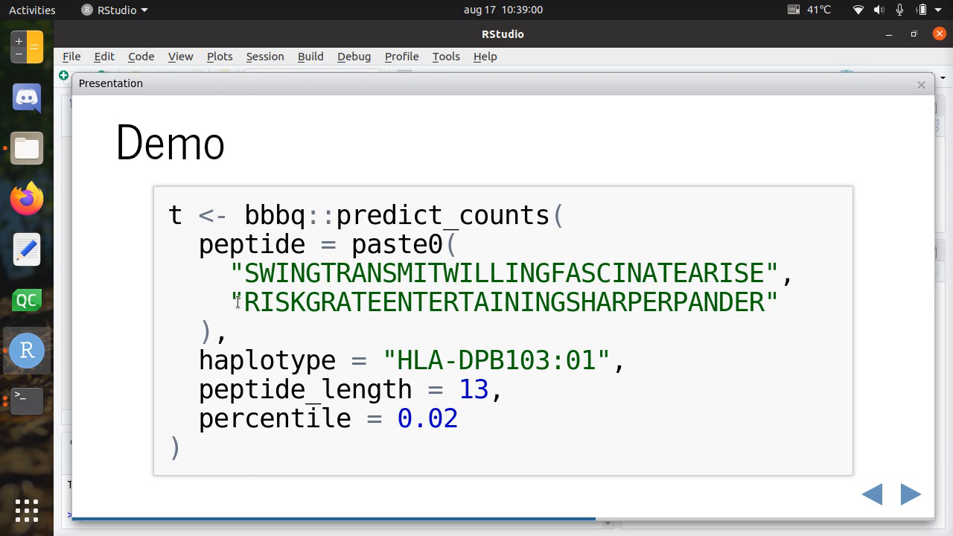
pyautogui.doubleClick(509, 274)
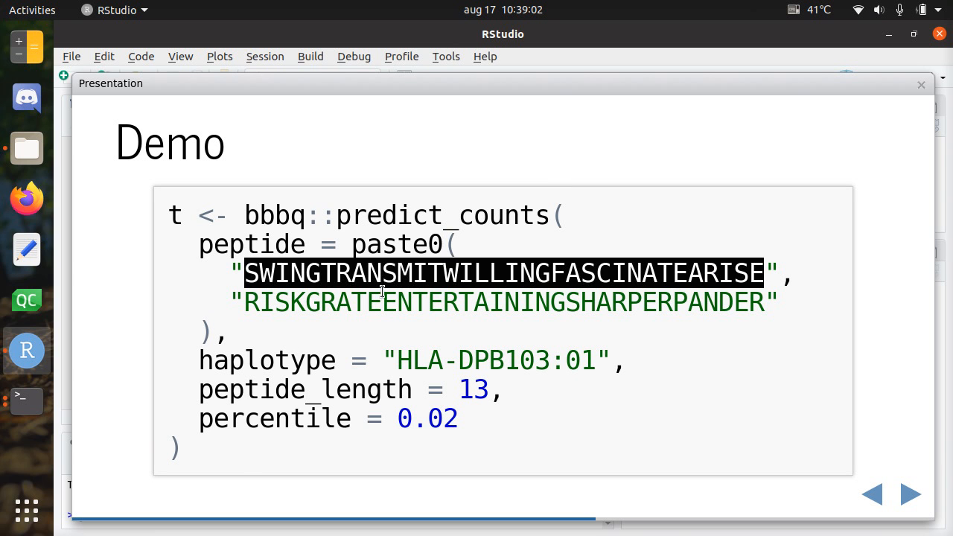
pyautogui.doubleClick(266, 361)
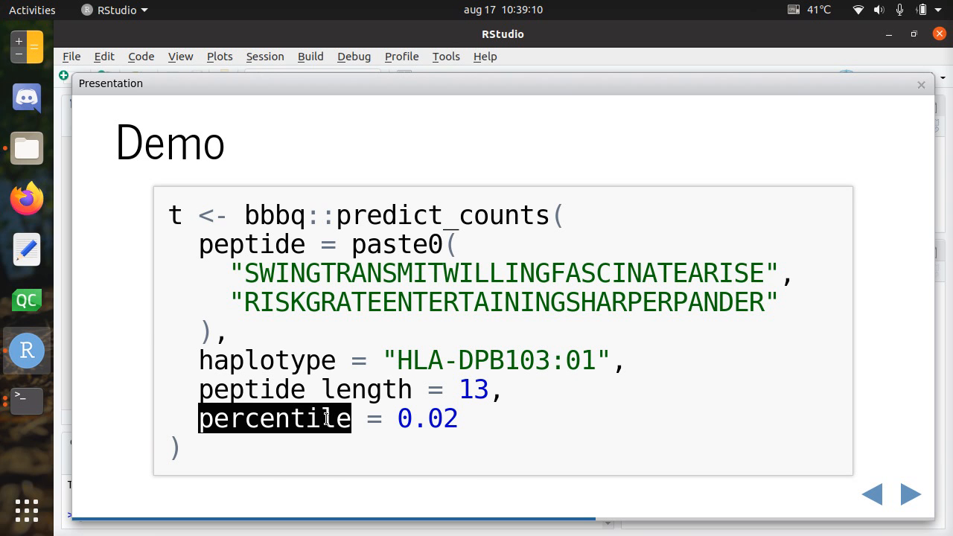
pyautogui.click(910, 493)
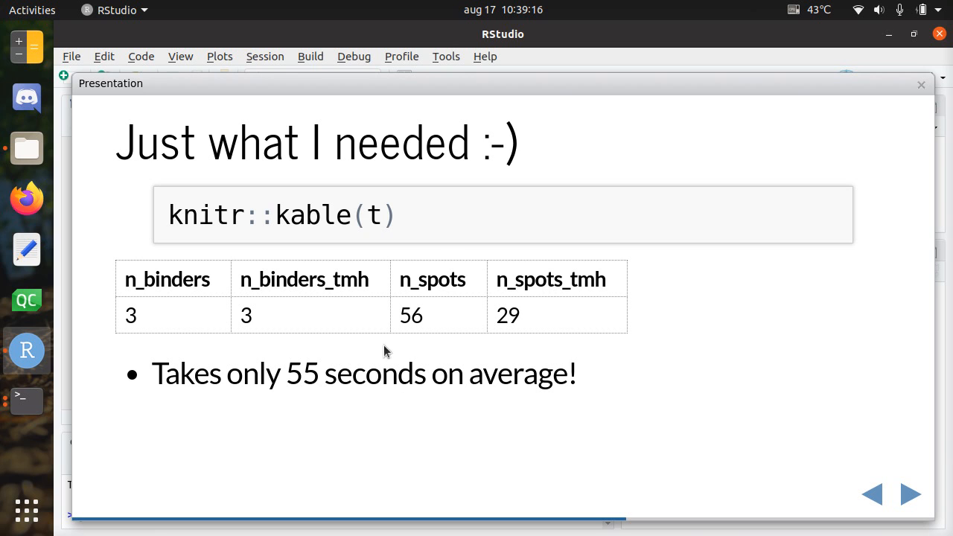
pyautogui.moveTo(387, 378)
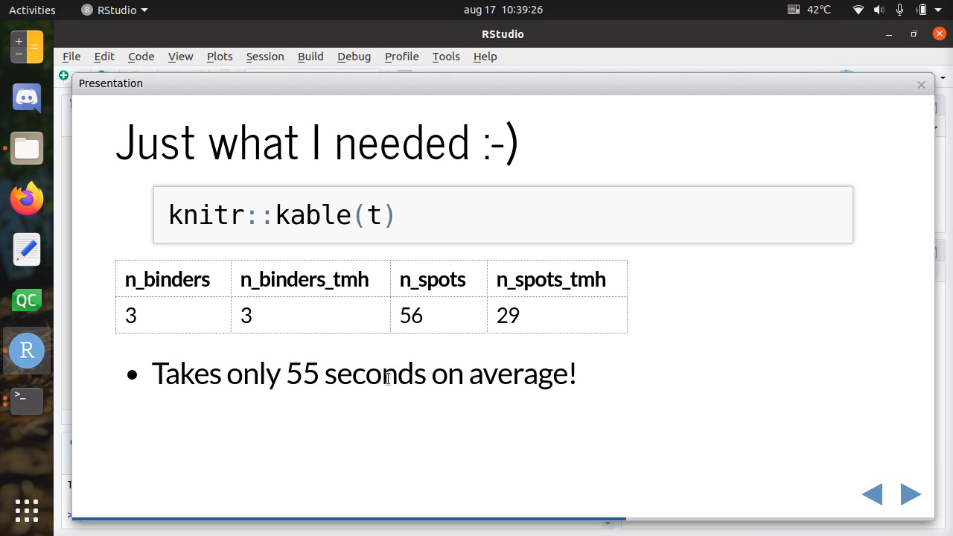
# Advance through the Old results bar chart to the "So, you're done?" slide.
pyautogui.click(909, 493)
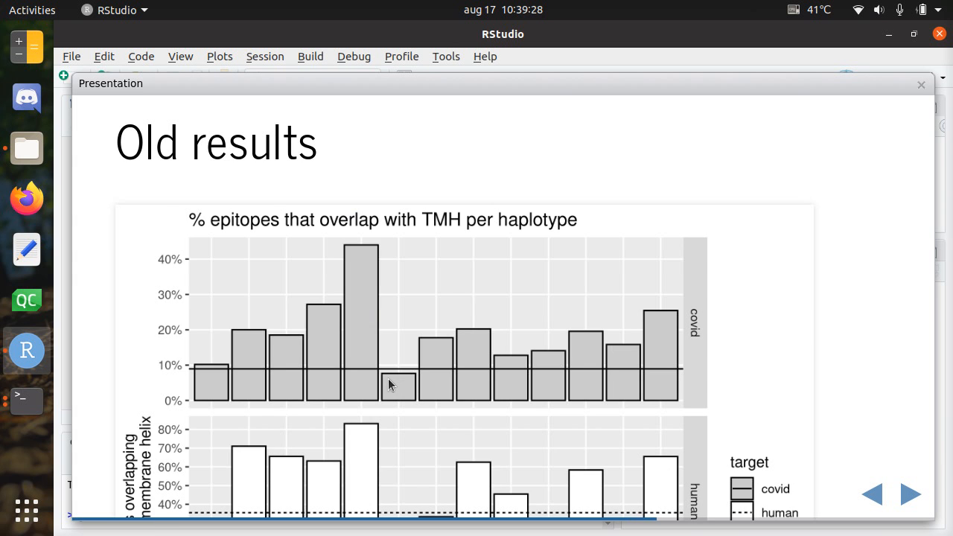
pyautogui.click(909, 493)
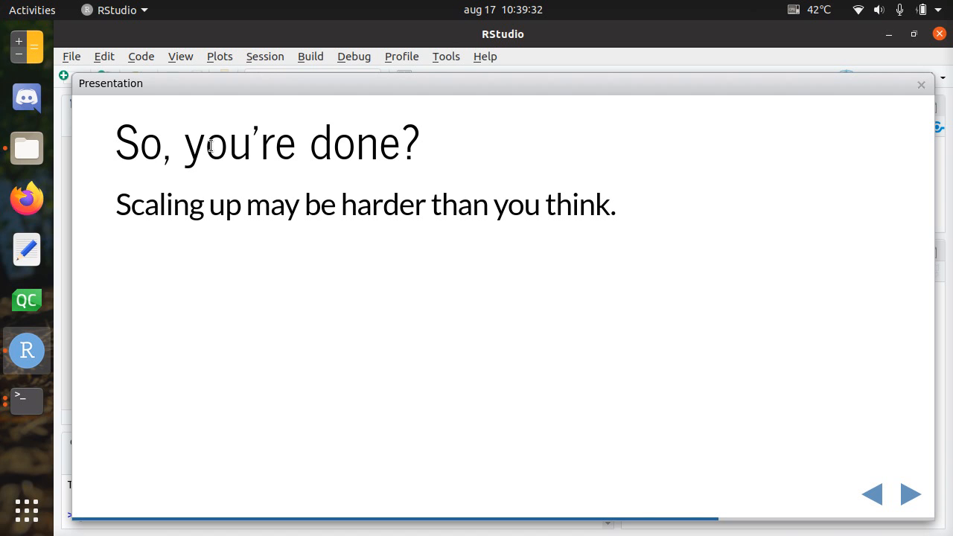
pyautogui.moveTo(376, 204)
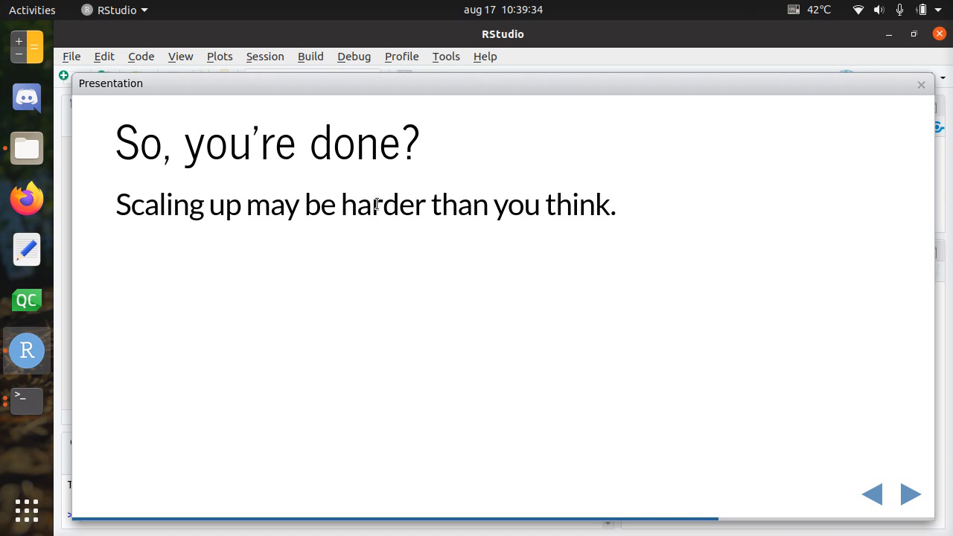
pyautogui.moveTo(517, 386)
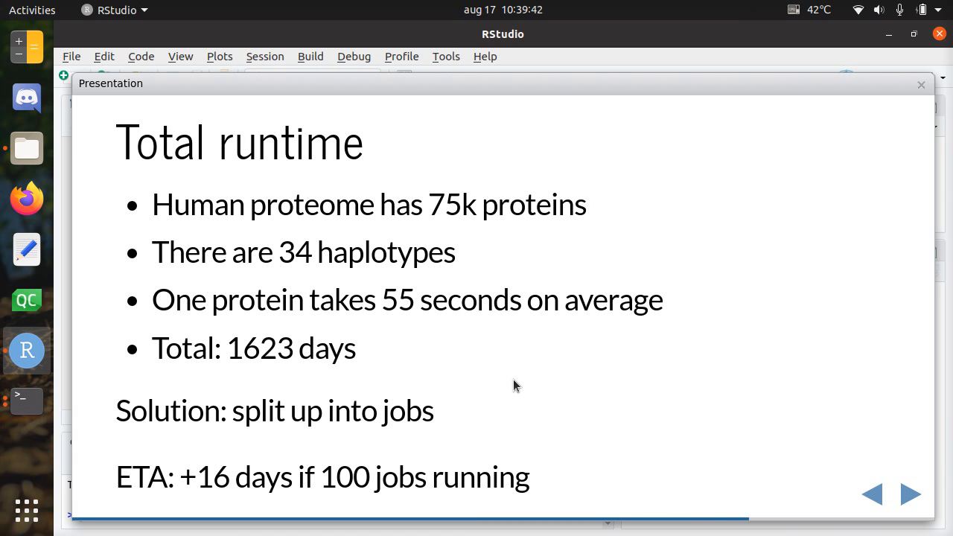
pyautogui.moveTo(151, 211)
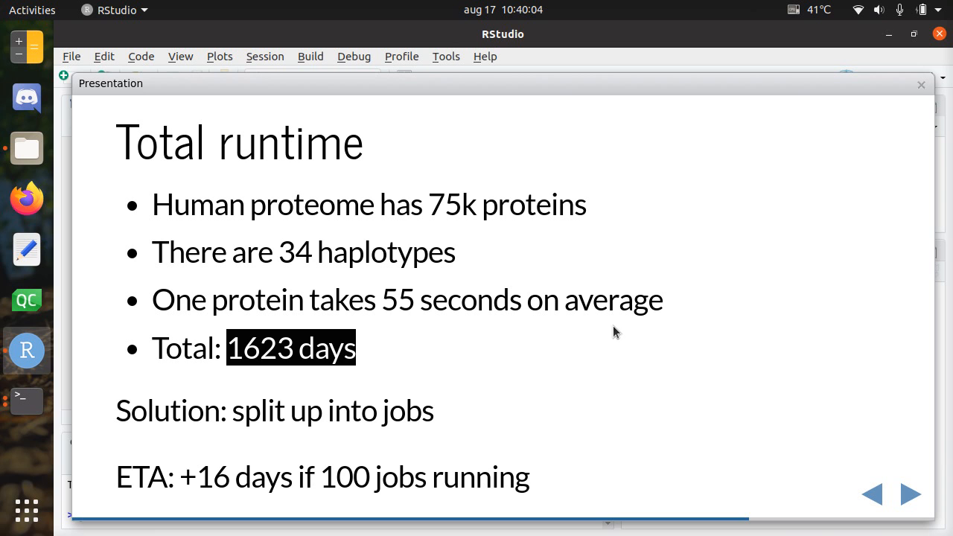
# Highlight "split up into jobs" and the +16 days estimate, then advance to Total number of jobs.
pyautogui.doubleClick(384, 410)
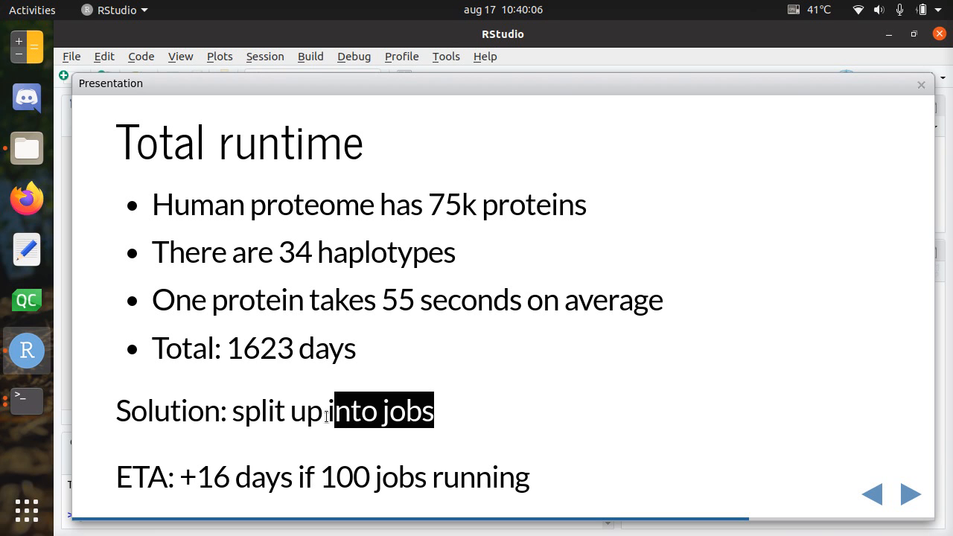
pyautogui.moveTo(334, 410); pyautogui.dragTo(233, 411)
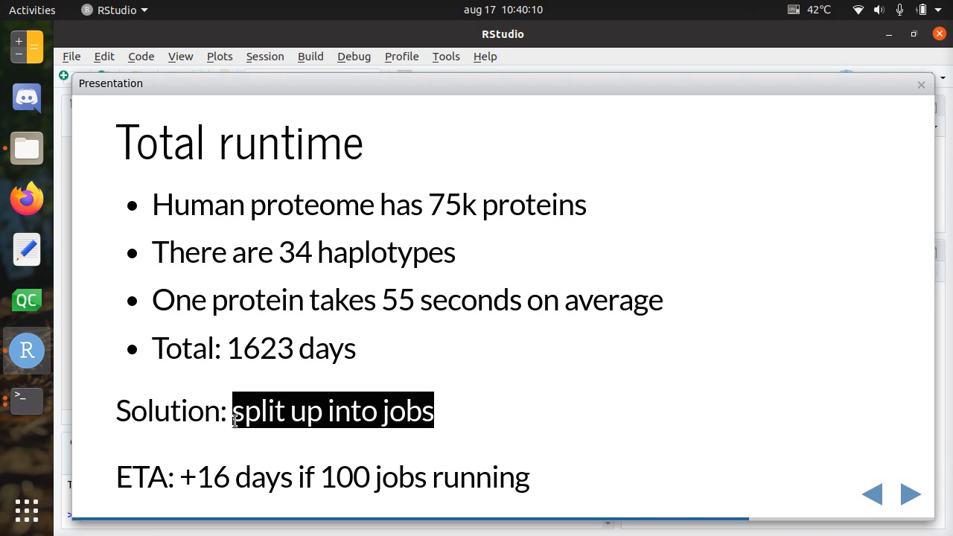
pyautogui.moveTo(227, 472)
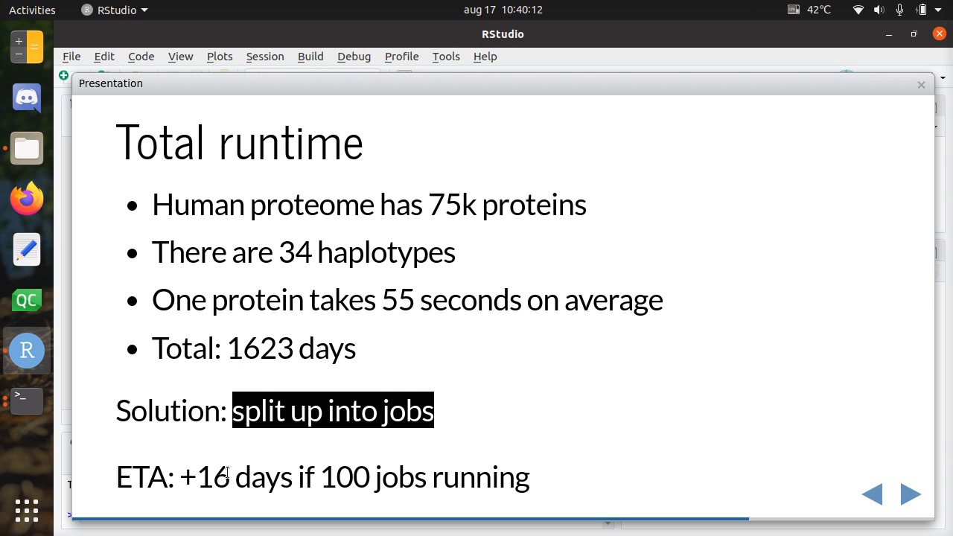
pyautogui.doubleClick(344, 477)
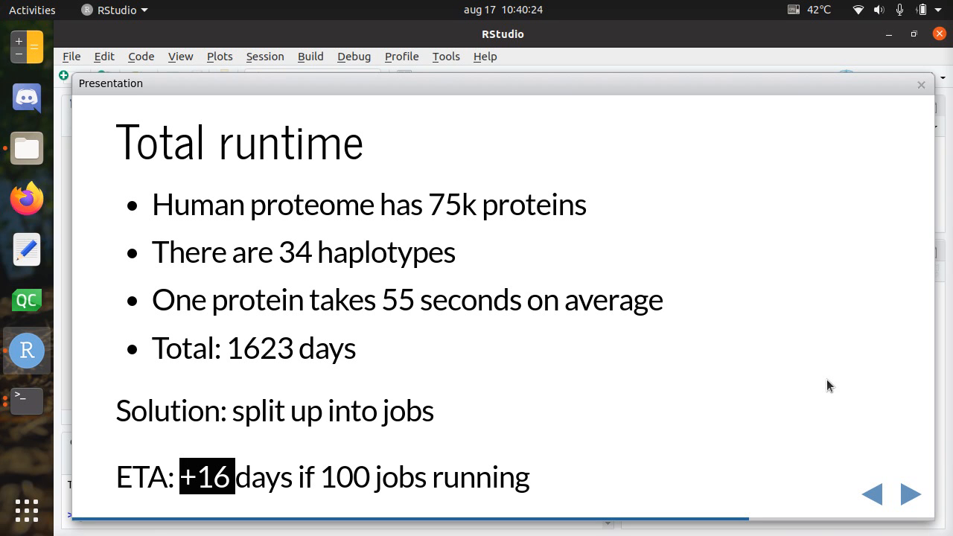
pyautogui.click(909, 493)
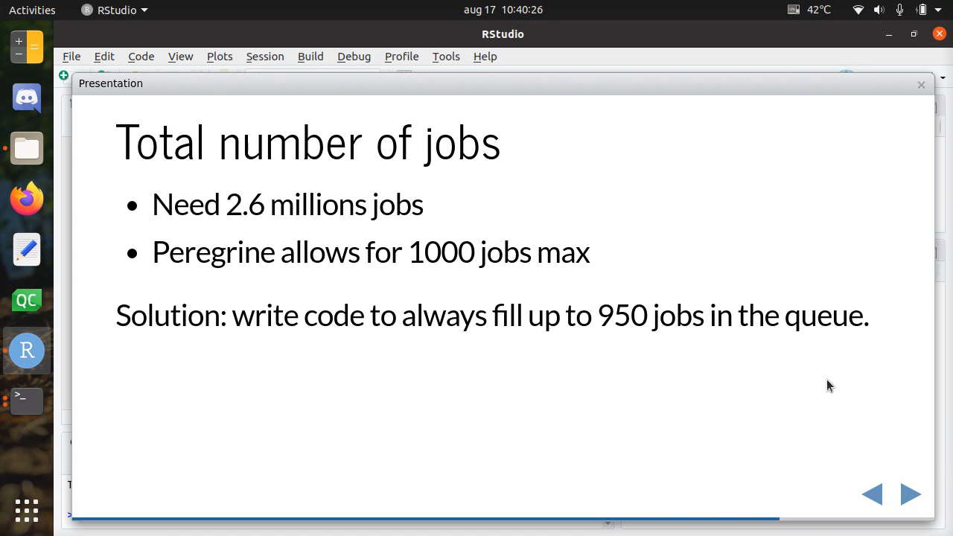
pyautogui.moveTo(187, 184)
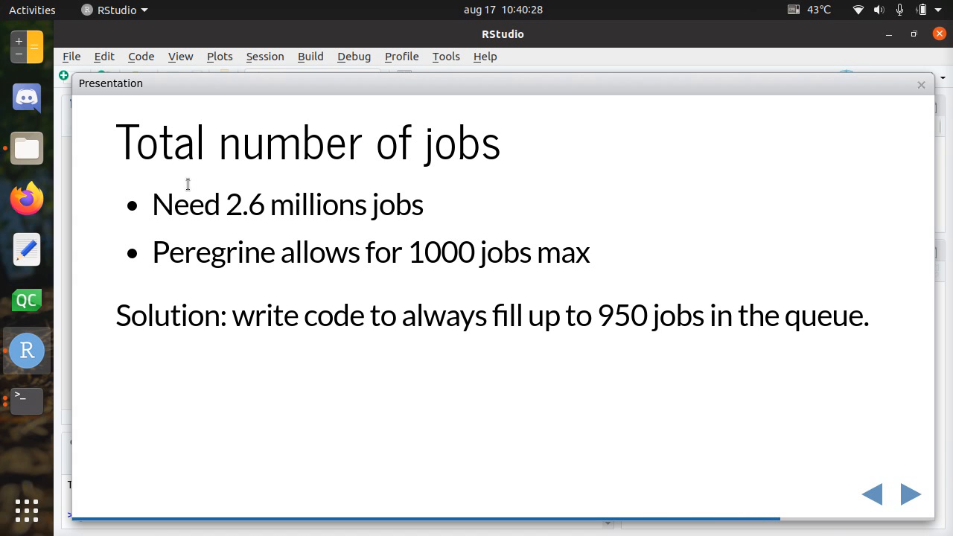
# Revisit Total runtime, then highlight 1000 jobs, Peregrine and the 950-job queue before advancing.
pyautogui.click(909, 493)
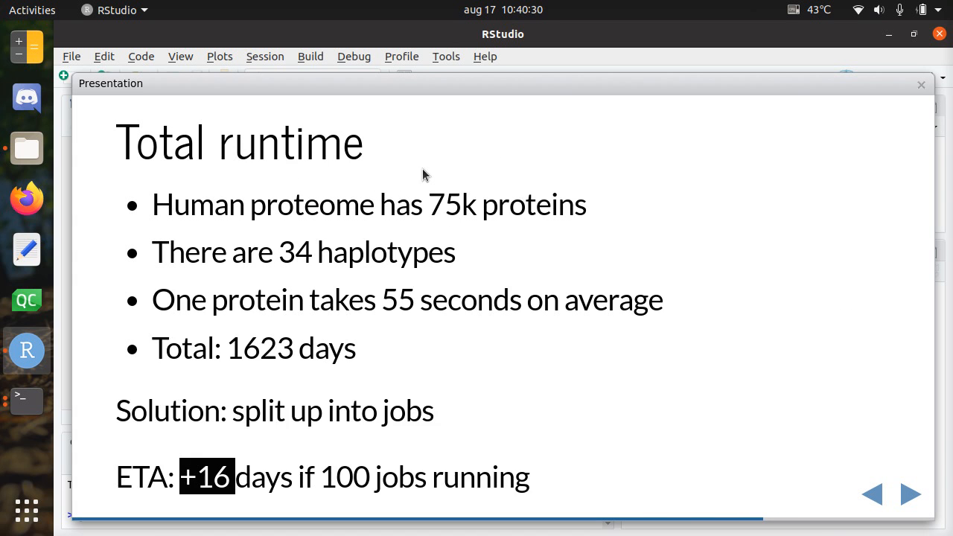
pyautogui.moveTo(391, 261)
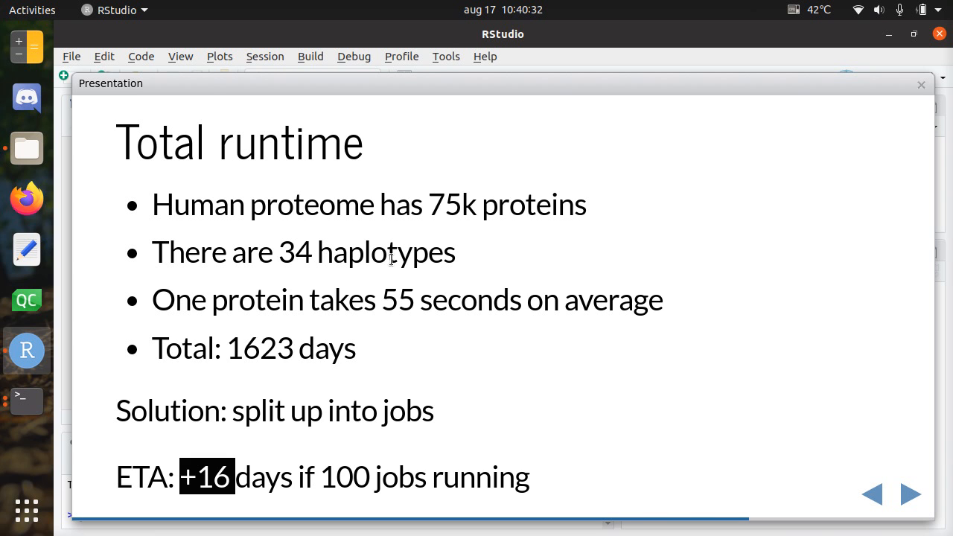
pyautogui.click(909, 493)
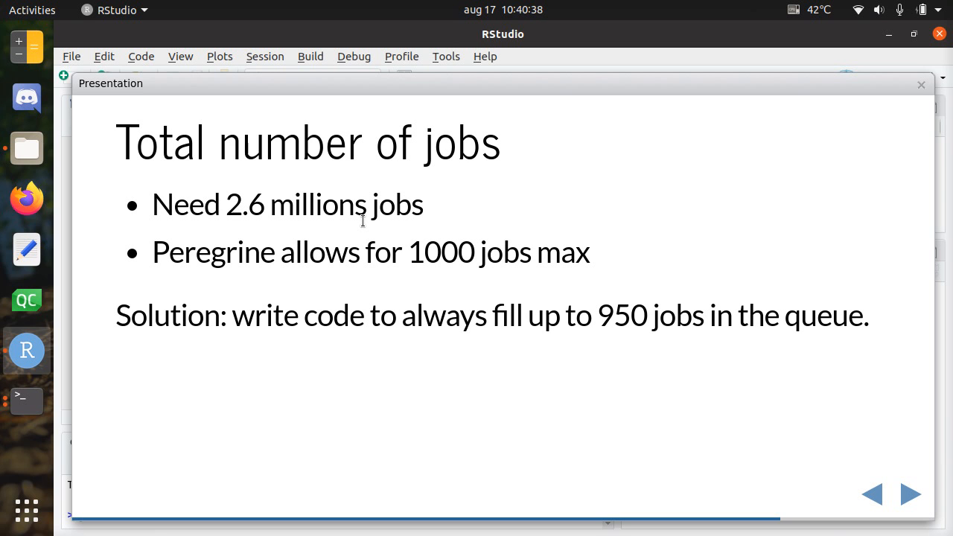
pyautogui.doubleClick(440, 251)
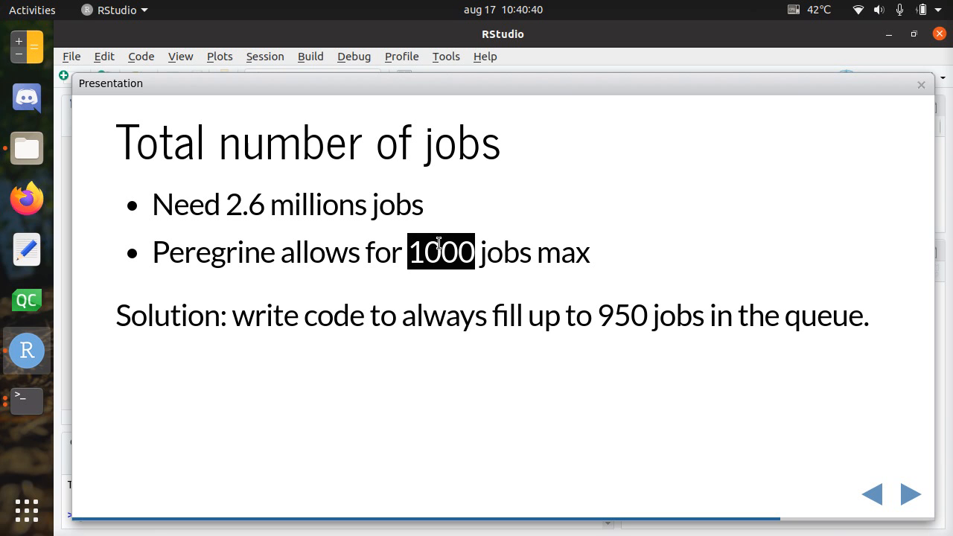
pyautogui.doubleClick(212, 252)
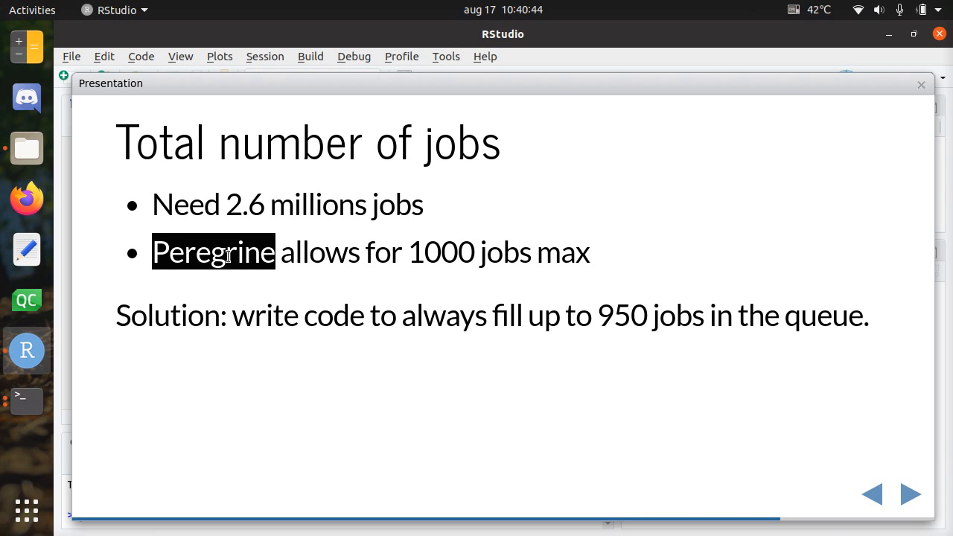
pyautogui.moveTo(247, 305)
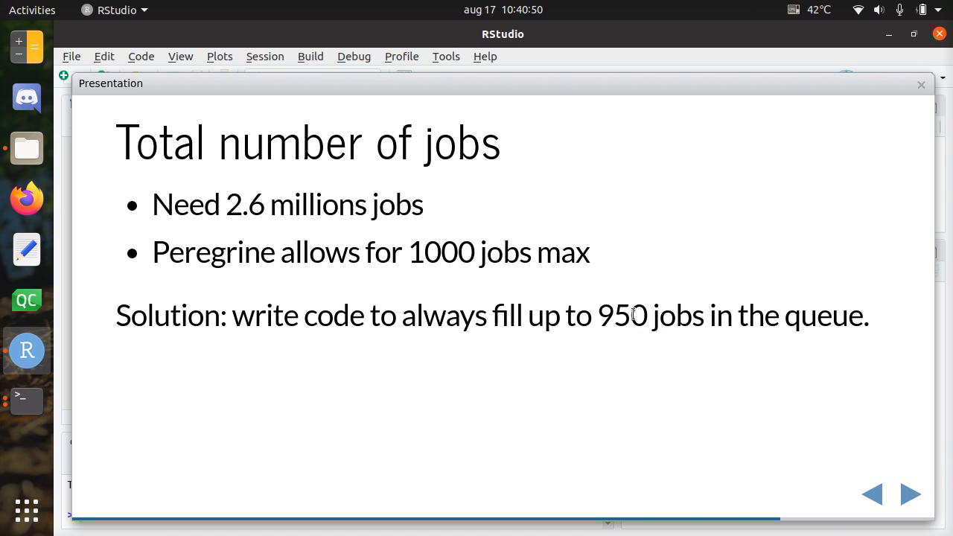
pyautogui.doubleClick(621, 314)
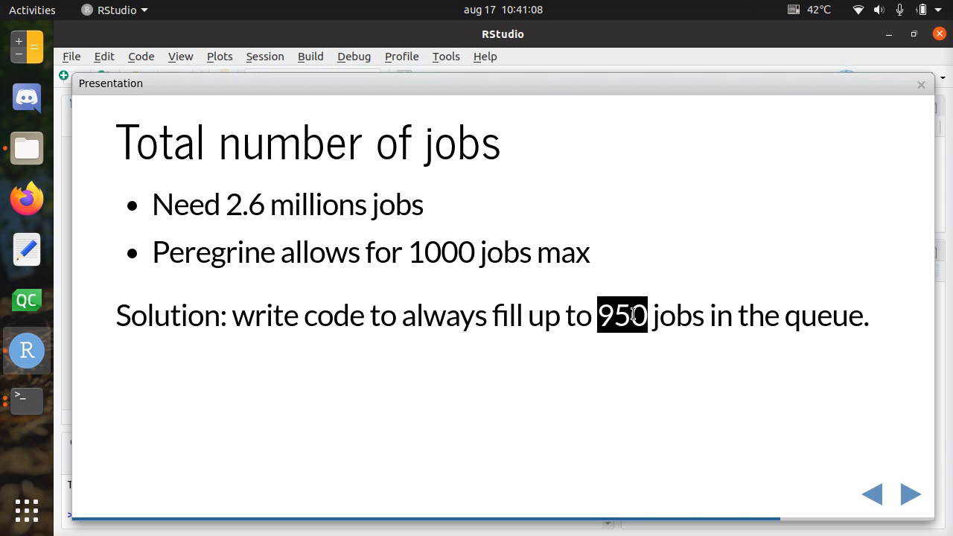
pyautogui.click(910, 493)
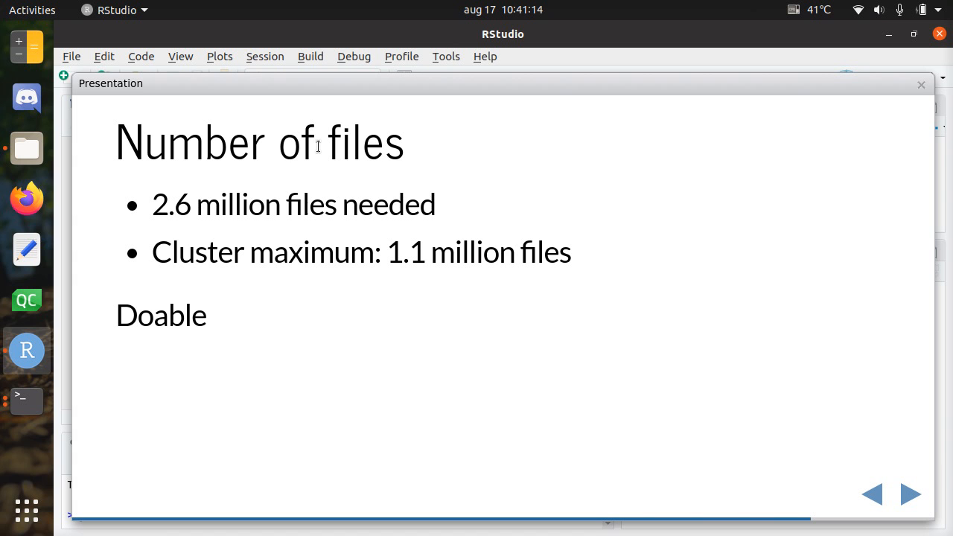
# Step back to Total number of jobs and return to Number of files.
pyautogui.click(910, 494)
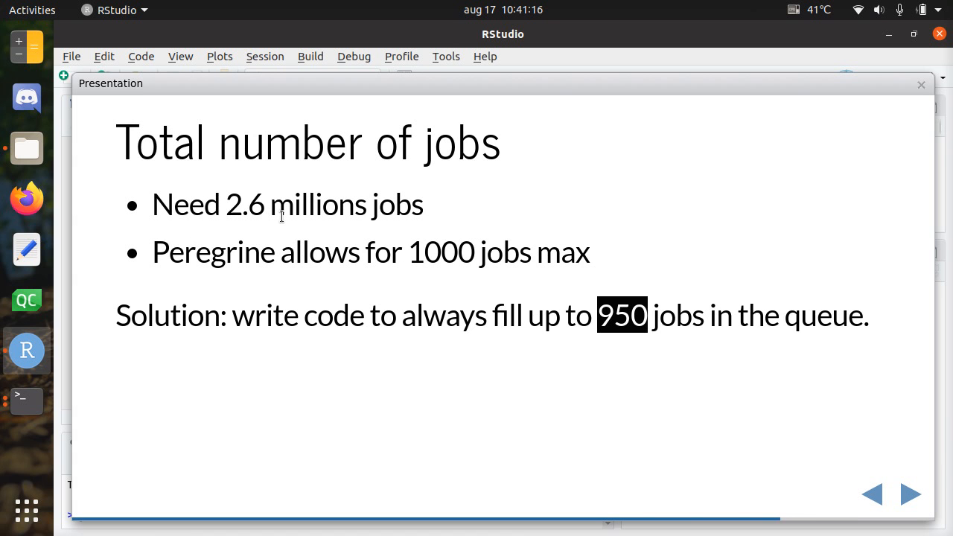
pyautogui.click(909, 493)
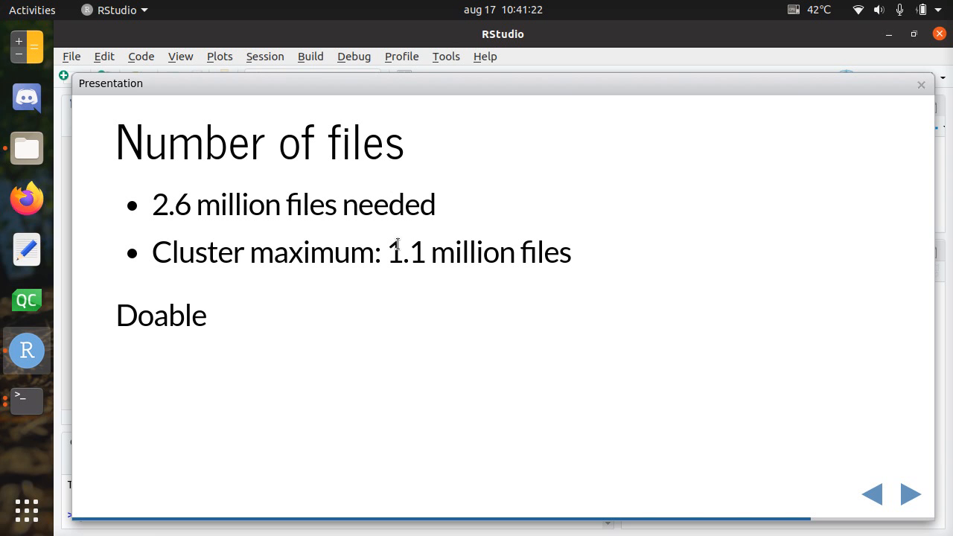
pyautogui.moveTo(499, 252)
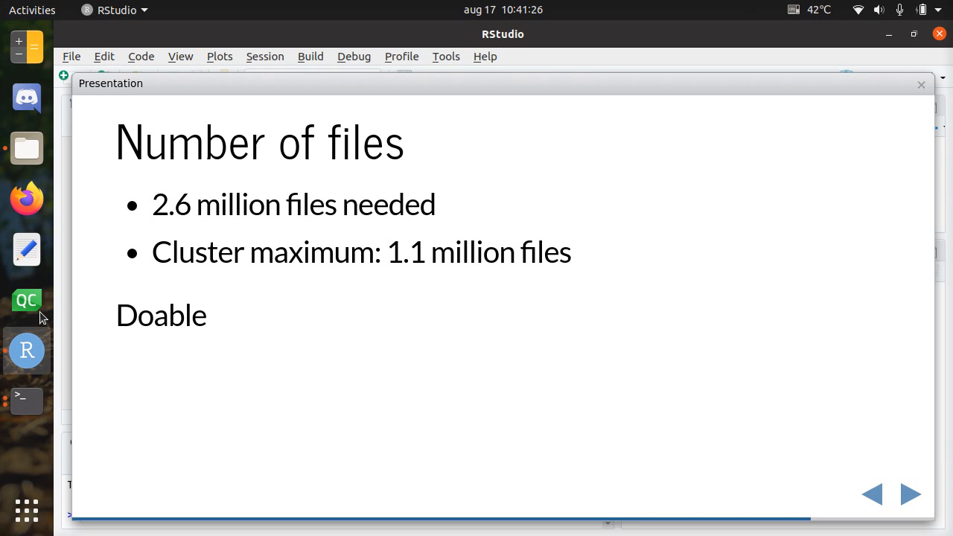
pyautogui.moveTo(156, 322)
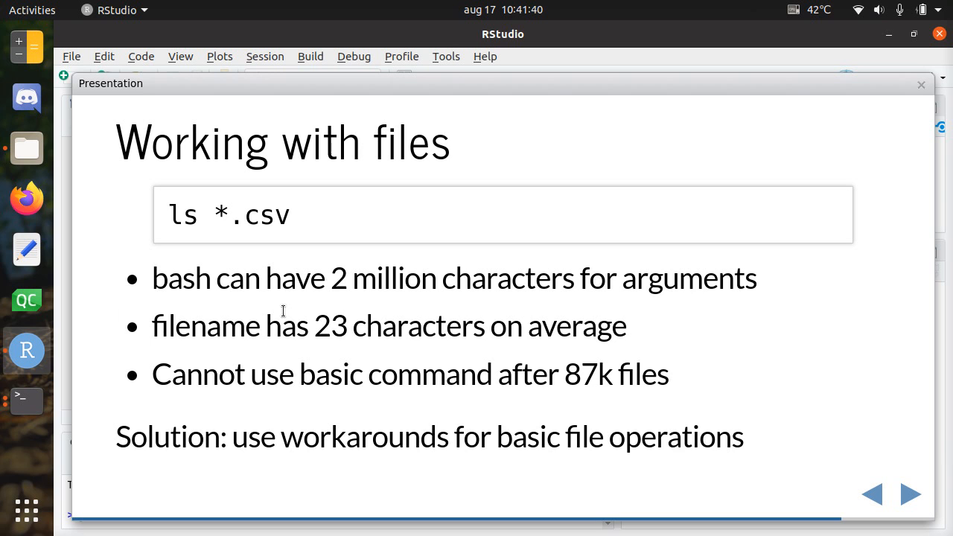
pyautogui.moveTo(497, 147)
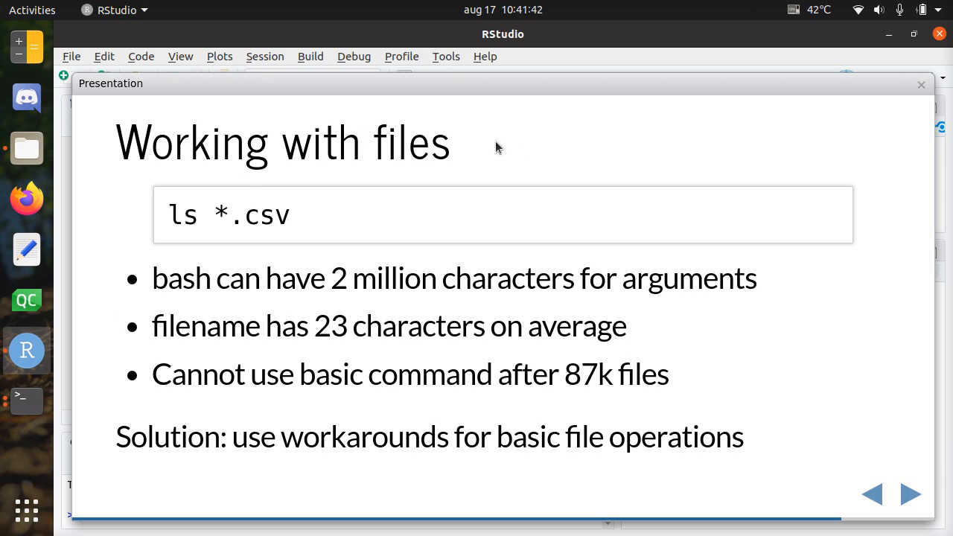
pyautogui.moveTo(383, 210)
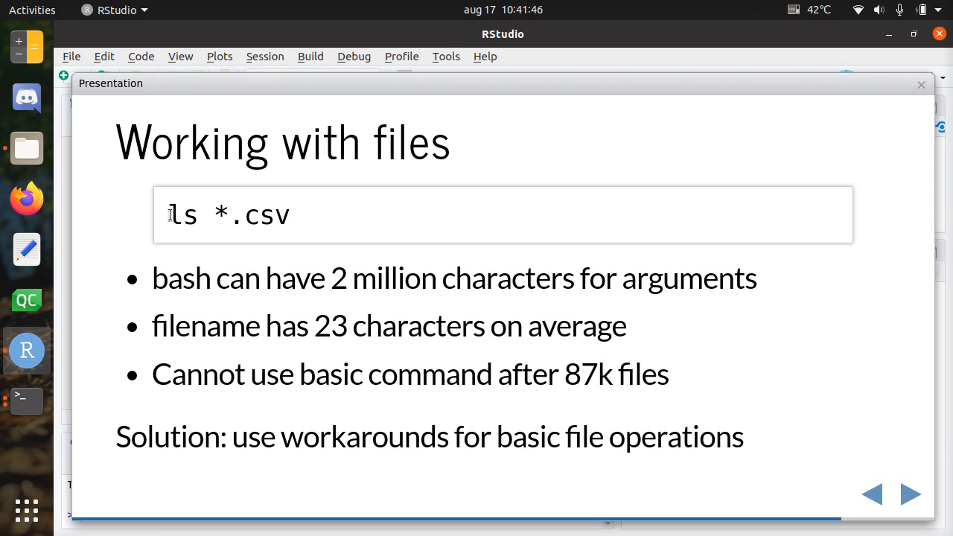
# Highlight the ls command and example lines on Working with files, then advance to File sizes.
pyautogui.doubleClick(182, 216)
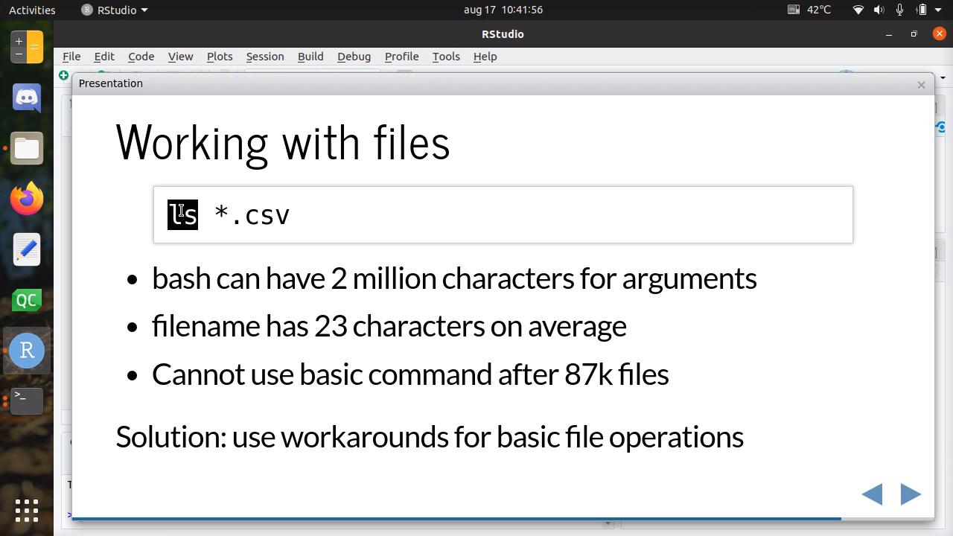
pyautogui.moveTo(215, 217)
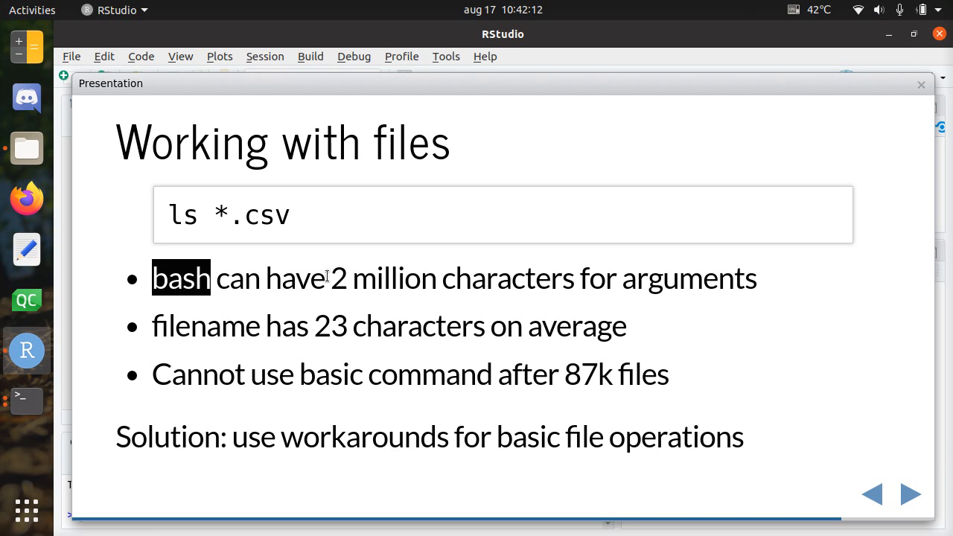
pyautogui.moveTo(329, 278); pyautogui.dragTo(744, 277)
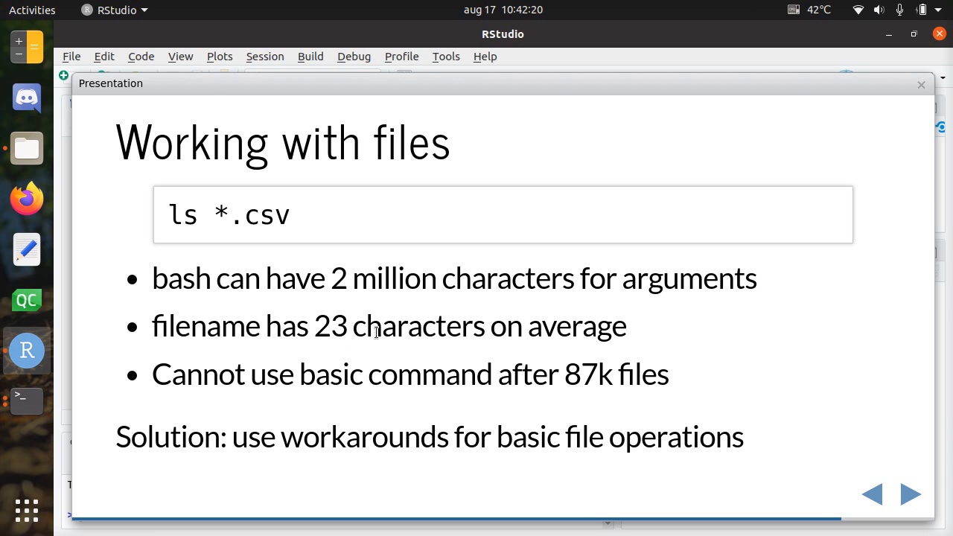
pyautogui.moveTo(242, 385)
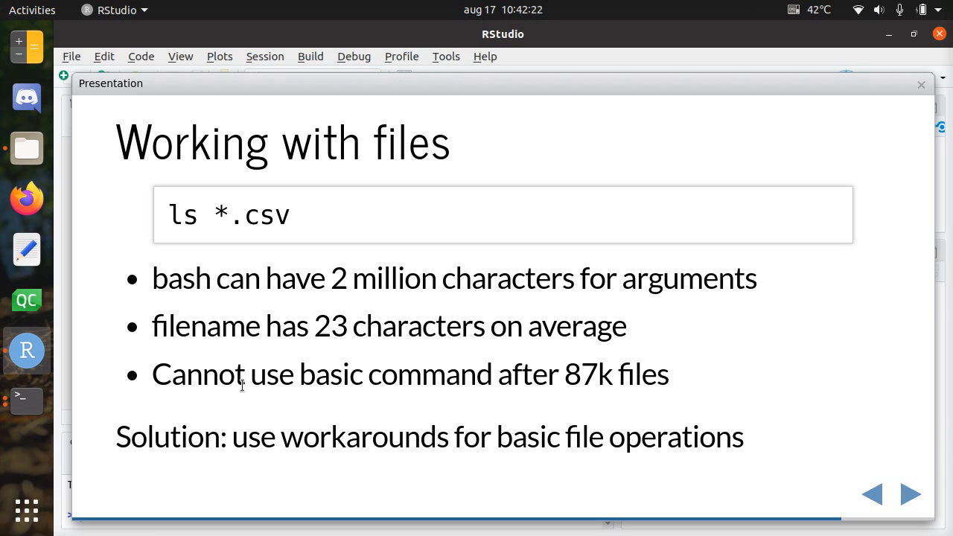
pyautogui.moveTo(646, 372)
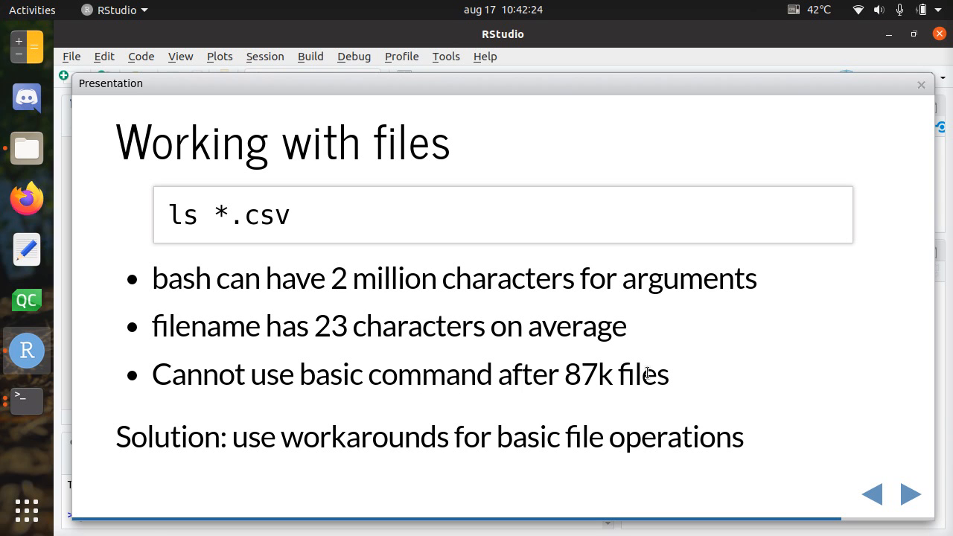
pyautogui.doubleClick(589, 374)
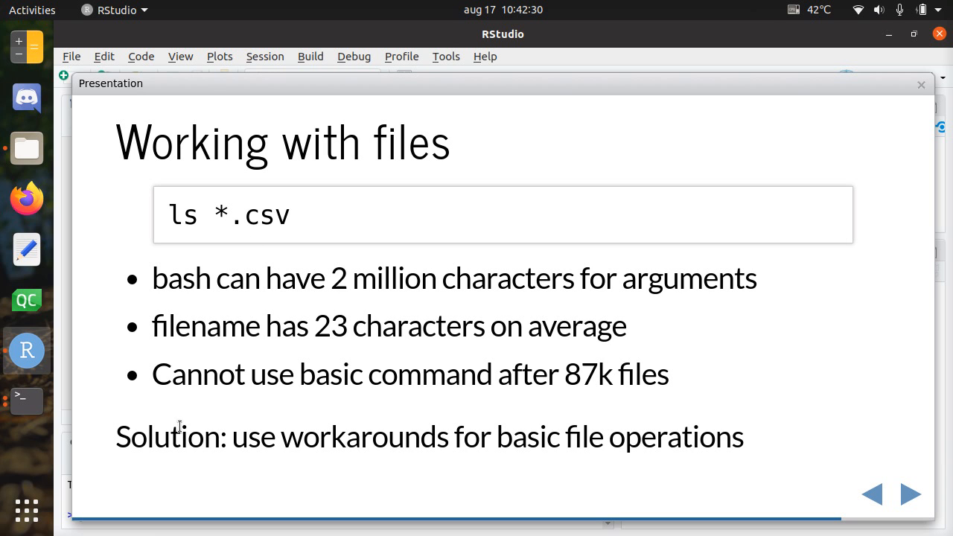
pyautogui.moveTo(465, 414)
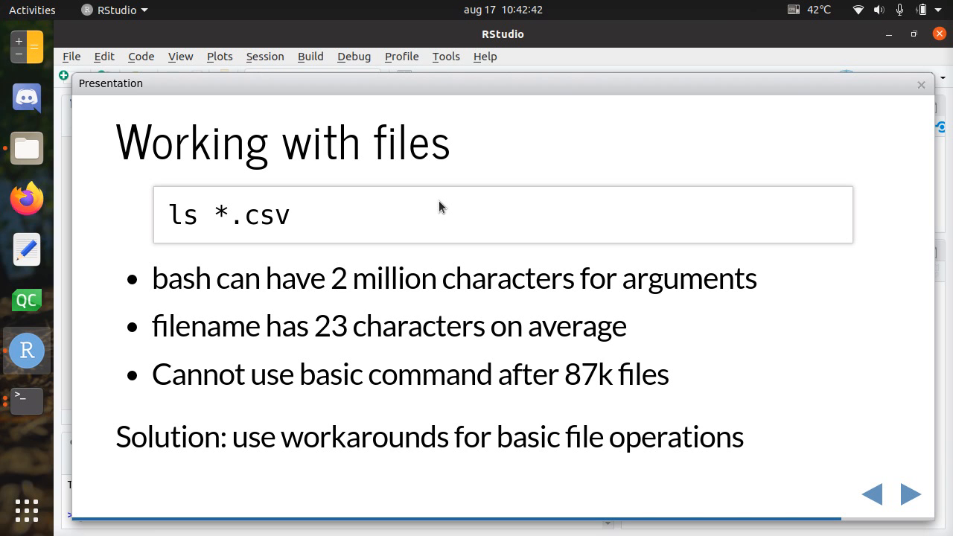
pyautogui.click(908, 494)
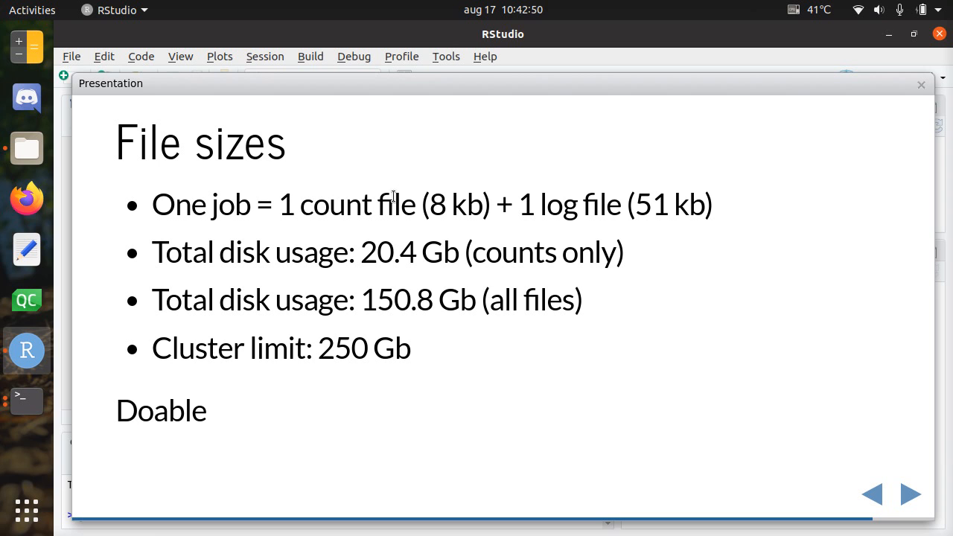
pyautogui.moveTo(346, 217)
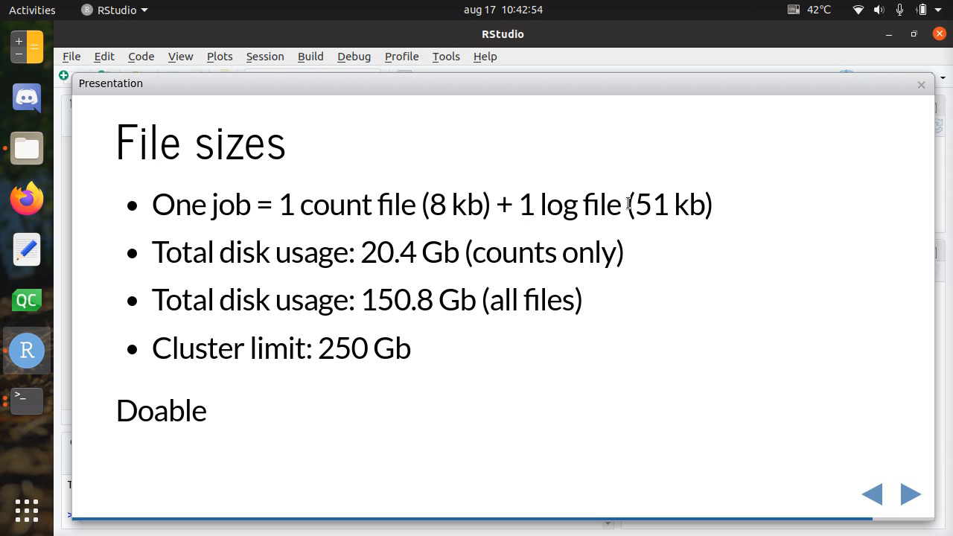
pyautogui.moveTo(568, 216)
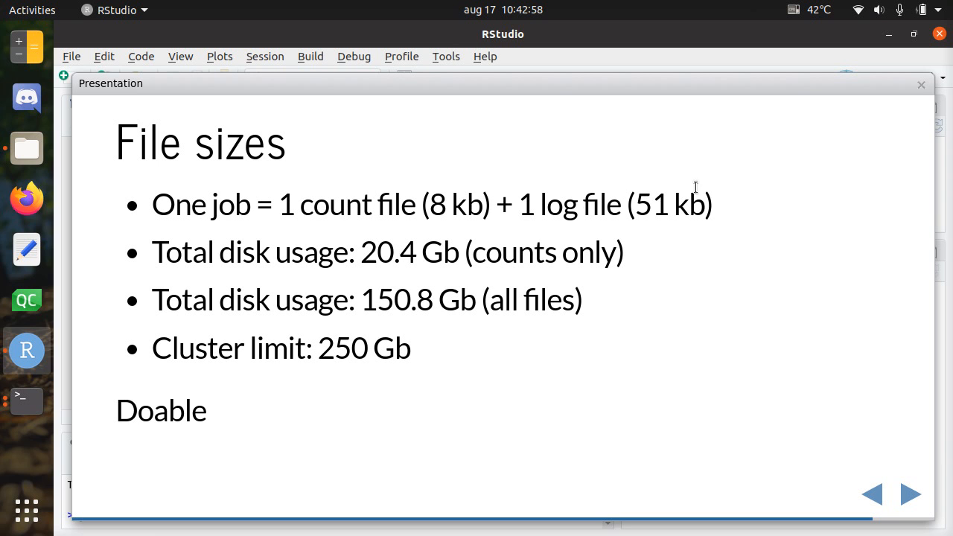
pyautogui.moveTo(451, 236)
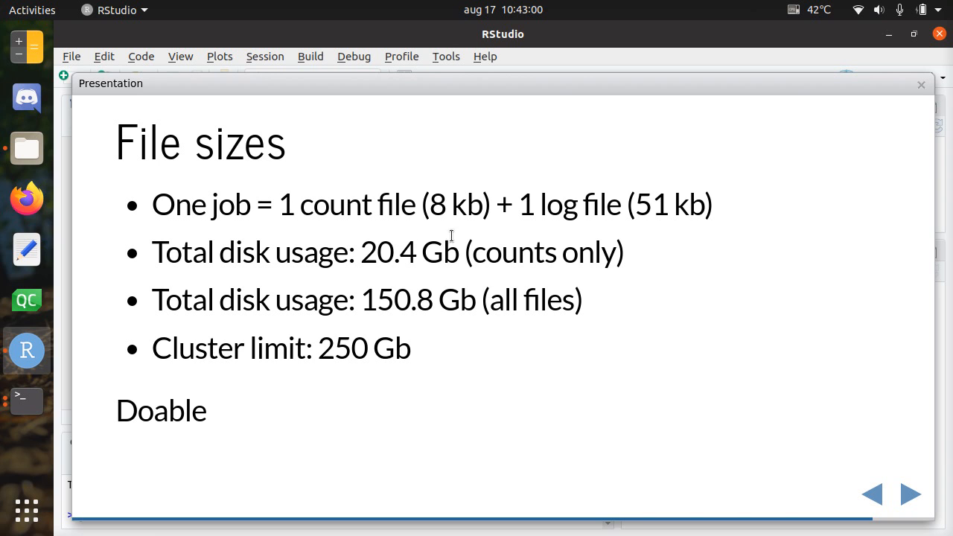
# Emphasise the file and 8 kb size bullets on File sizes, then advance to real speed.
pyautogui.doubleClick(397, 204)
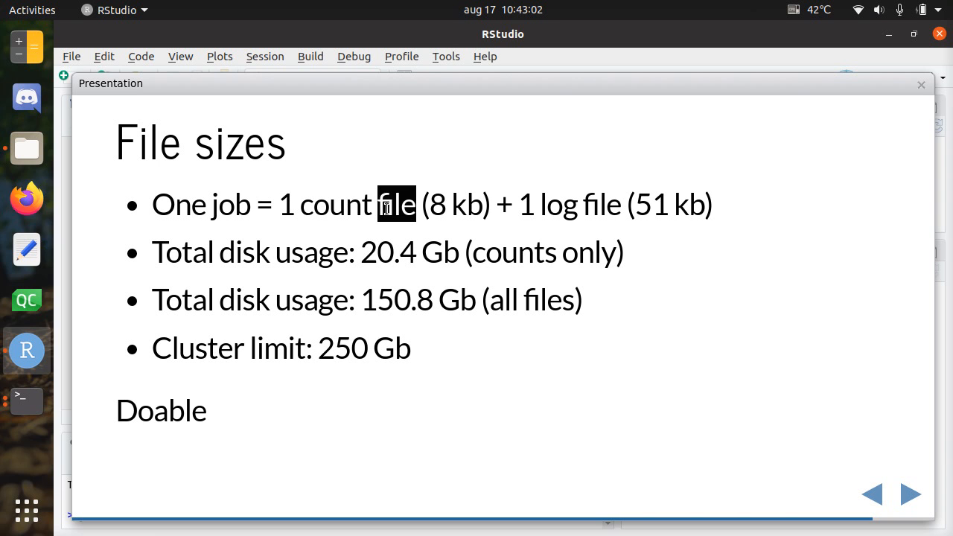
pyautogui.doubleClick(466, 204)
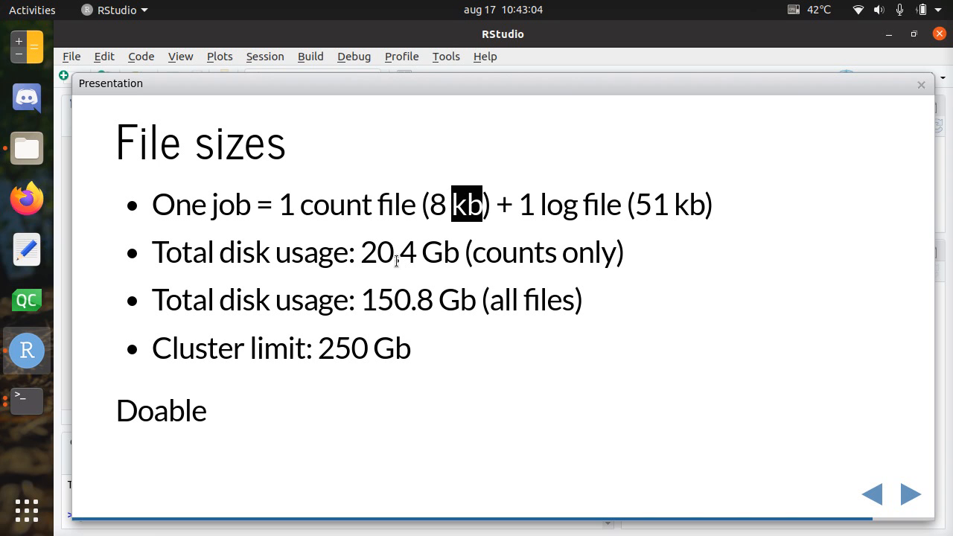
pyautogui.doubleClick(388, 252)
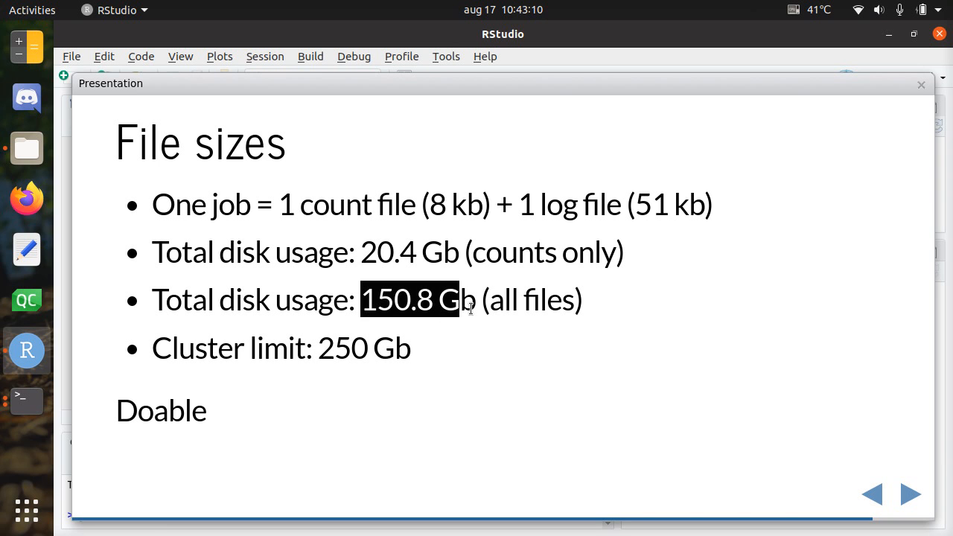
pyautogui.click(423, 315)
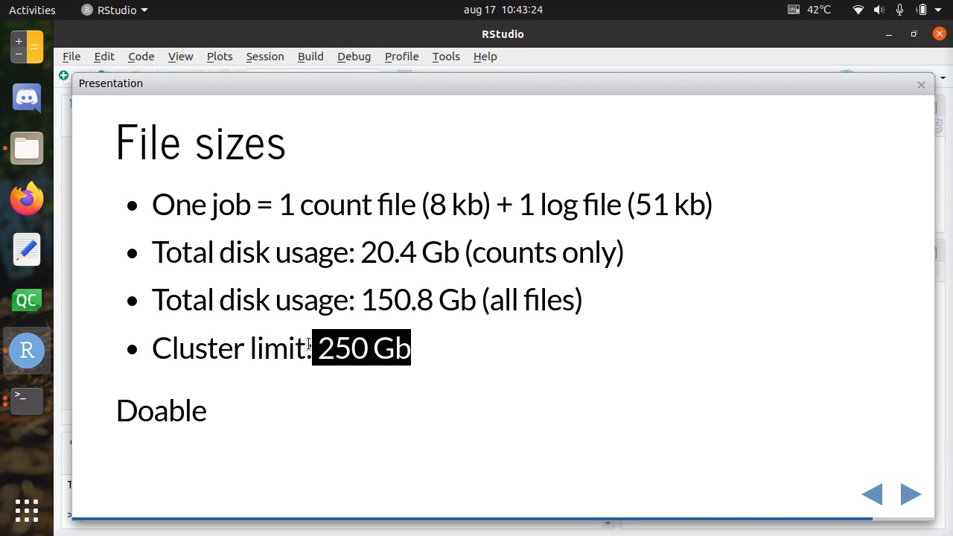
pyautogui.click(909, 494)
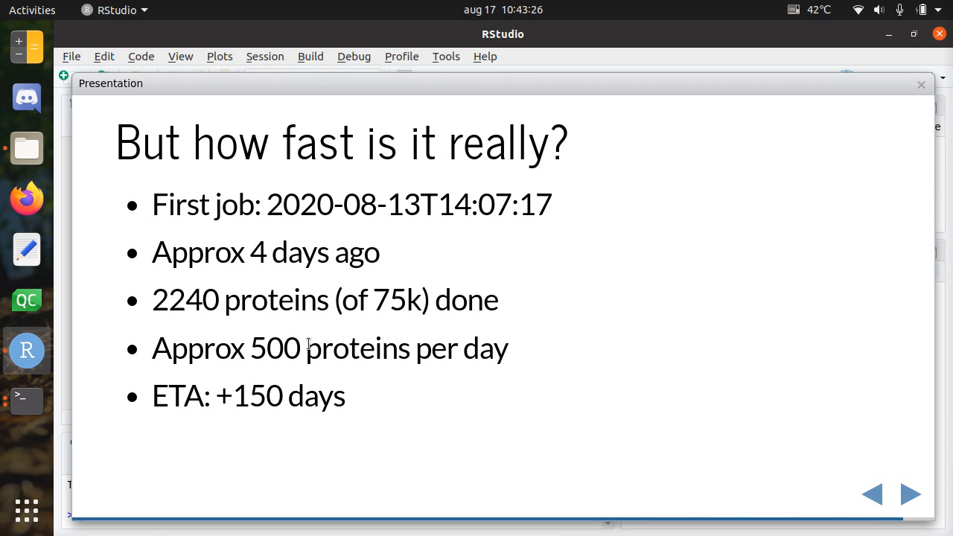
pyautogui.moveTo(387, 283)
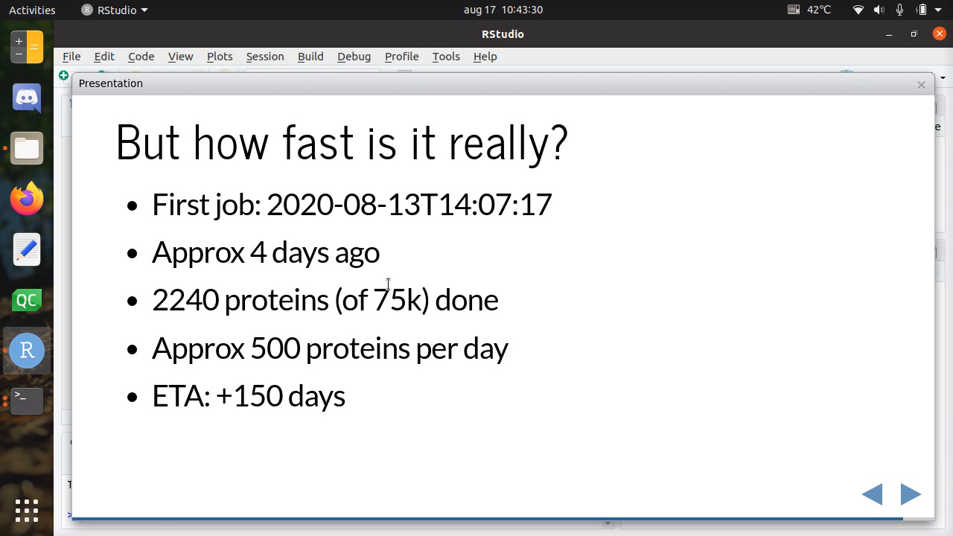
pyautogui.moveTo(321, 191)
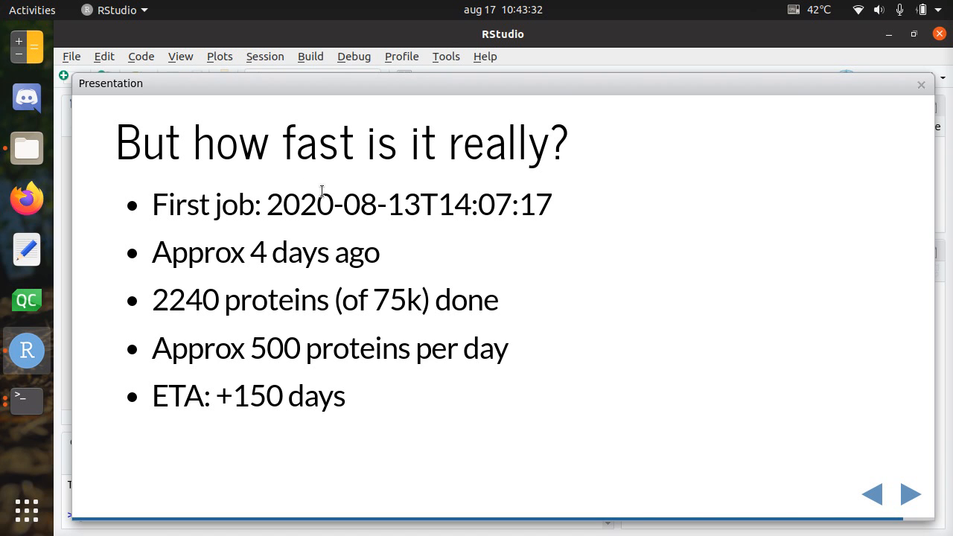
# Emphasise the 2240 proteins done figure and ETA line, then advance to the Conclusion slide.
pyautogui.moveTo(266, 204); pyautogui.dragTo(344, 396)
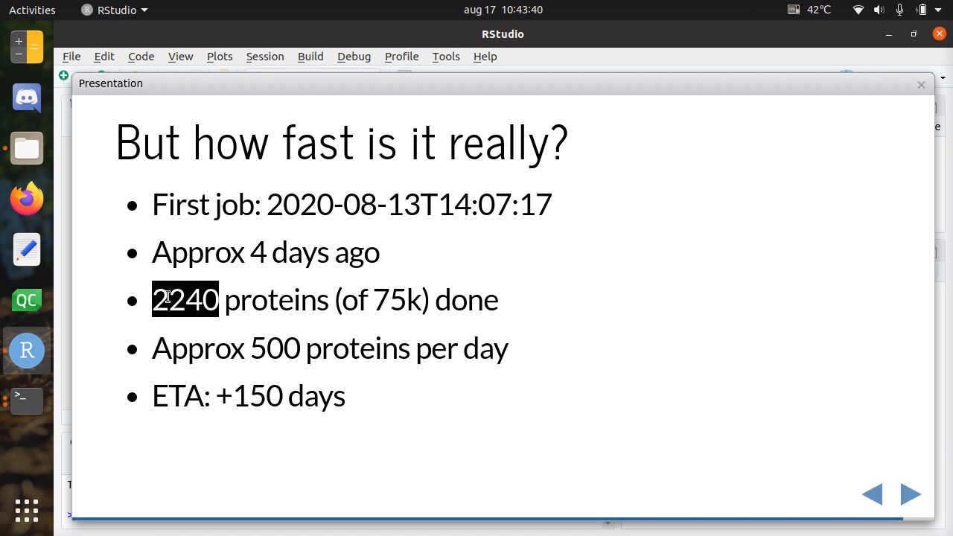
pyautogui.moveTo(457, 291)
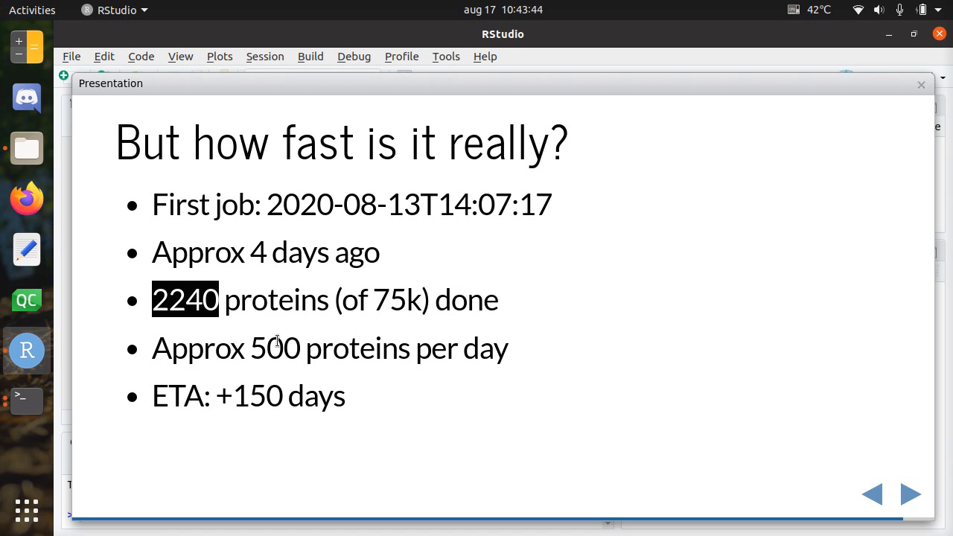
pyautogui.doubleClick(275, 347)
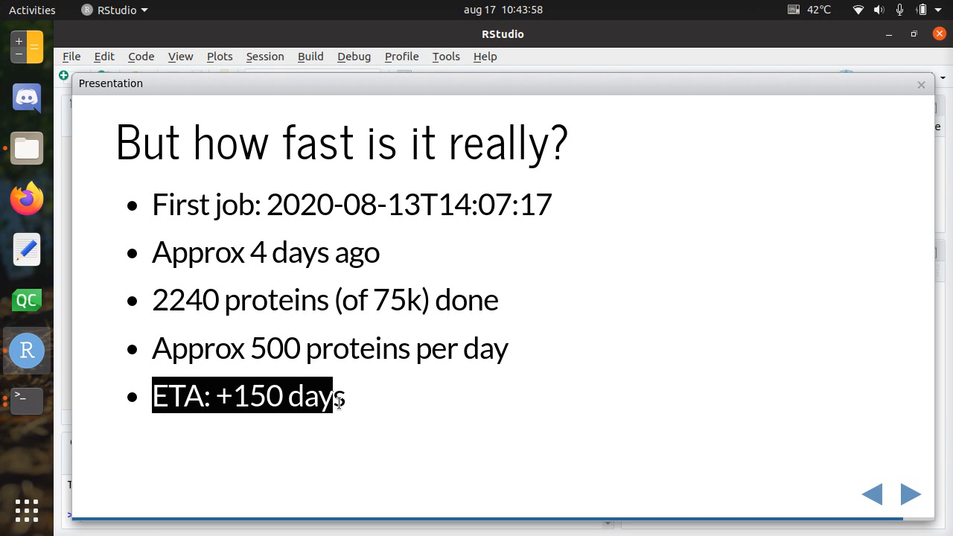
pyautogui.click(383, 396)
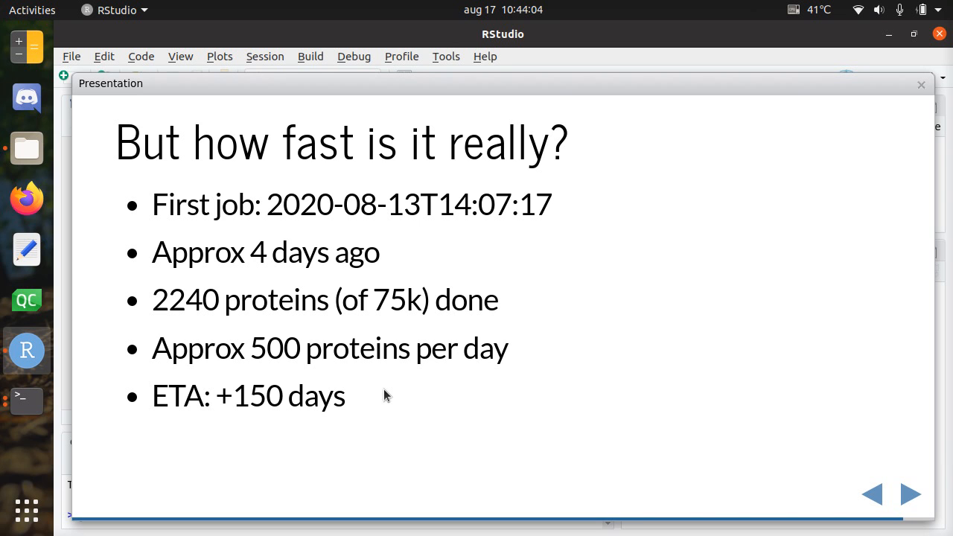
pyautogui.click(909, 494)
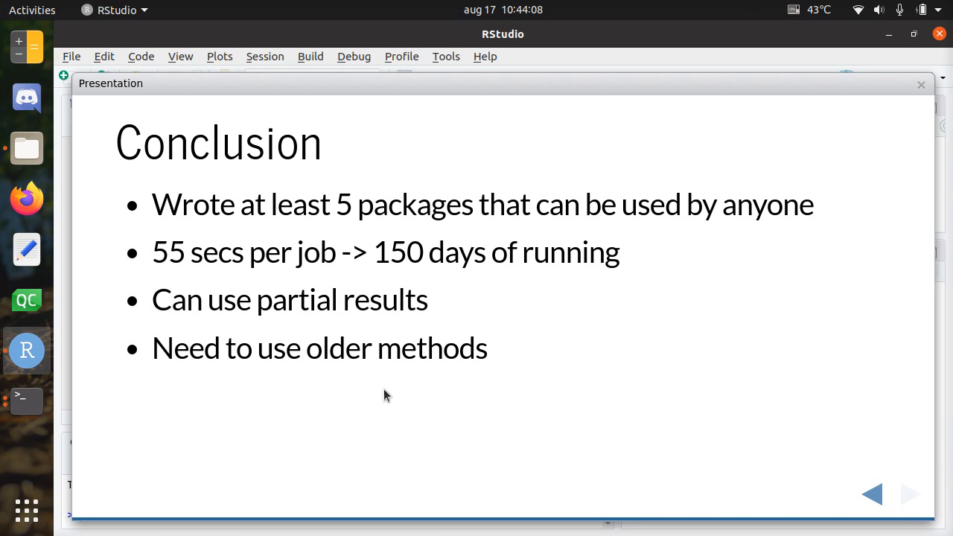
pyautogui.moveTo(233, 244)
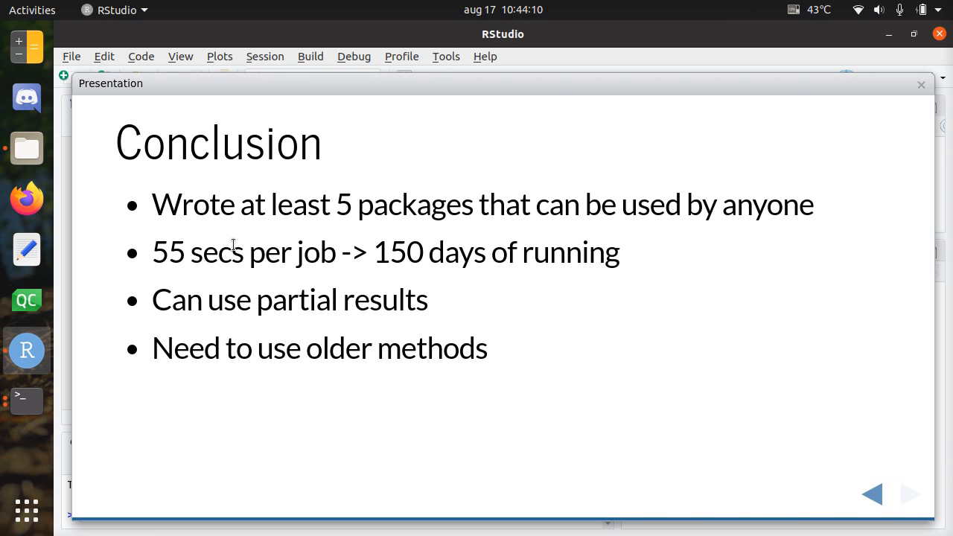
pyautogui.moveTo(151, 204); pyautogui.dragTo(359, 204)
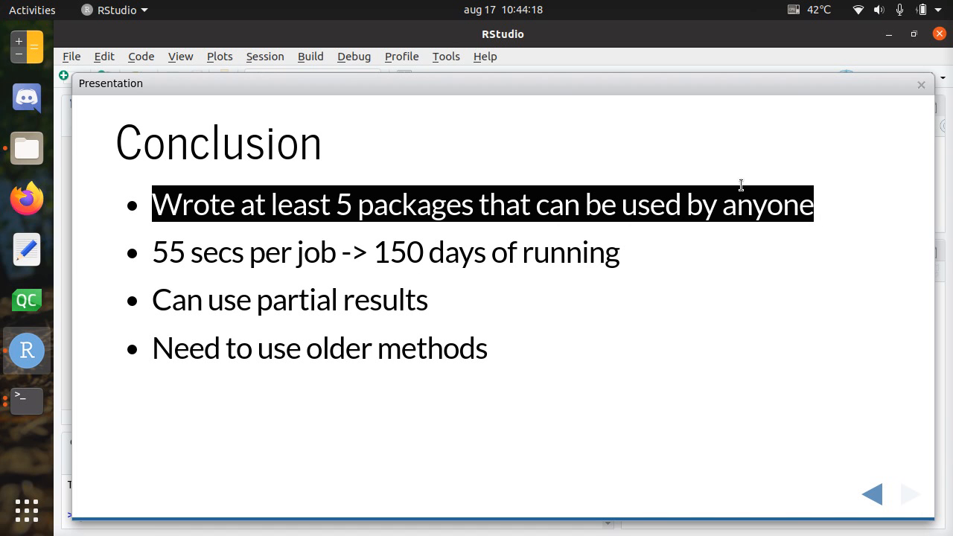
pyautogui.moveTo(625, 211)
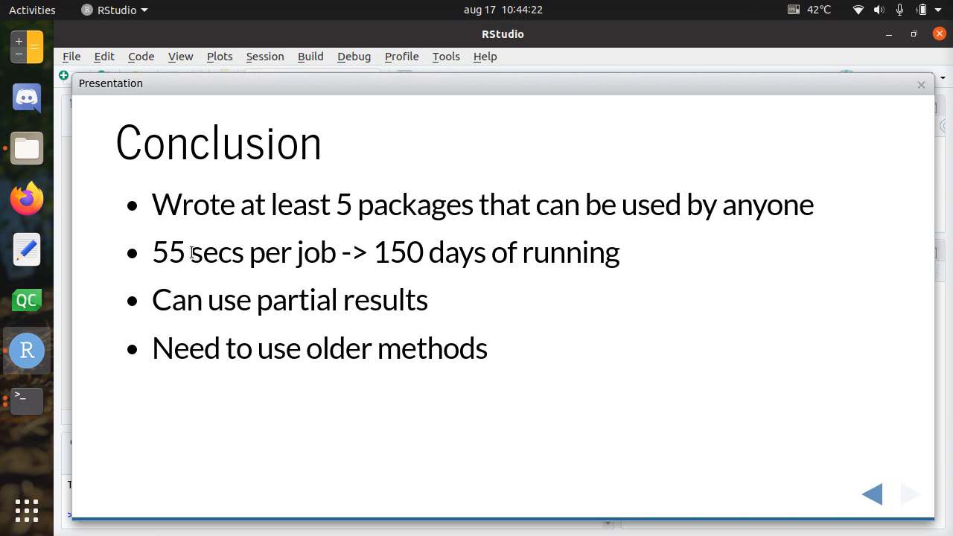
pyautogui.moveTo(151, 252); pyautogui.dragTo(321, 252)
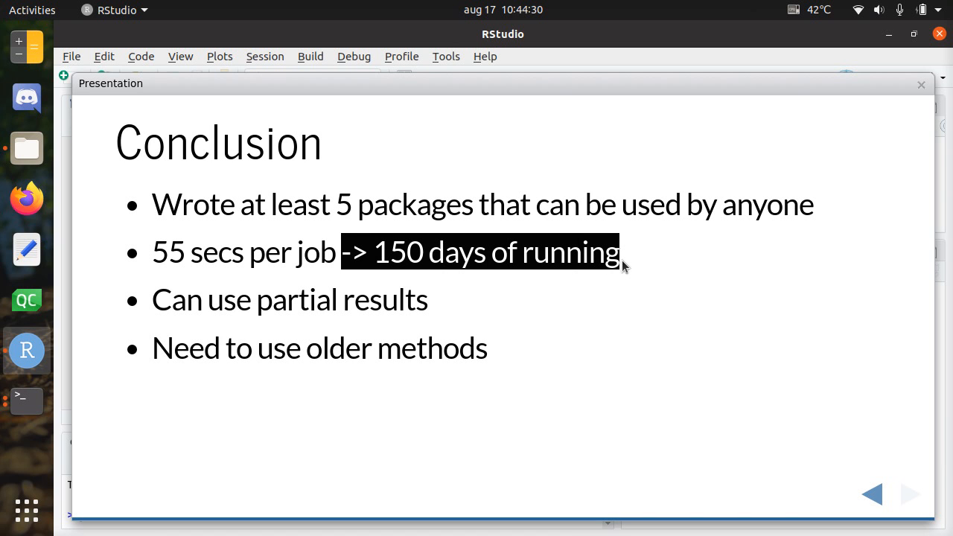
pyautogui.moveTo(302, 236)
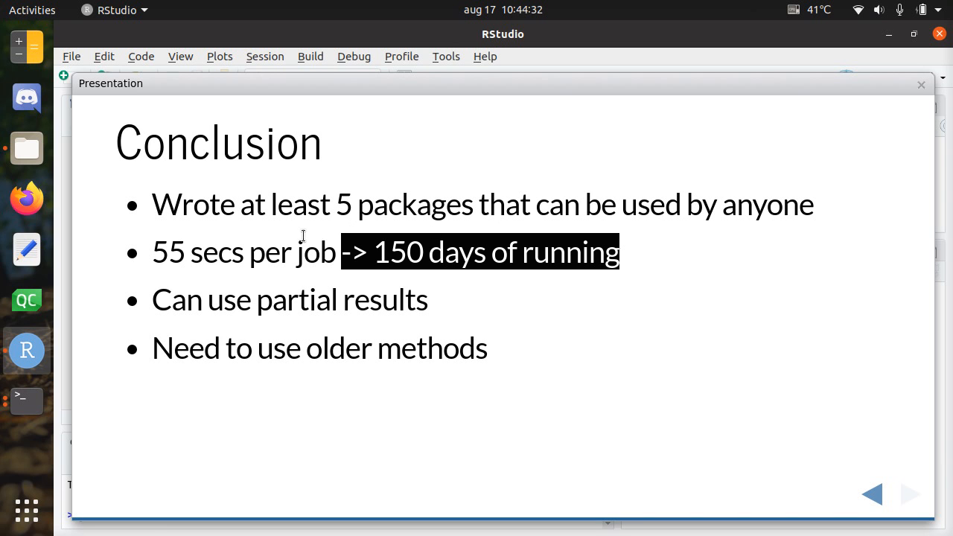